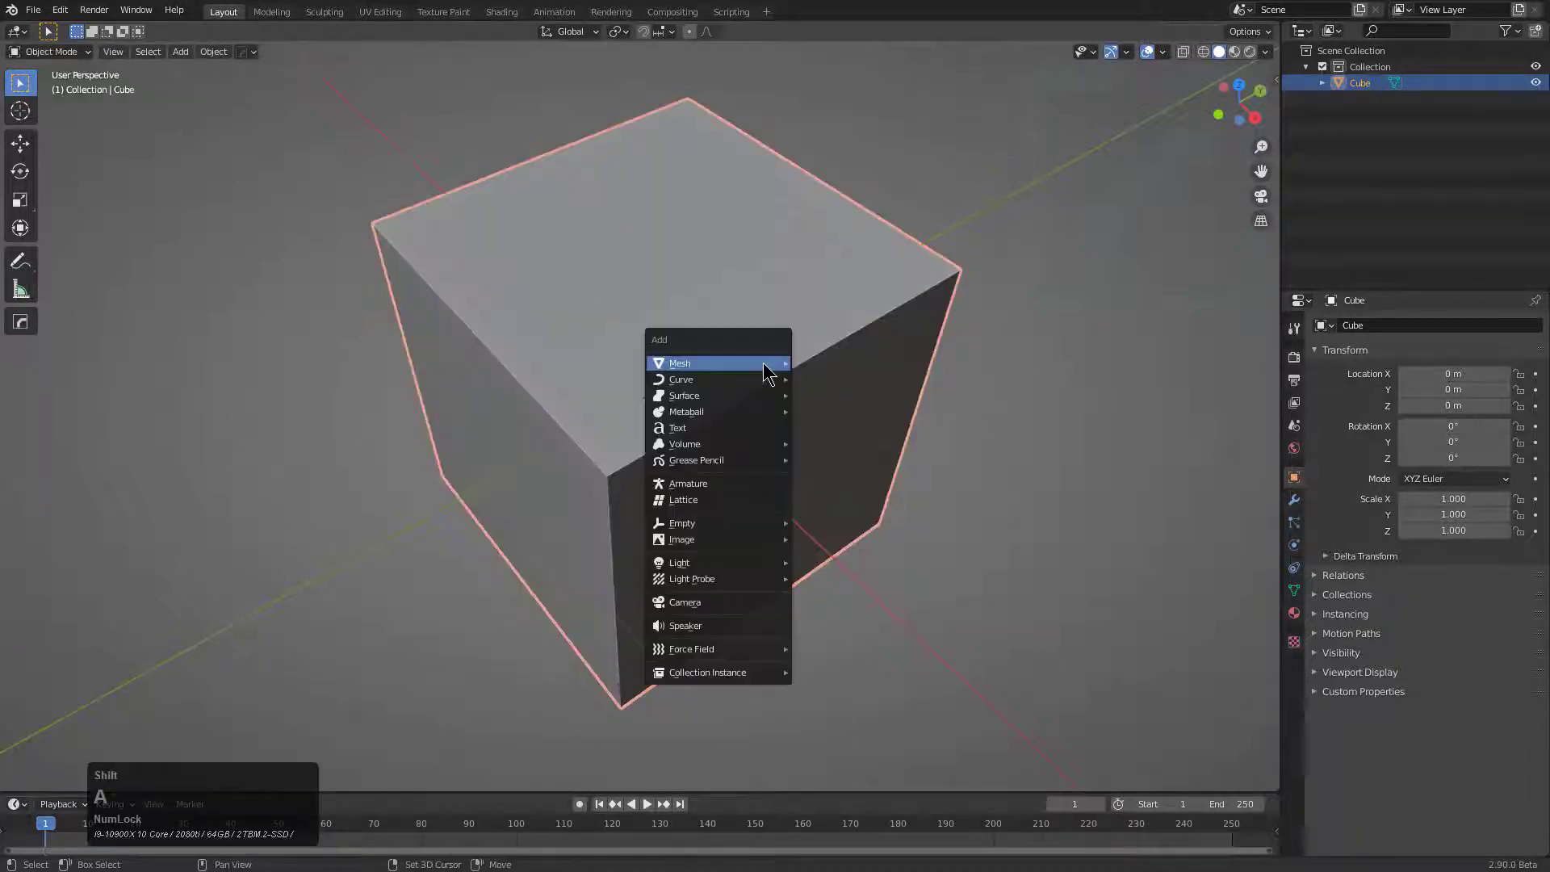
- Add a second cube and offset it to Y -1 m as a boolean cutter
left_click(679, 362)
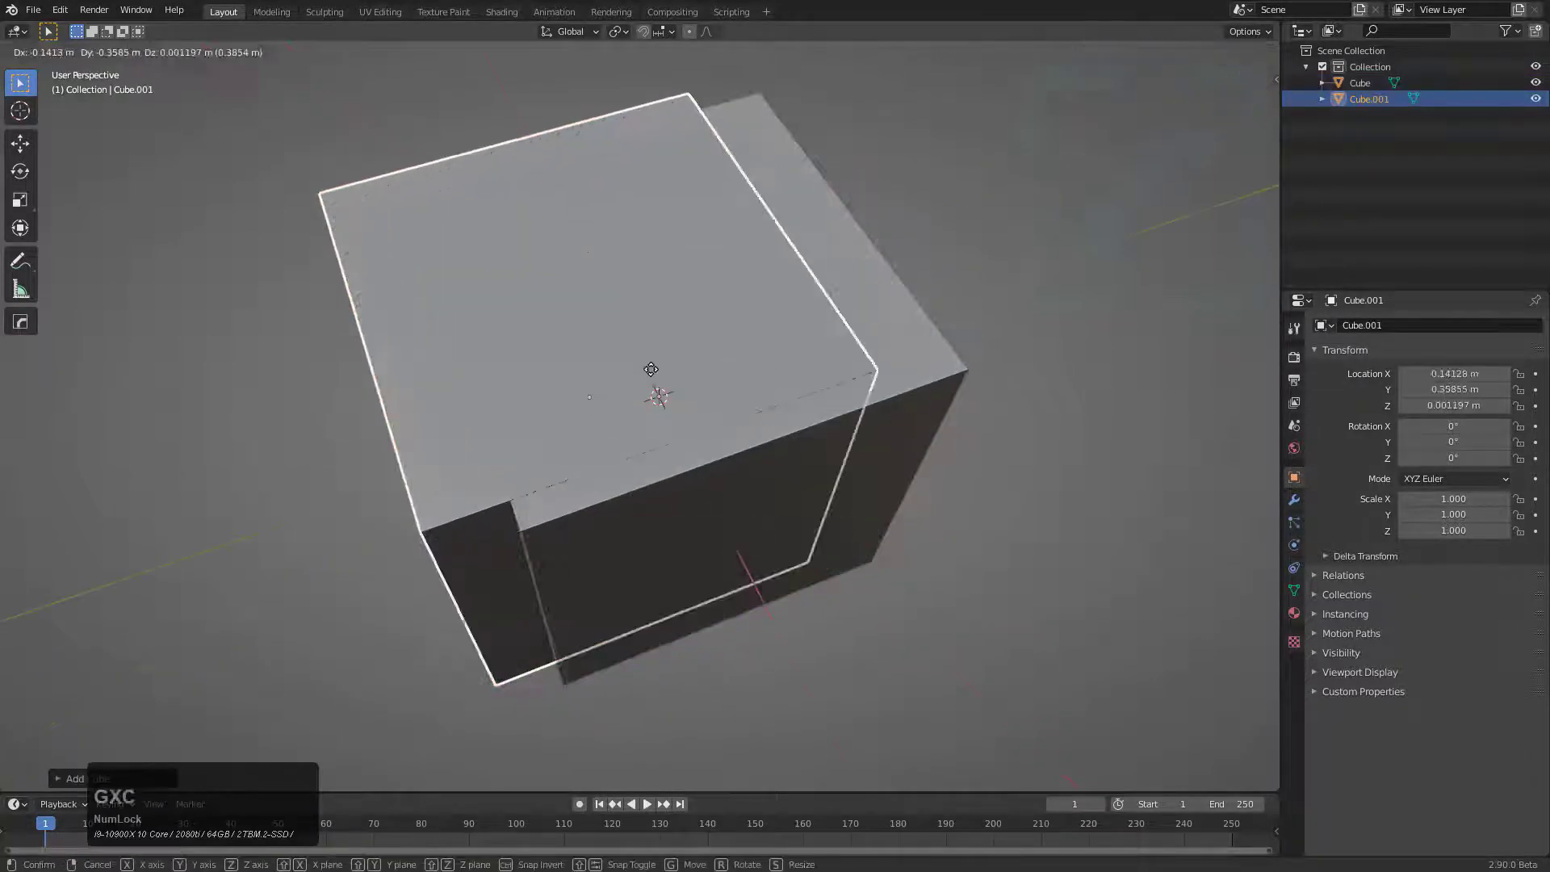
mouse_move(538, 422)
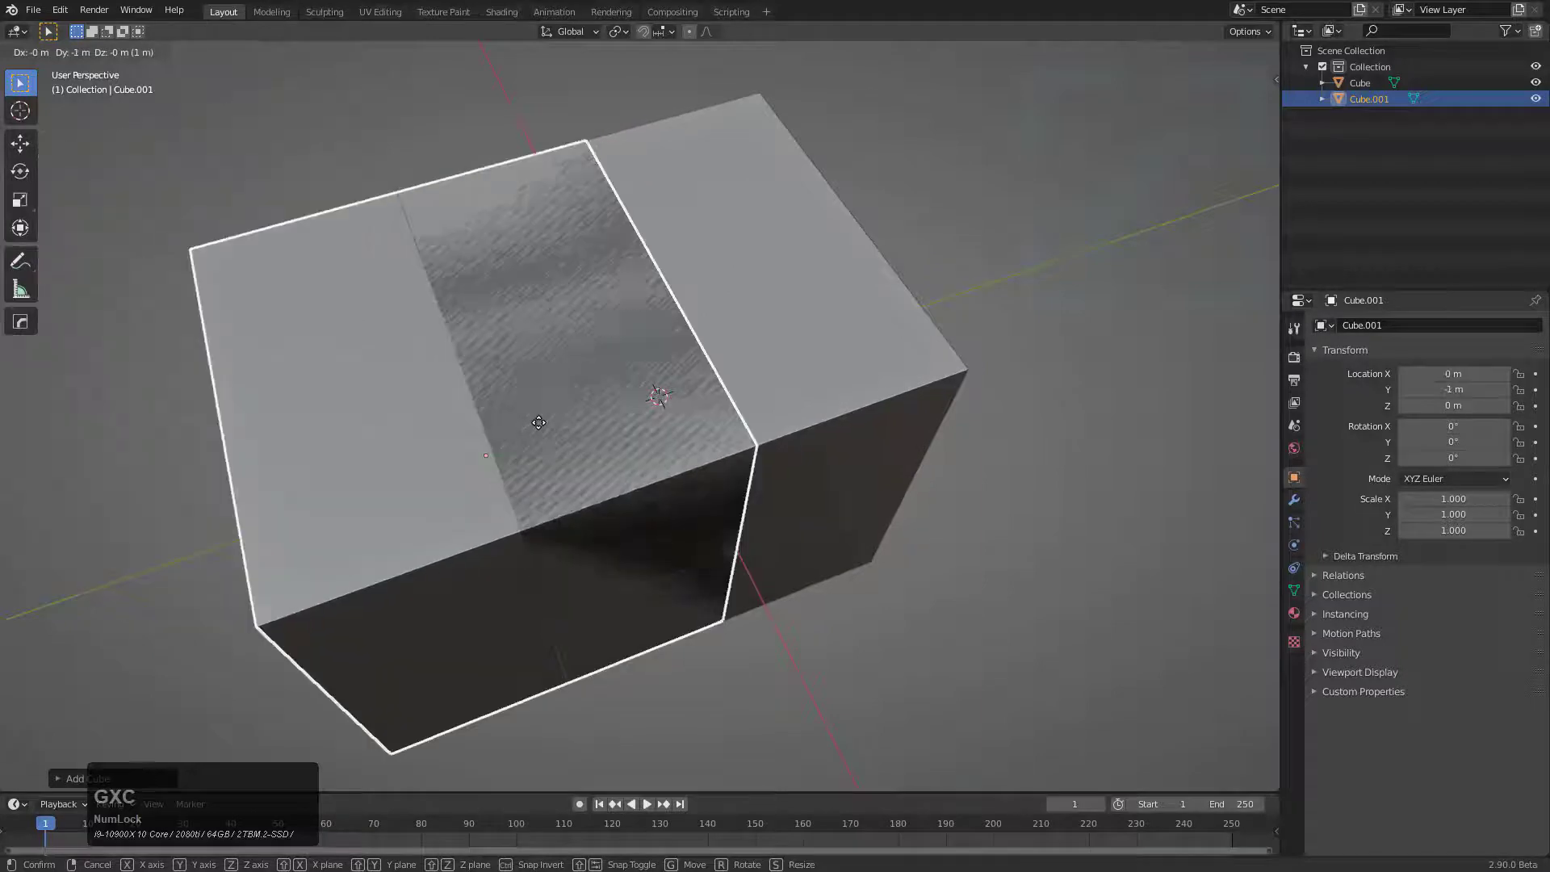
left_click(735, 444)
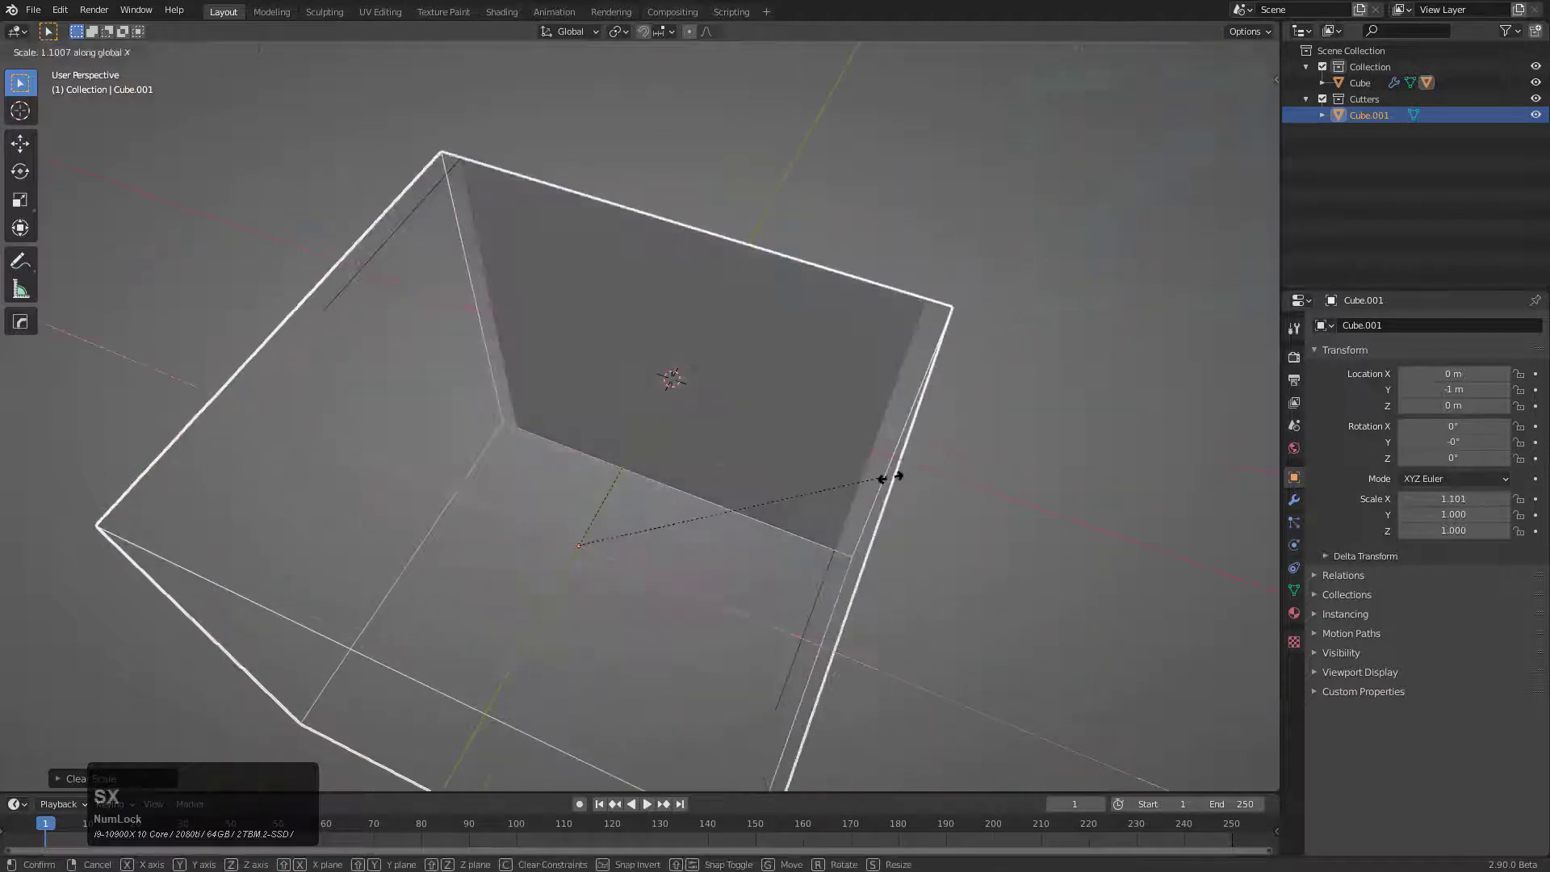
- Scale the cutter cube wider along X and flatter along Z into a slab
key("z")
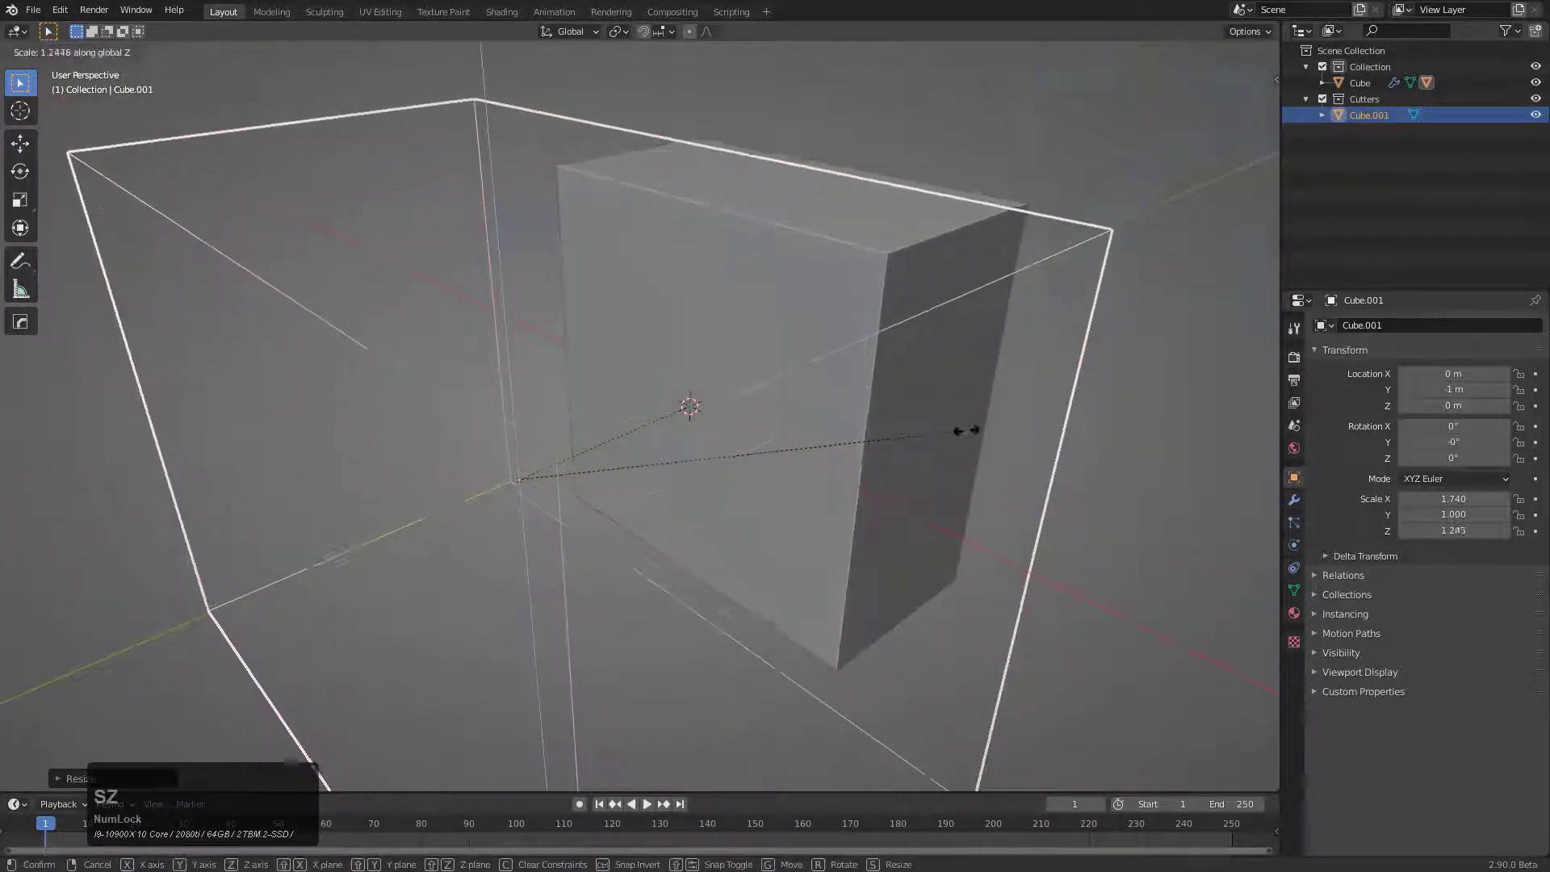
mouse_move(889, 459)
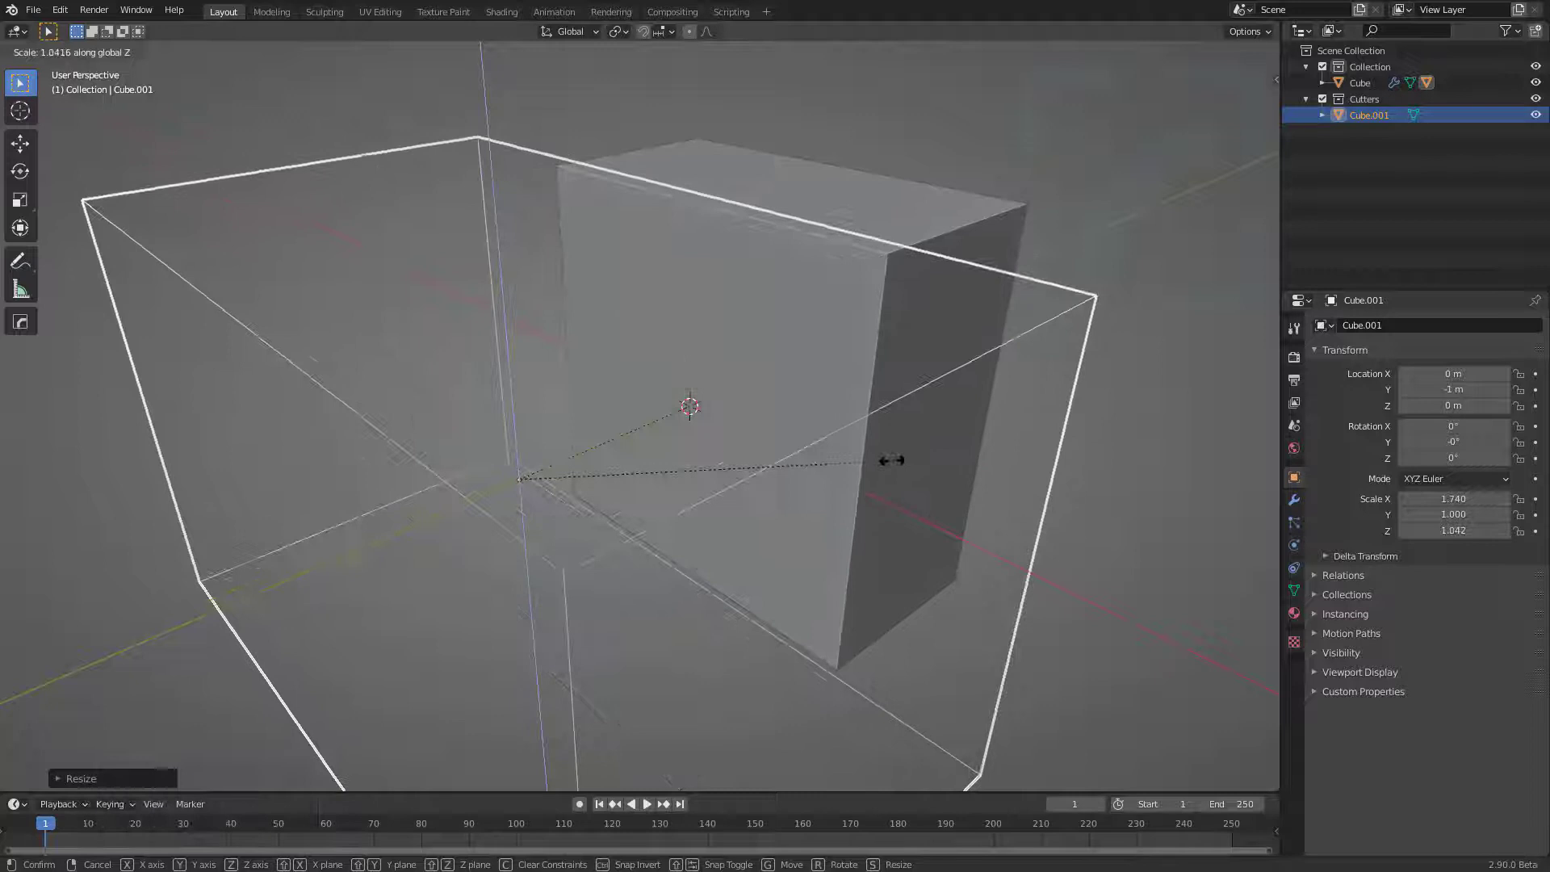
middle_click(845, 485)
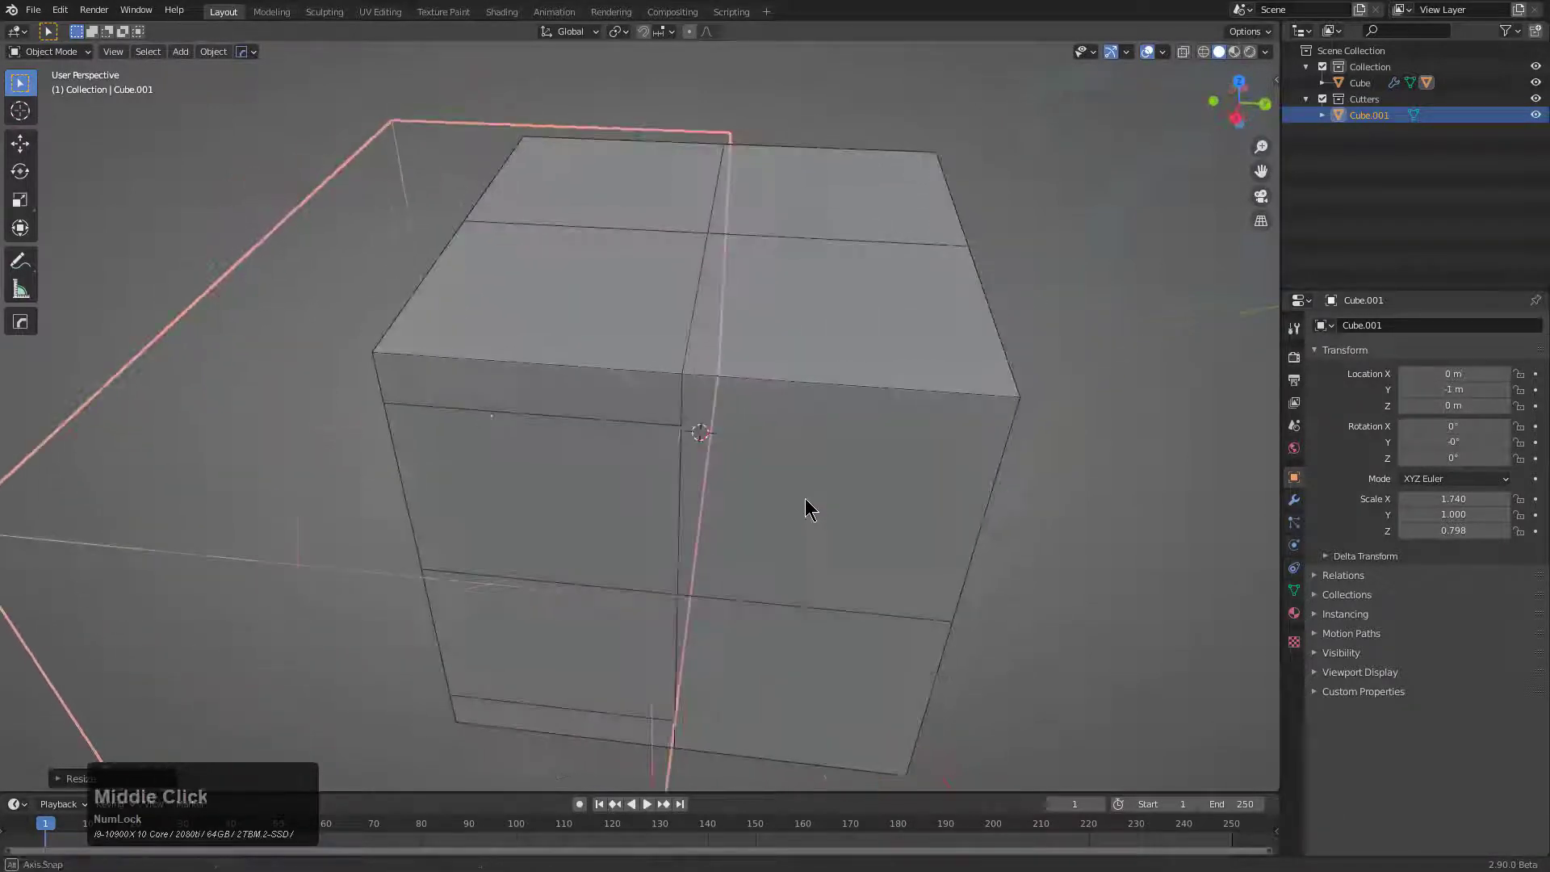
- Nudge the cutter along X and Y near its 1 m offset, cancelling tentative moves after inspecting the cut
scroll("up", 3)
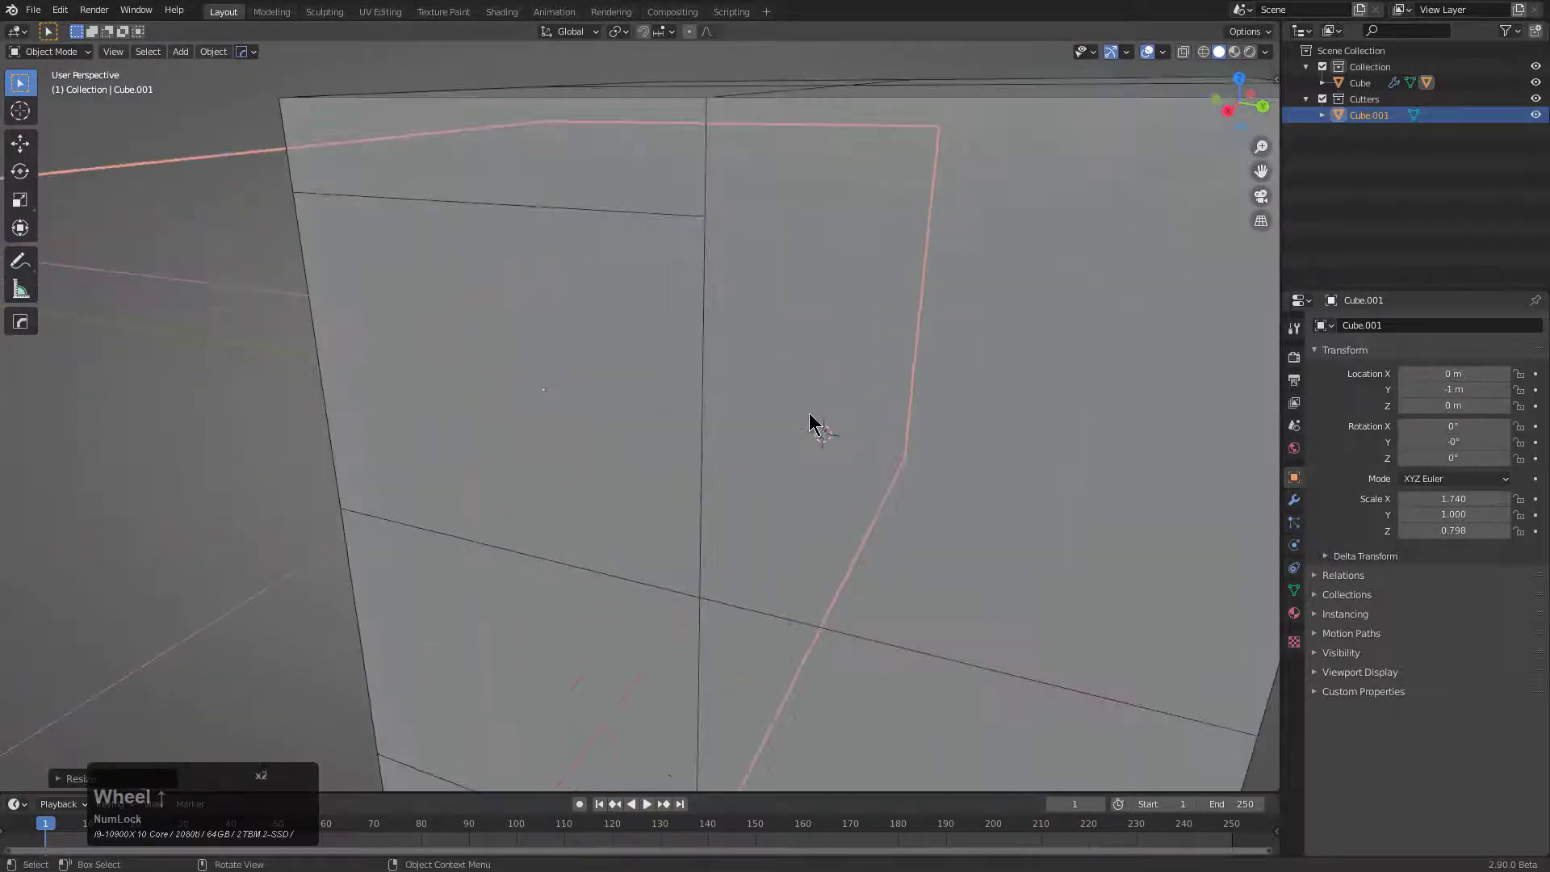
key("g")
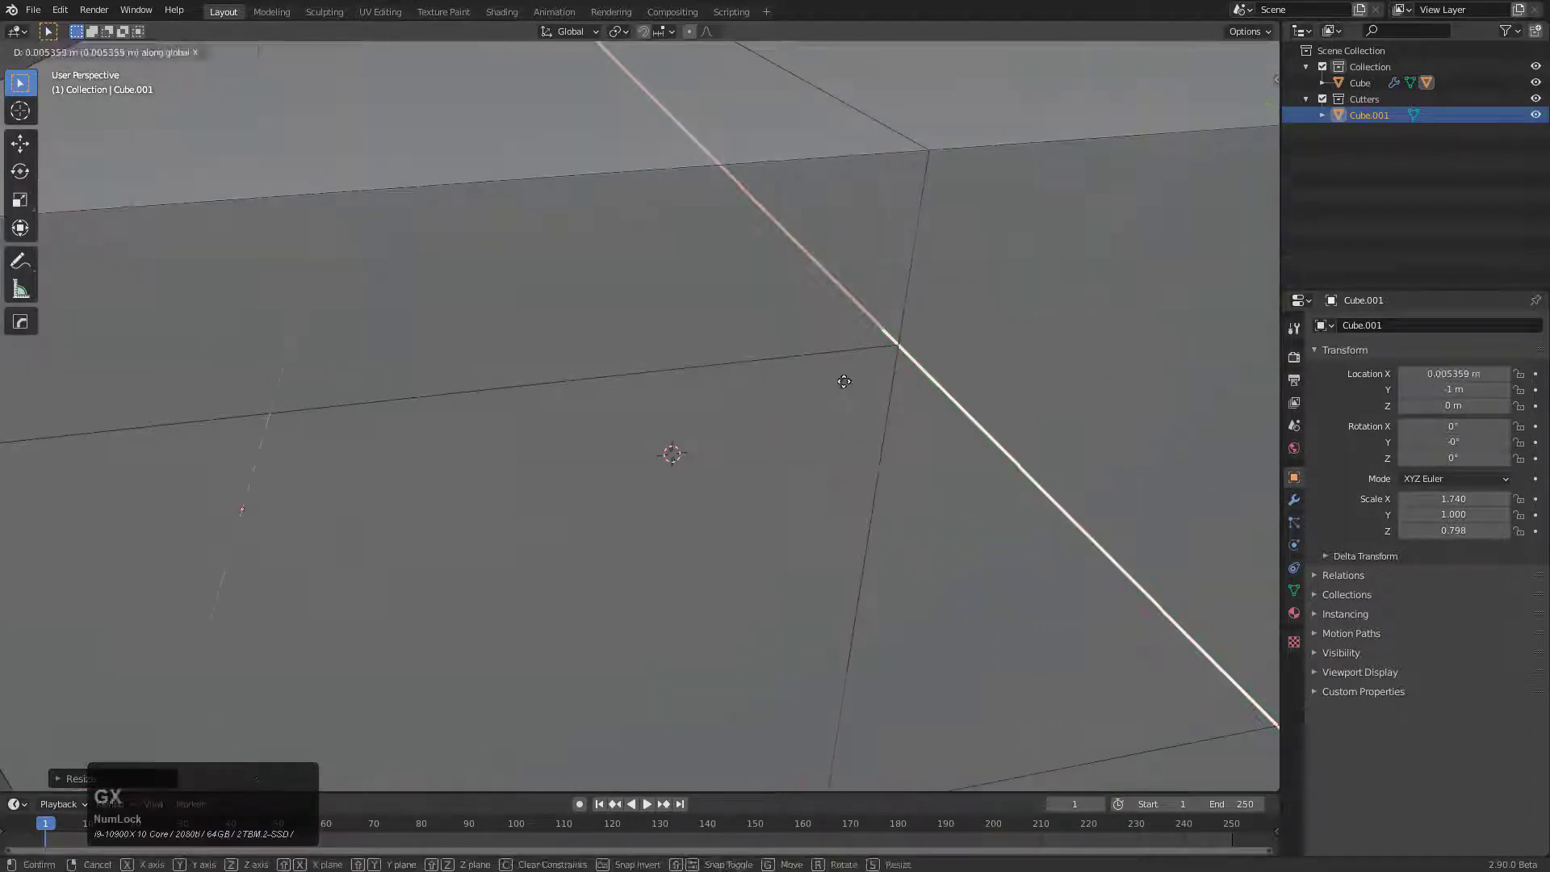
key("y")
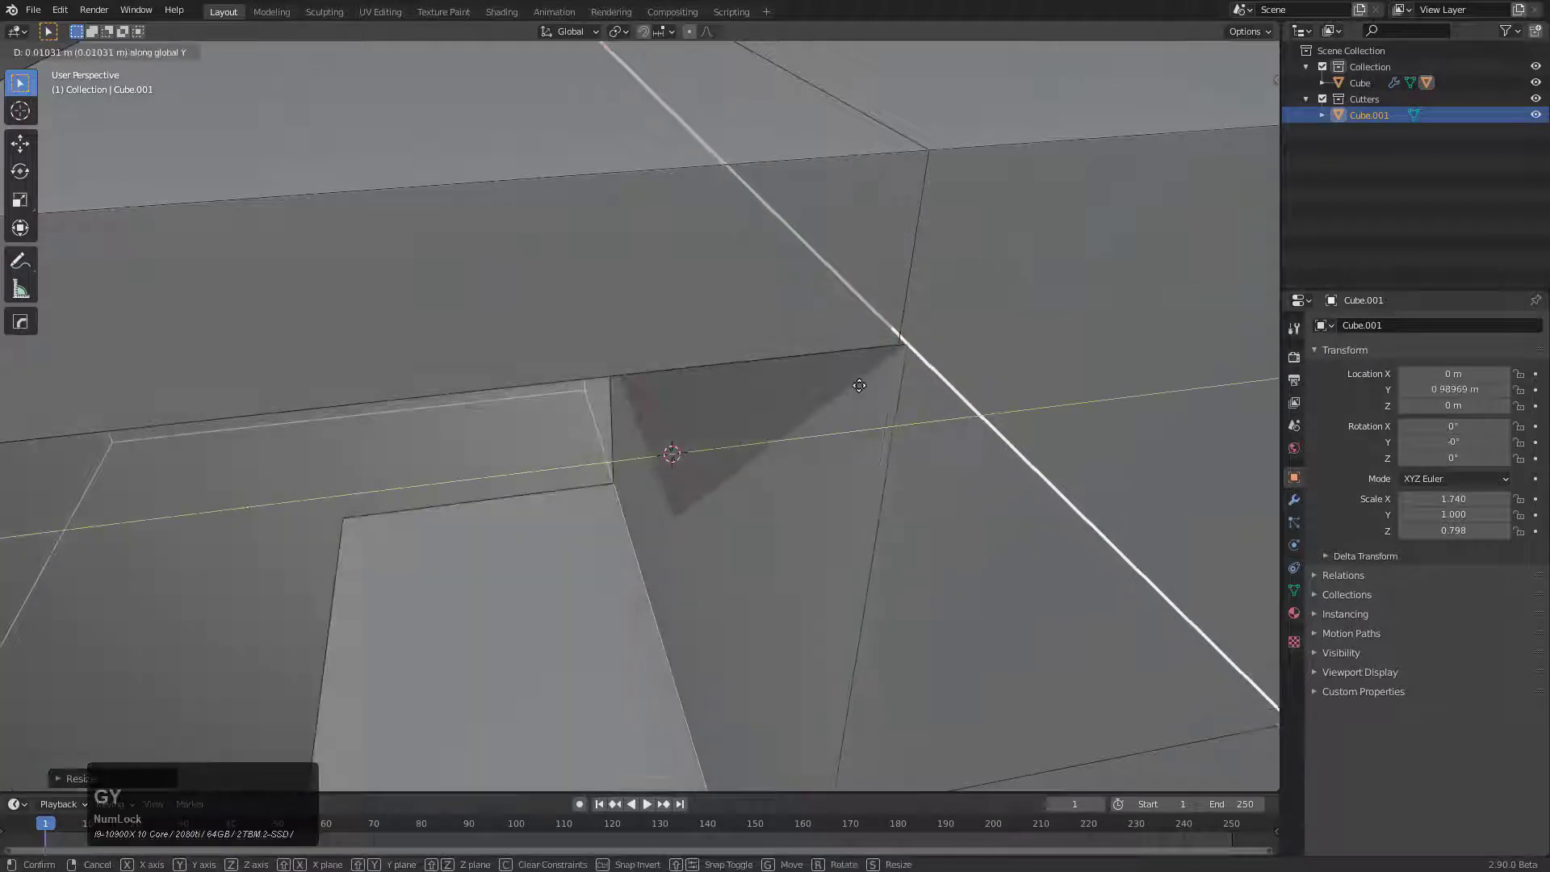
mouse_move(855, 386)
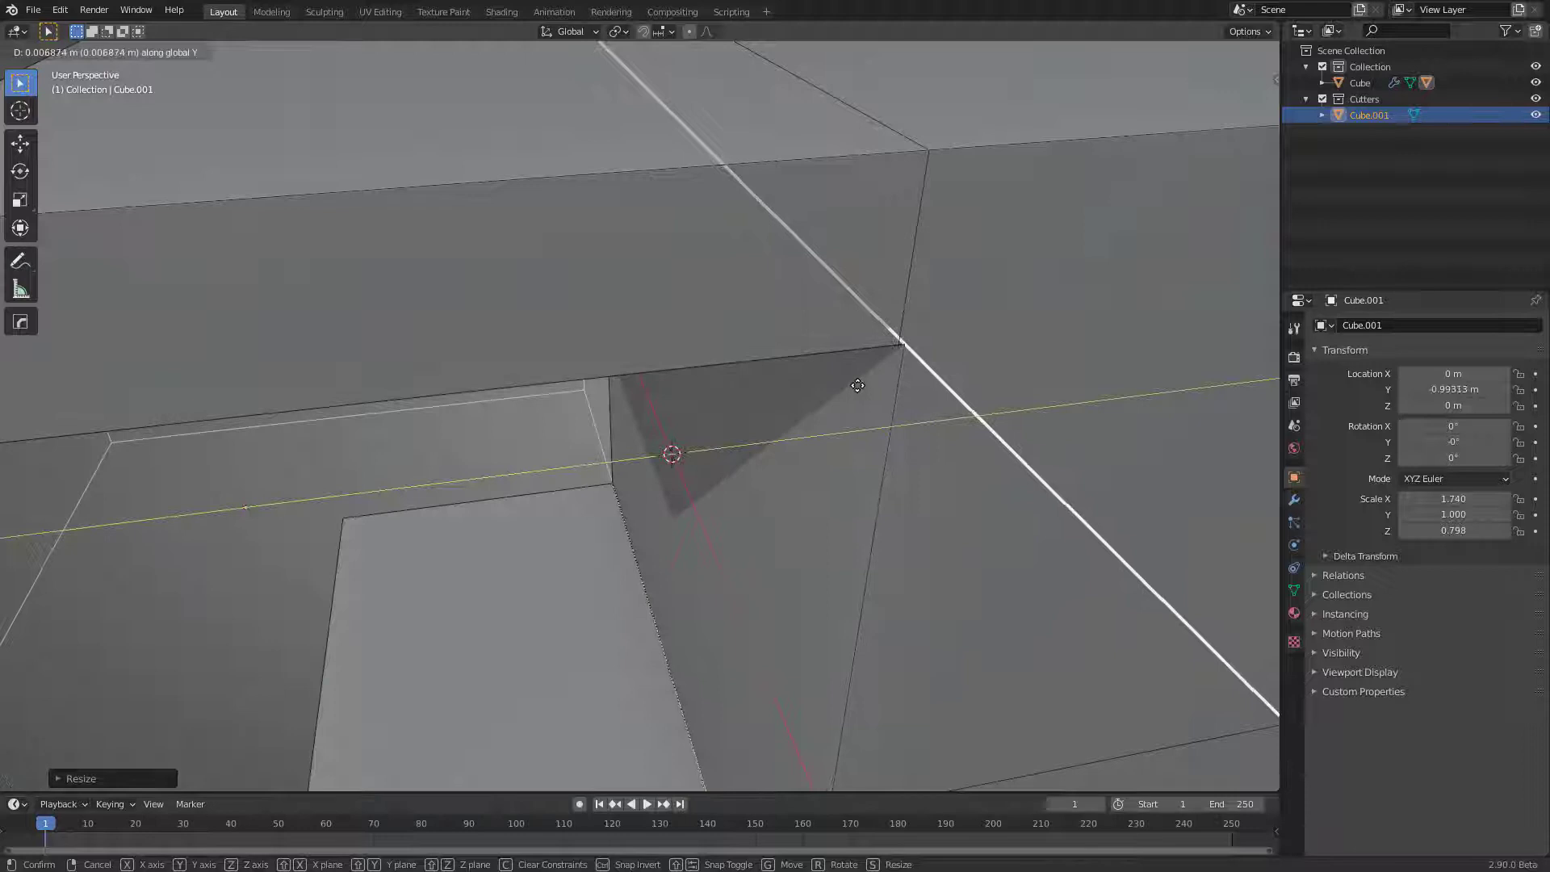
right_click(910, 413)
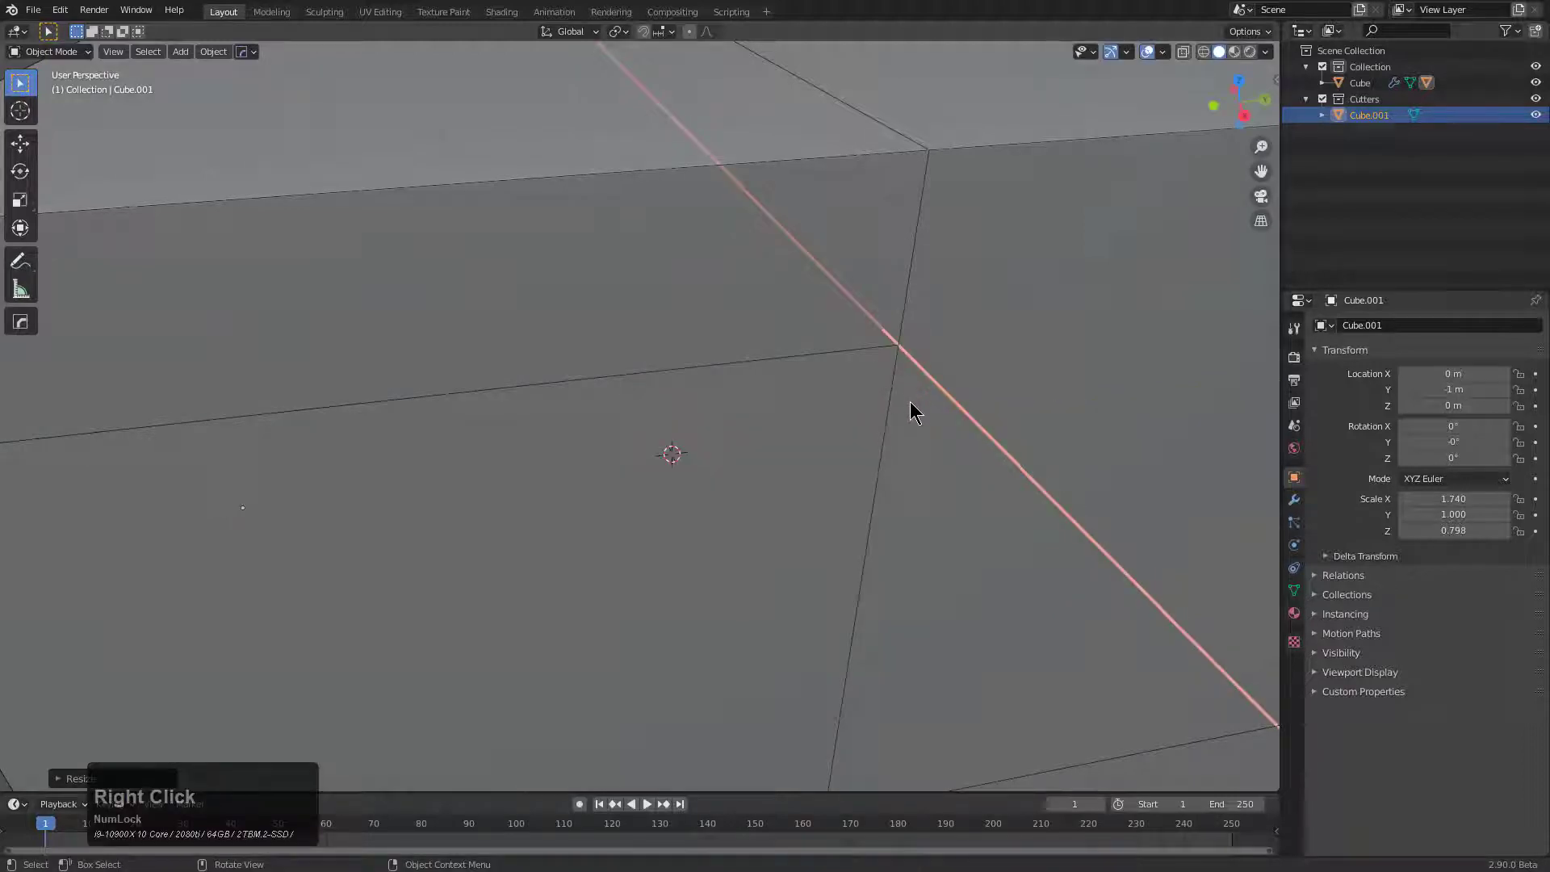
key("g")
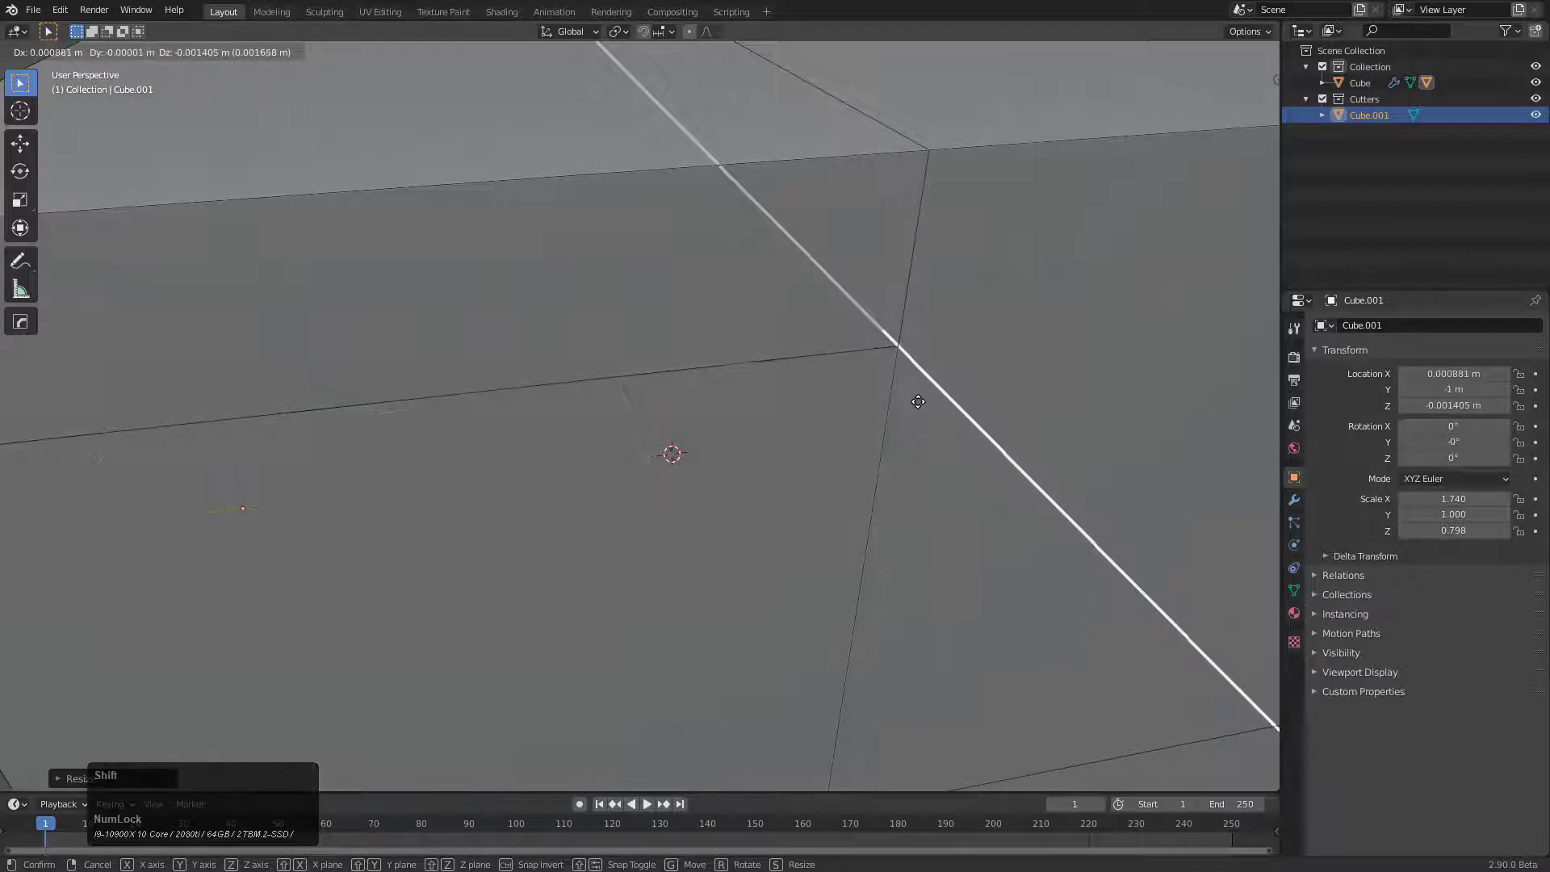
right_click(907, 420)
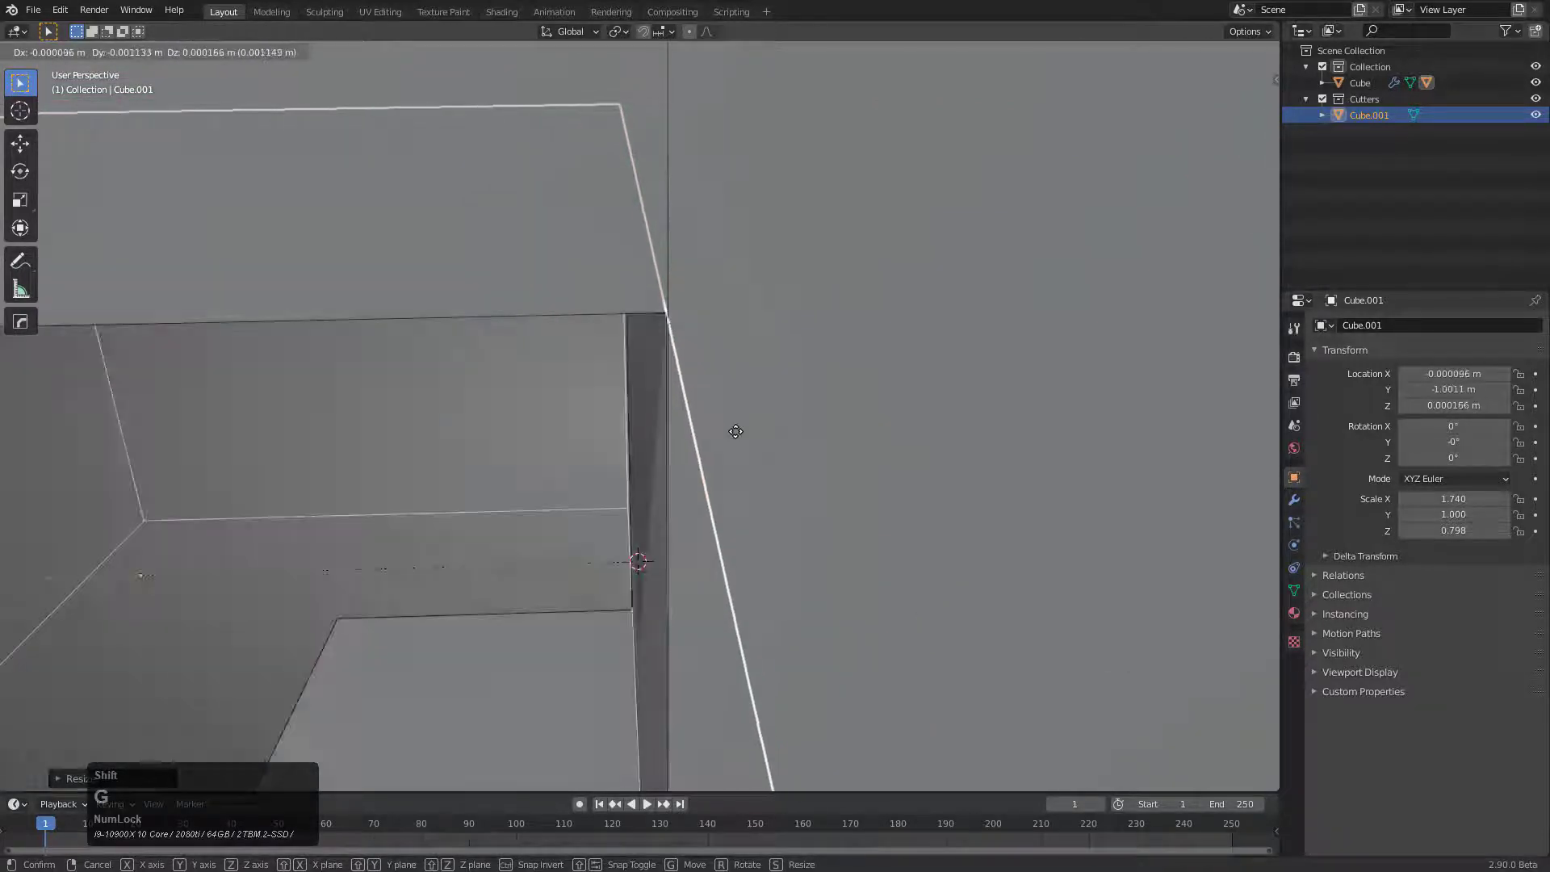
mouse_move(740, 436)
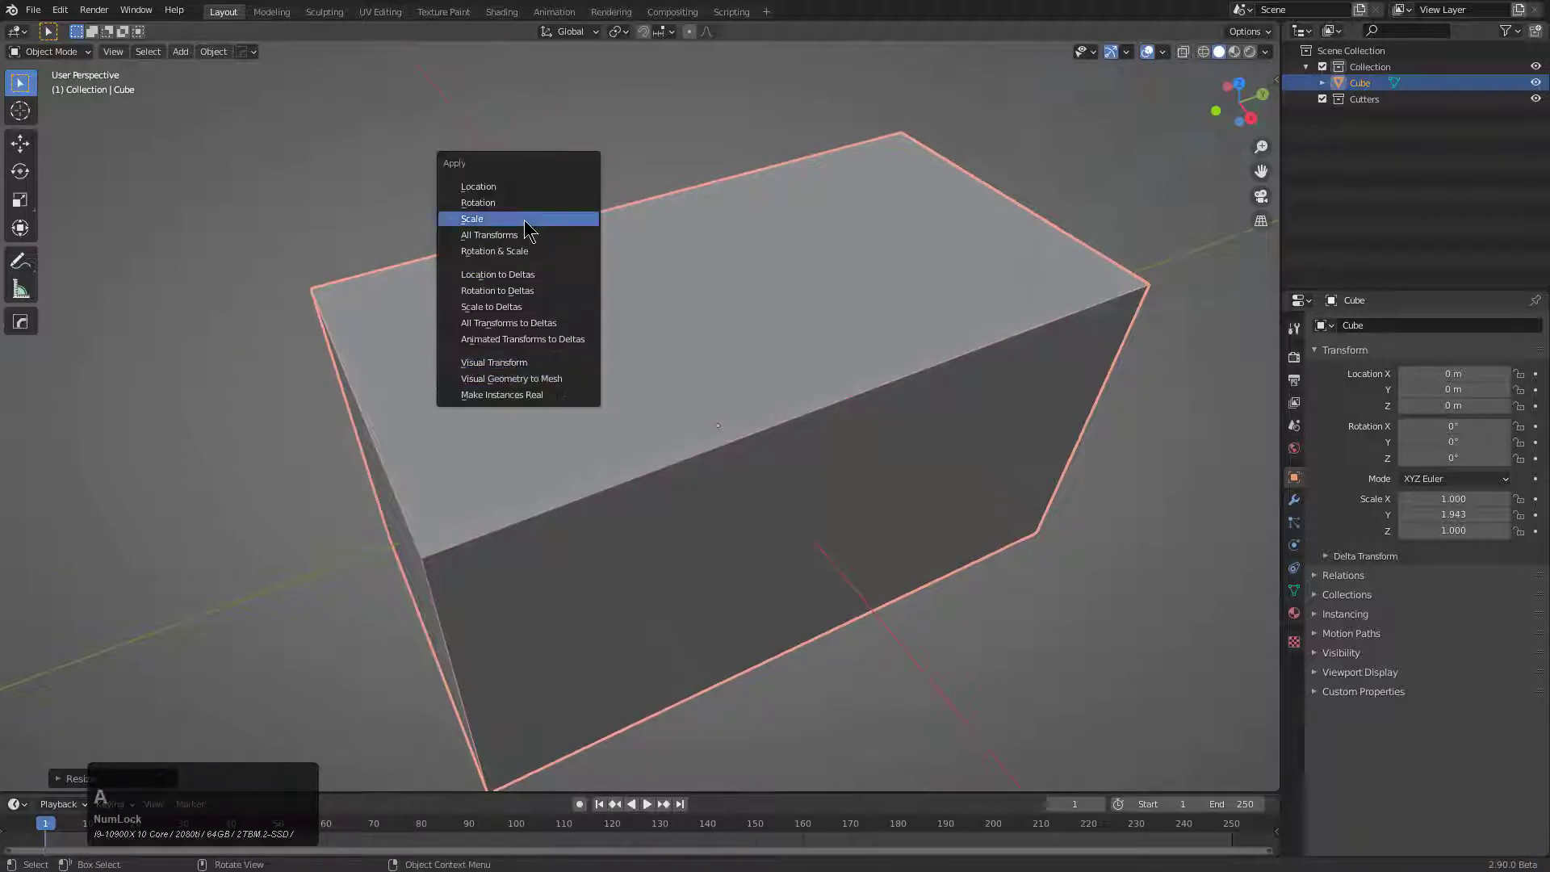
- Apply the block's scale, add a small cylinder as a Difference cutter and array it into a row of holes
left_click(472, 218)
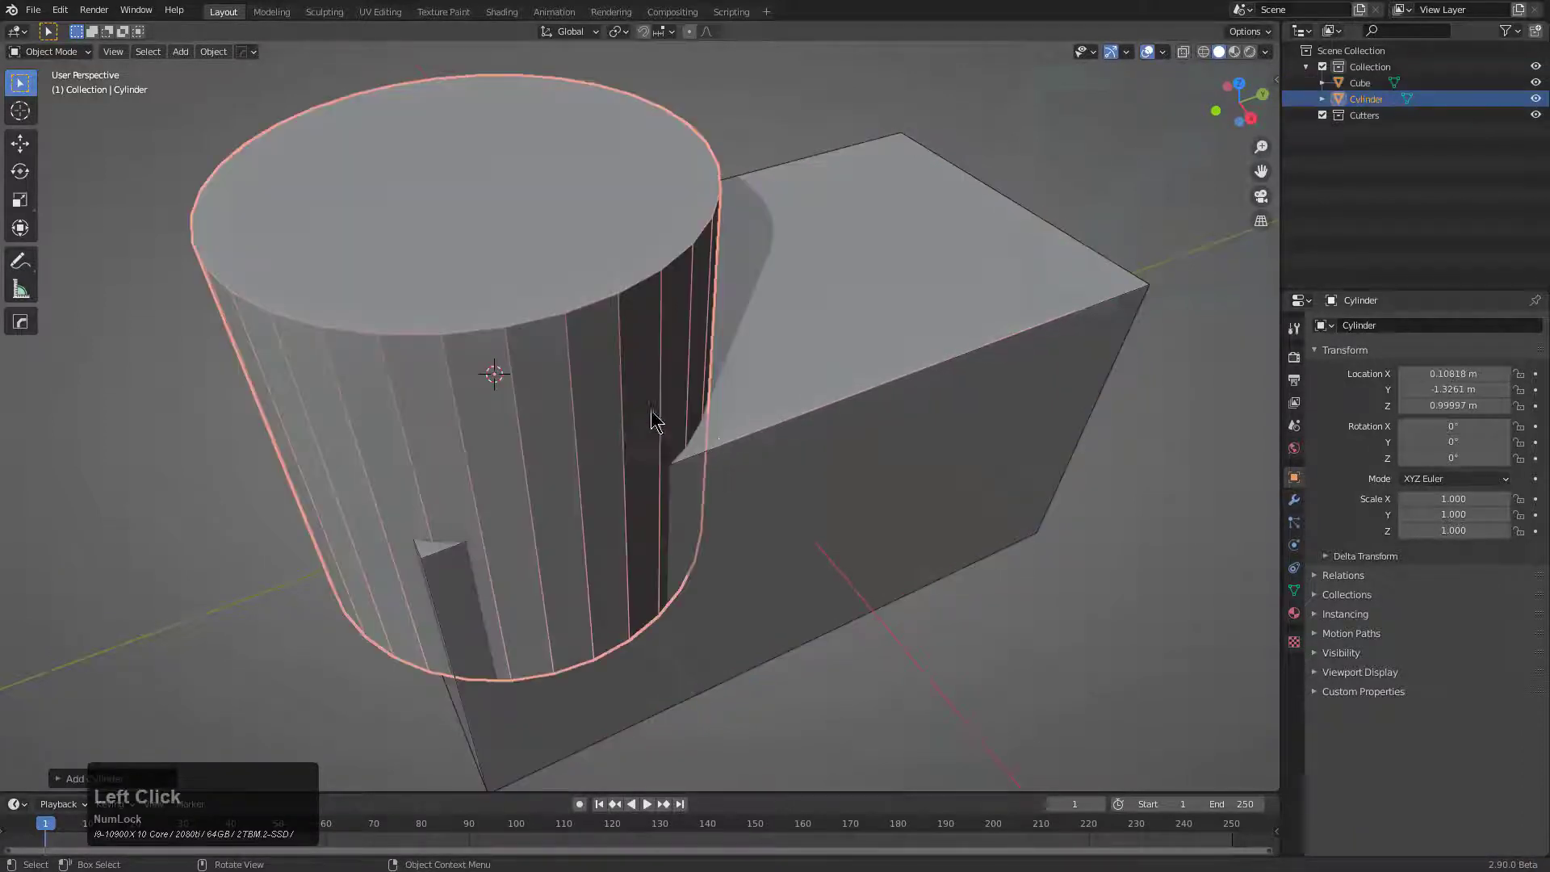
left_click(632, 380)
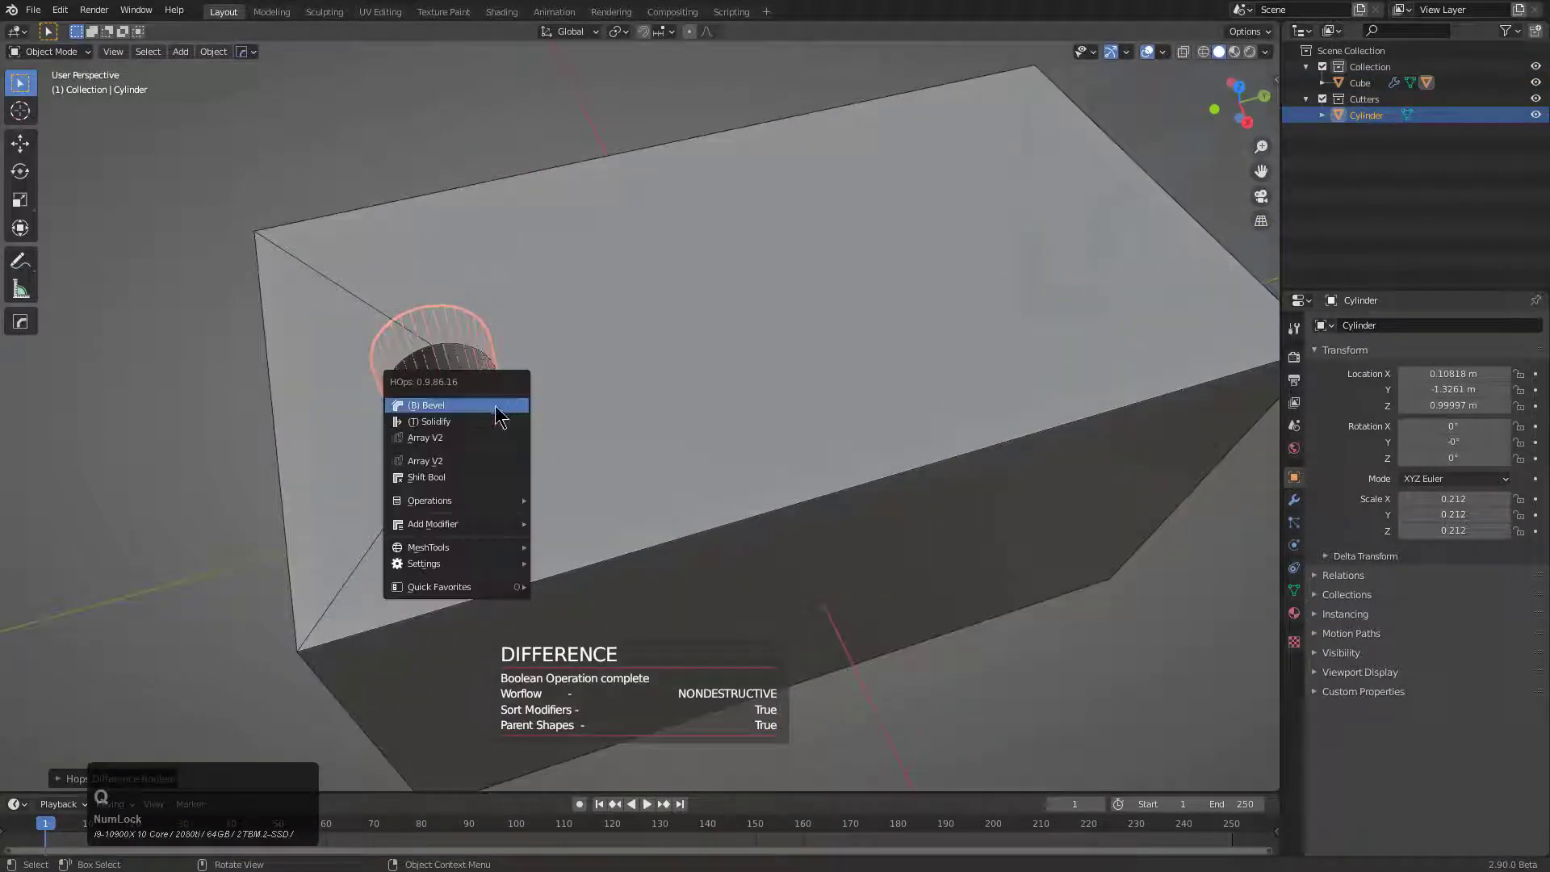
left_click(425, 437)
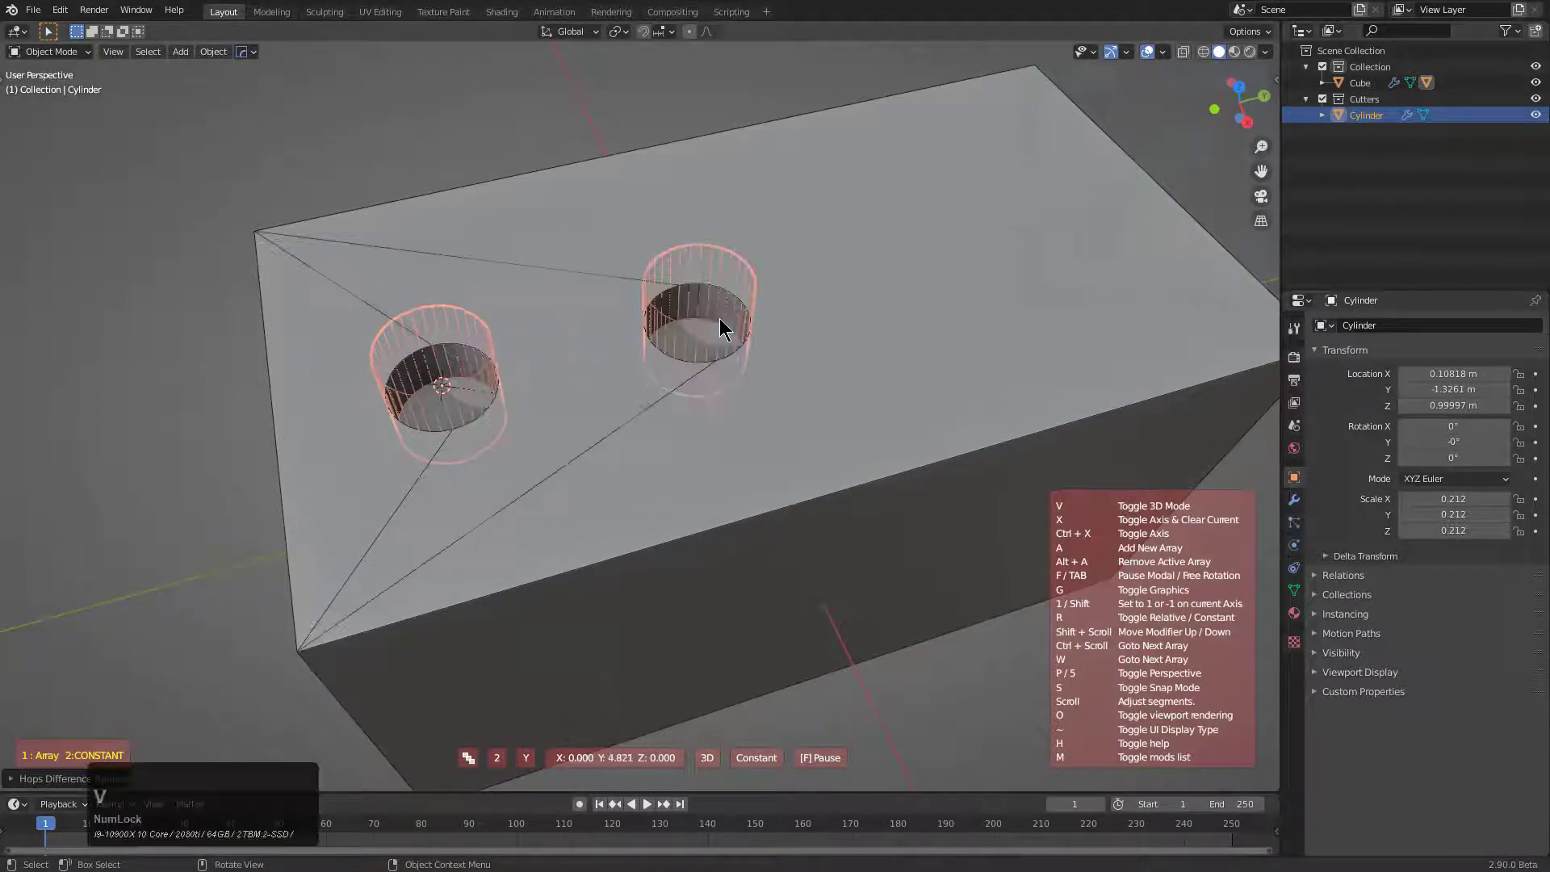
scroll("up", 3)
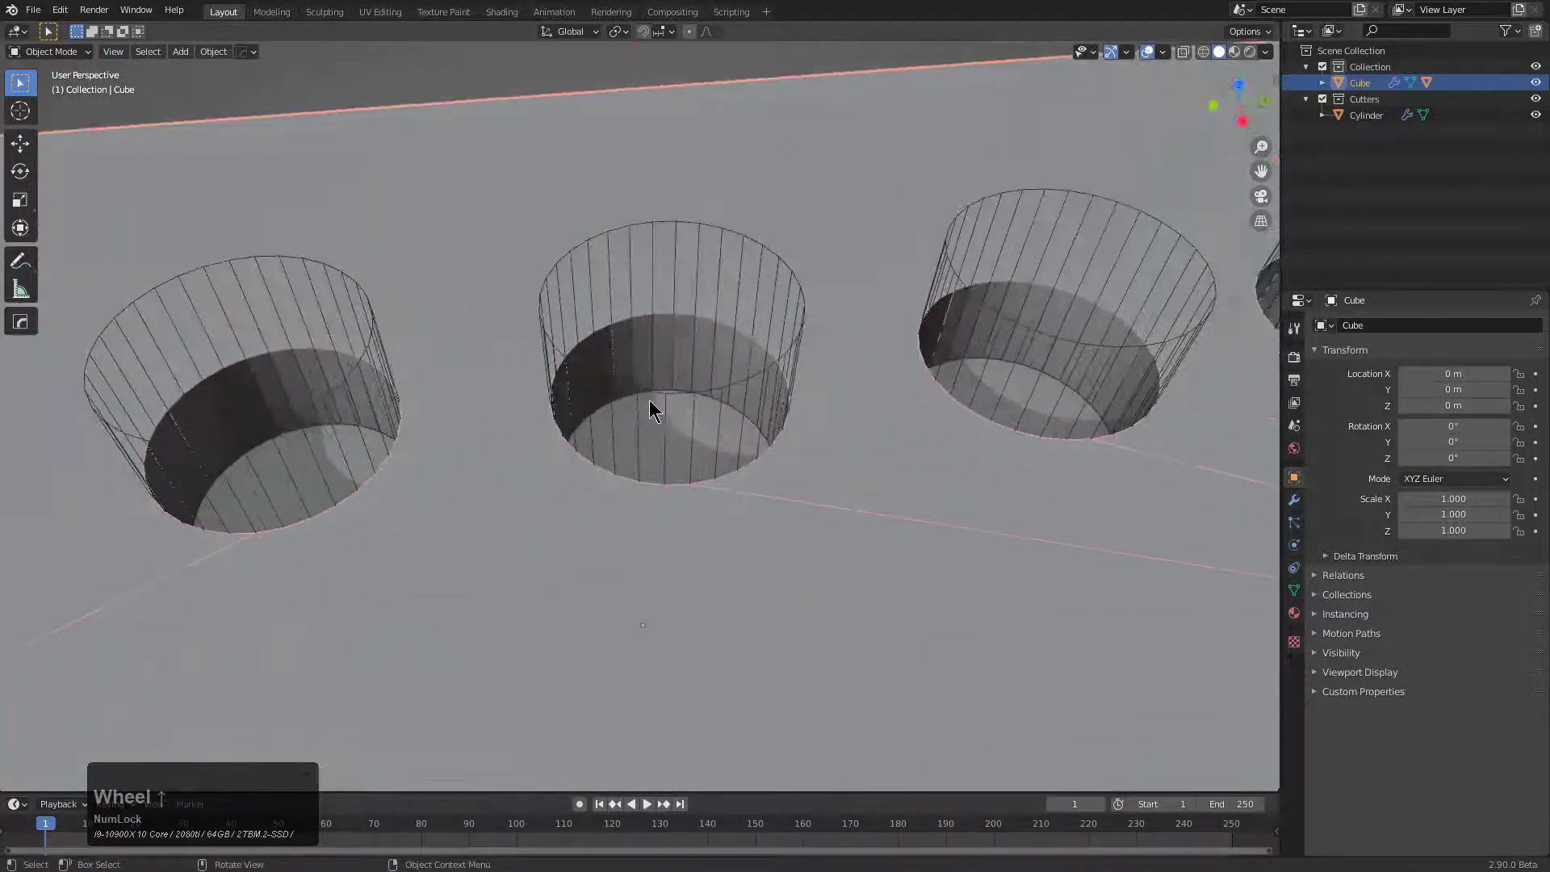
- Bevel the block's edges and hole rims at about 0.055 width with 7 segments
scroll("up", 3)
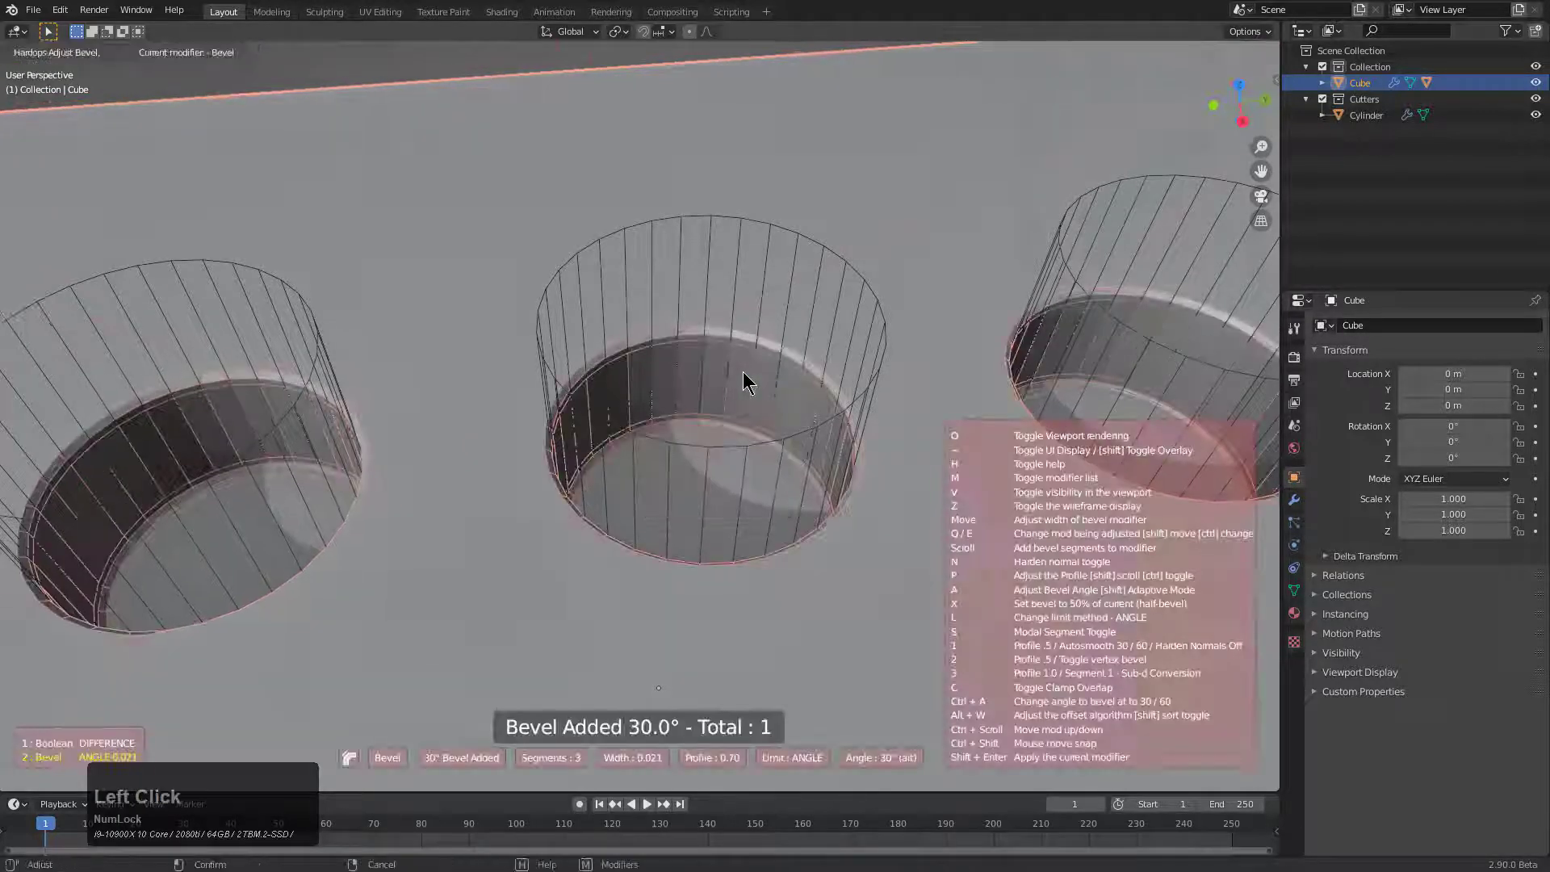
mouse_move(731, 378)
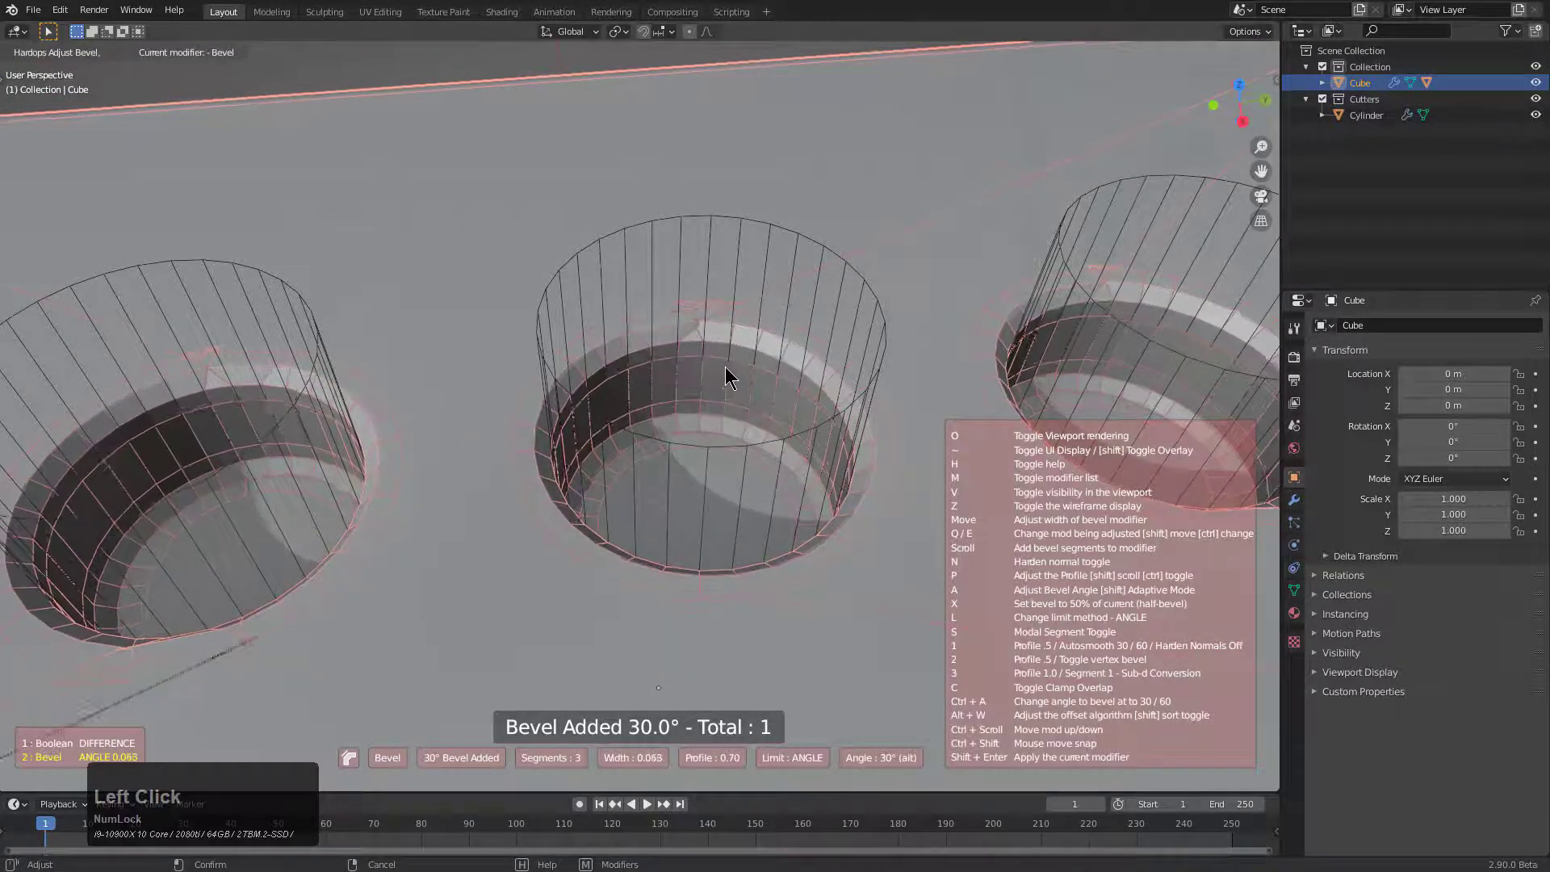
mouse_move(727, 373)
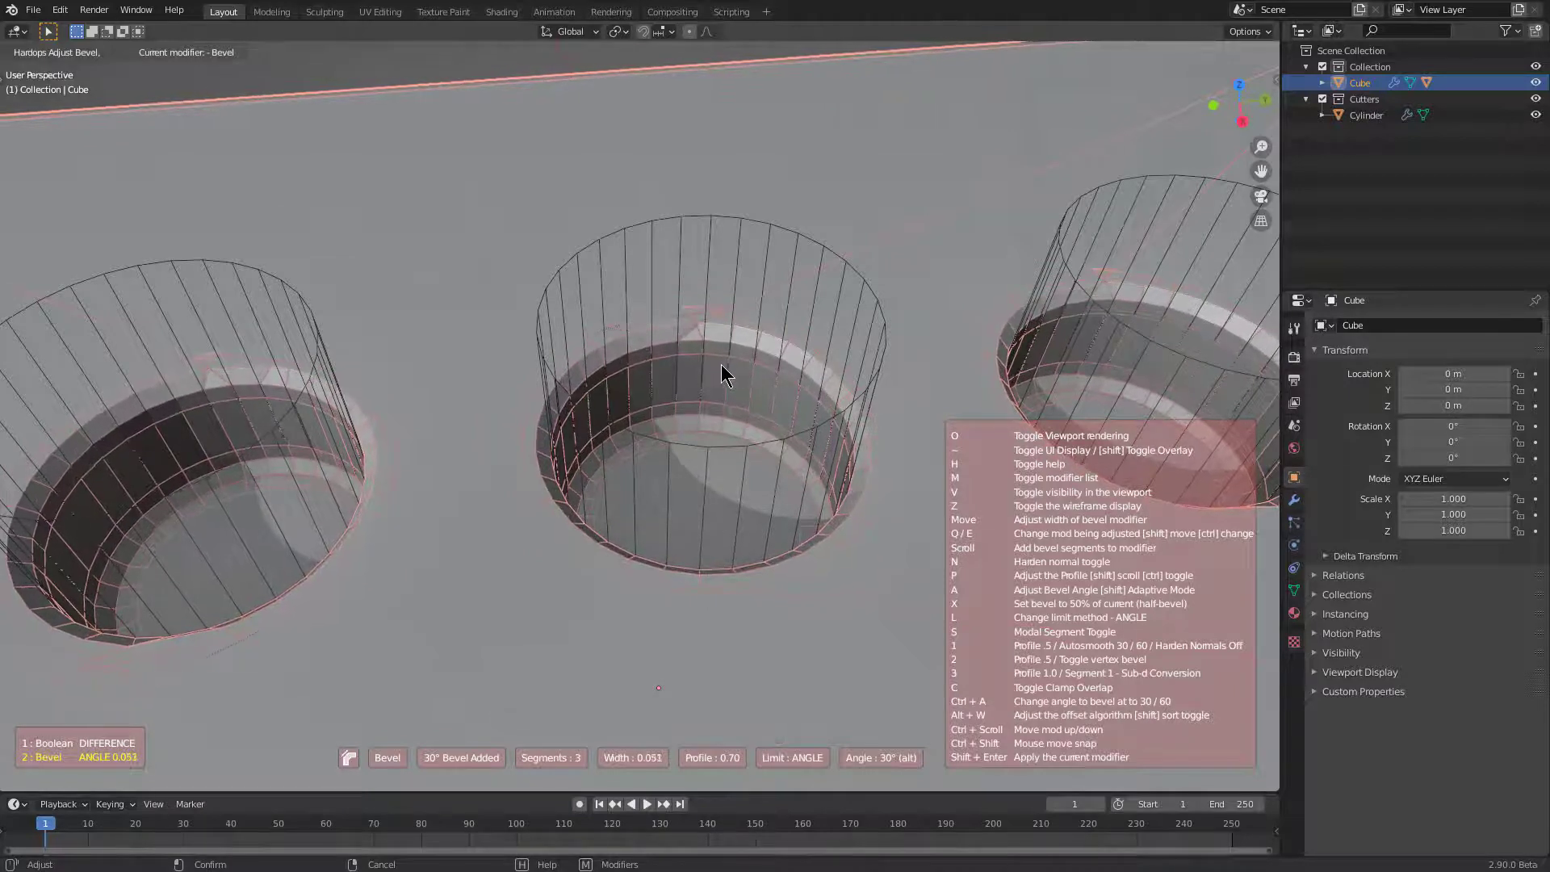
scroll("up", 3)
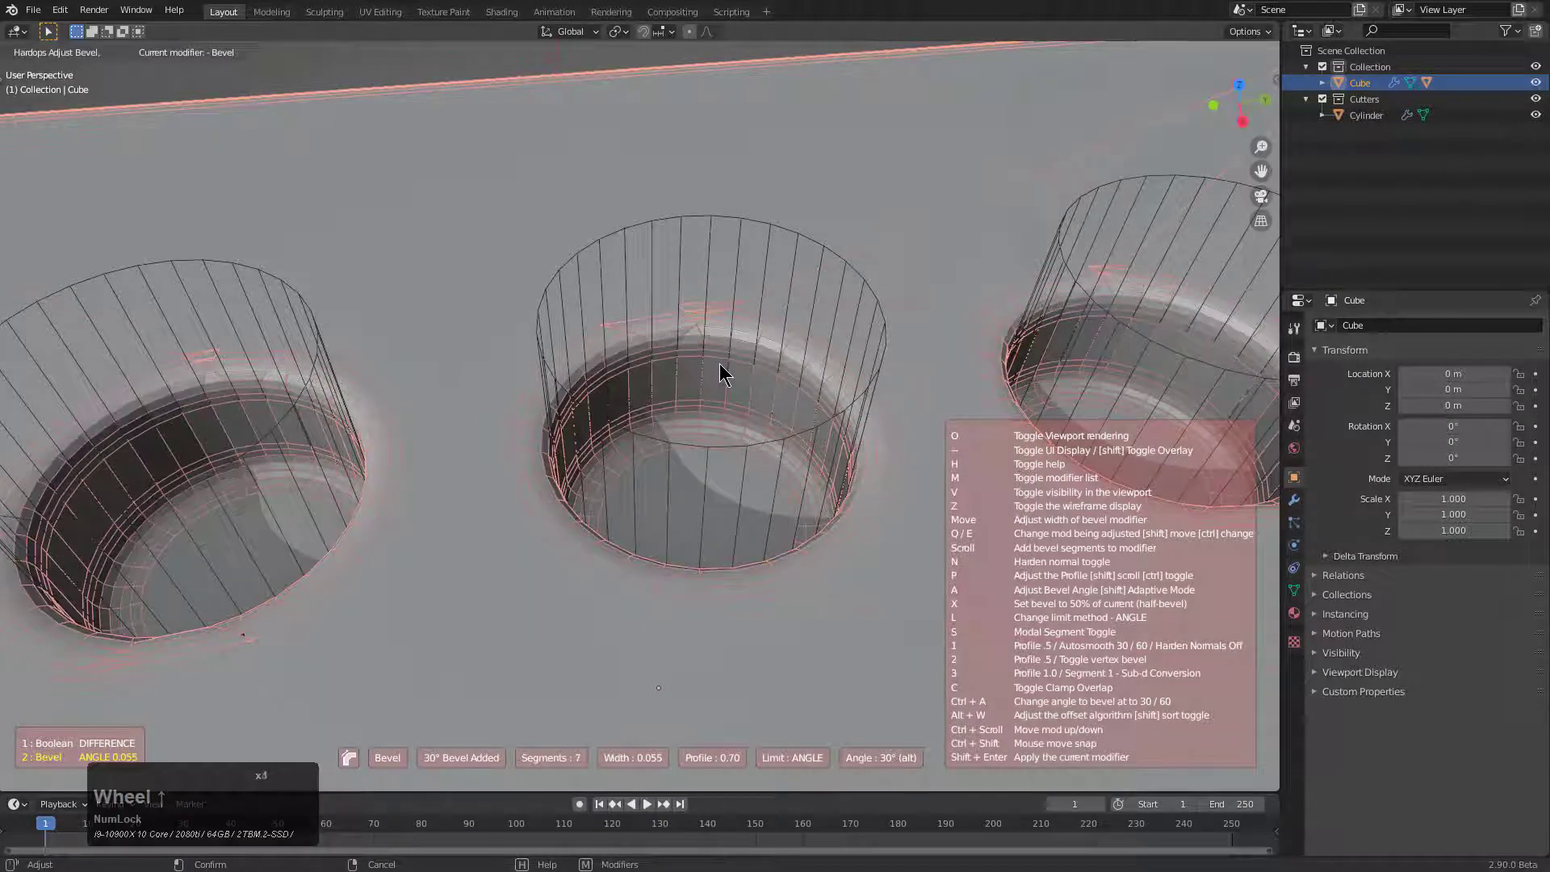
middle_click(722, 374)
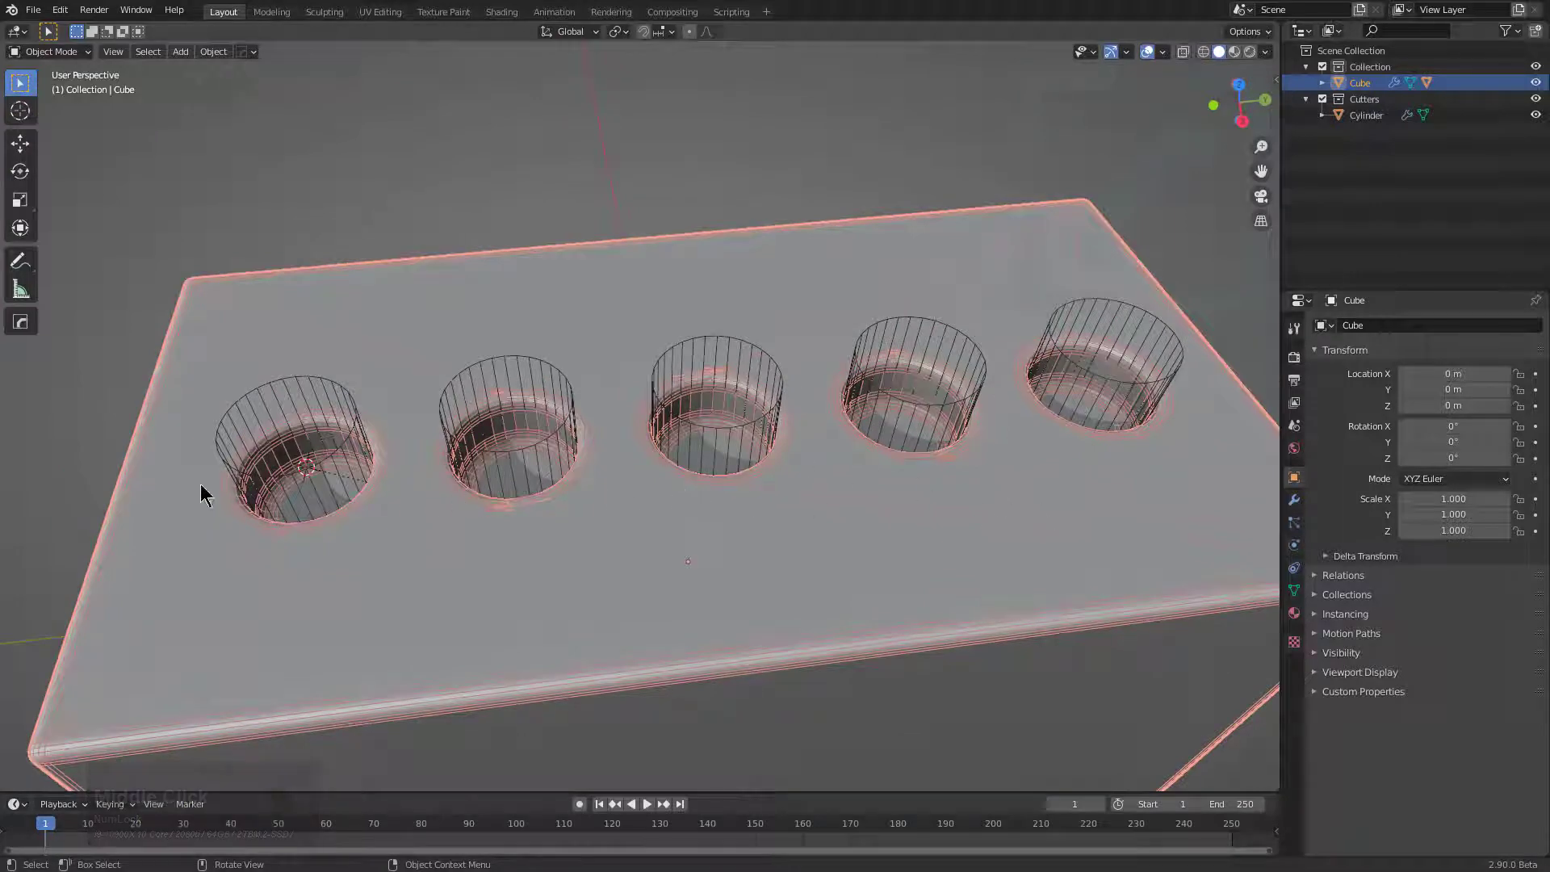
mouse_move(375, 437)
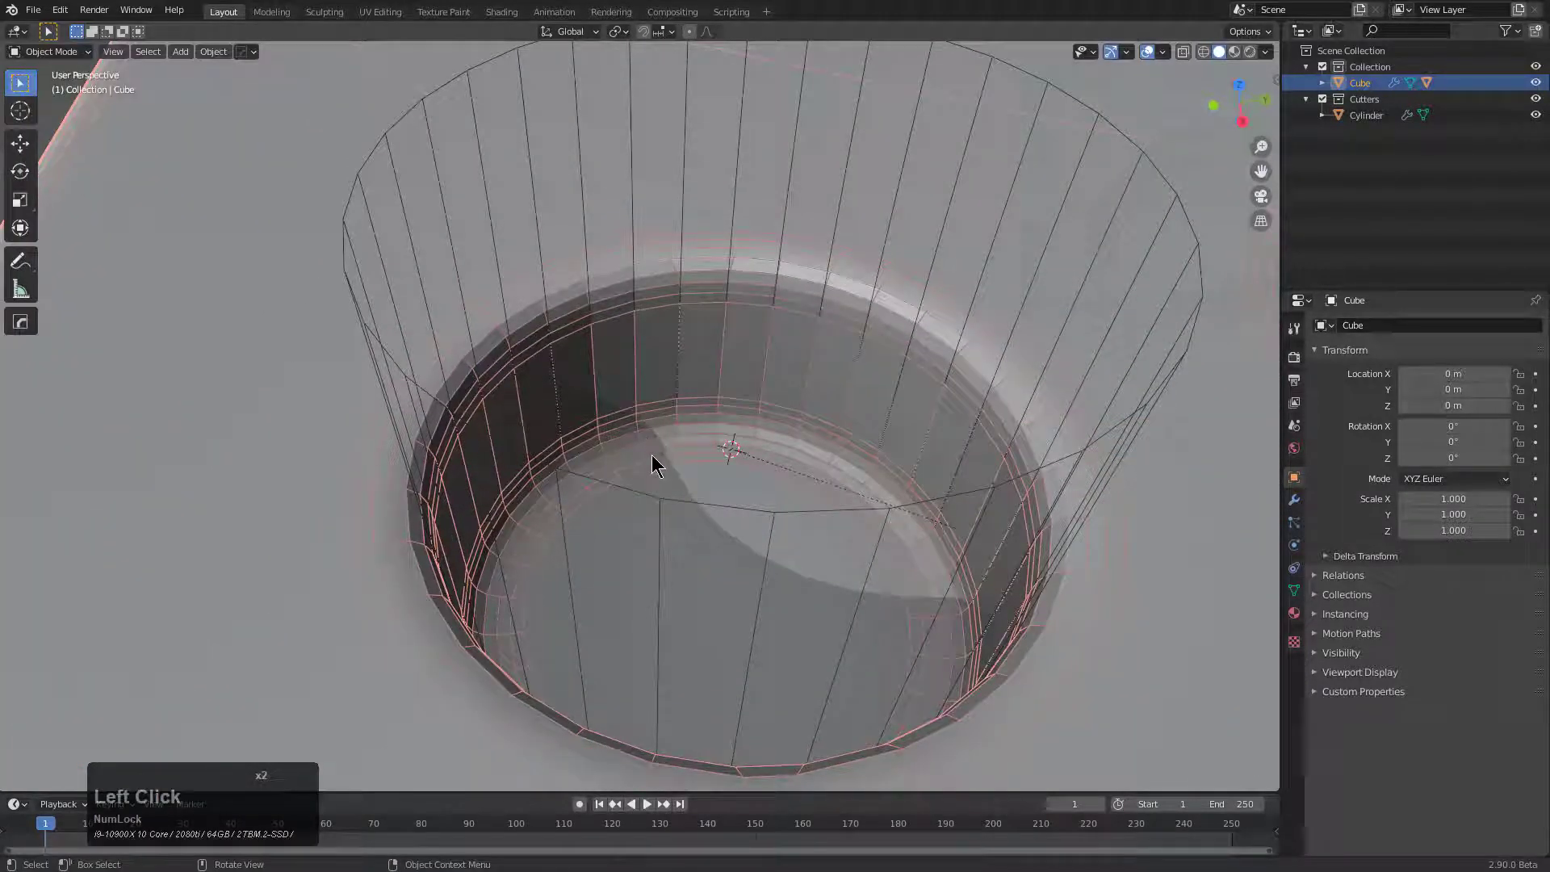
scroll("down", 3)
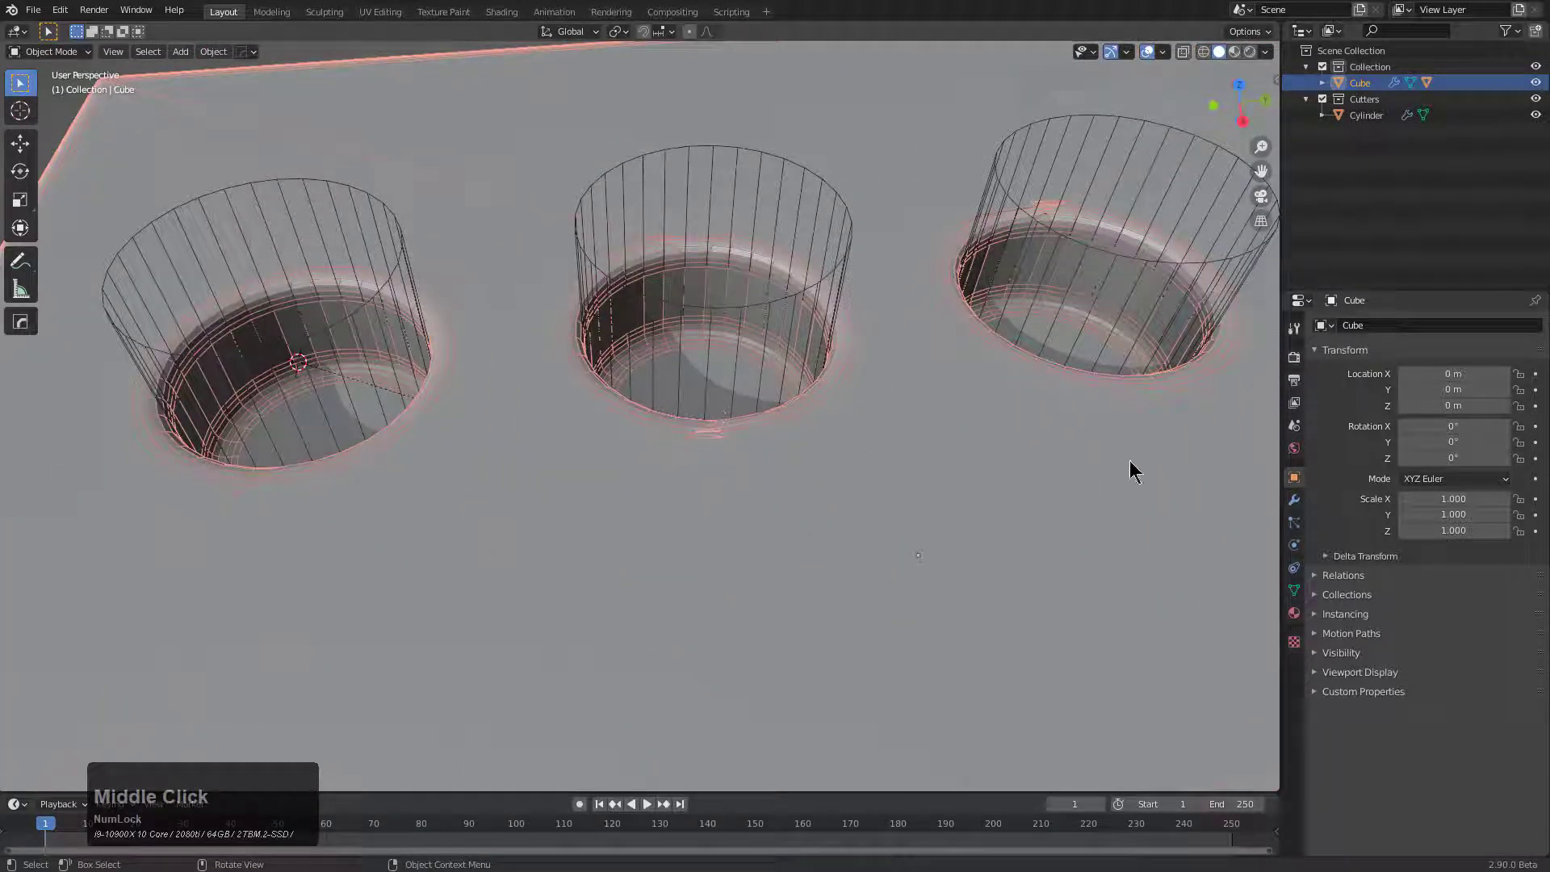
scroll("up", 3)
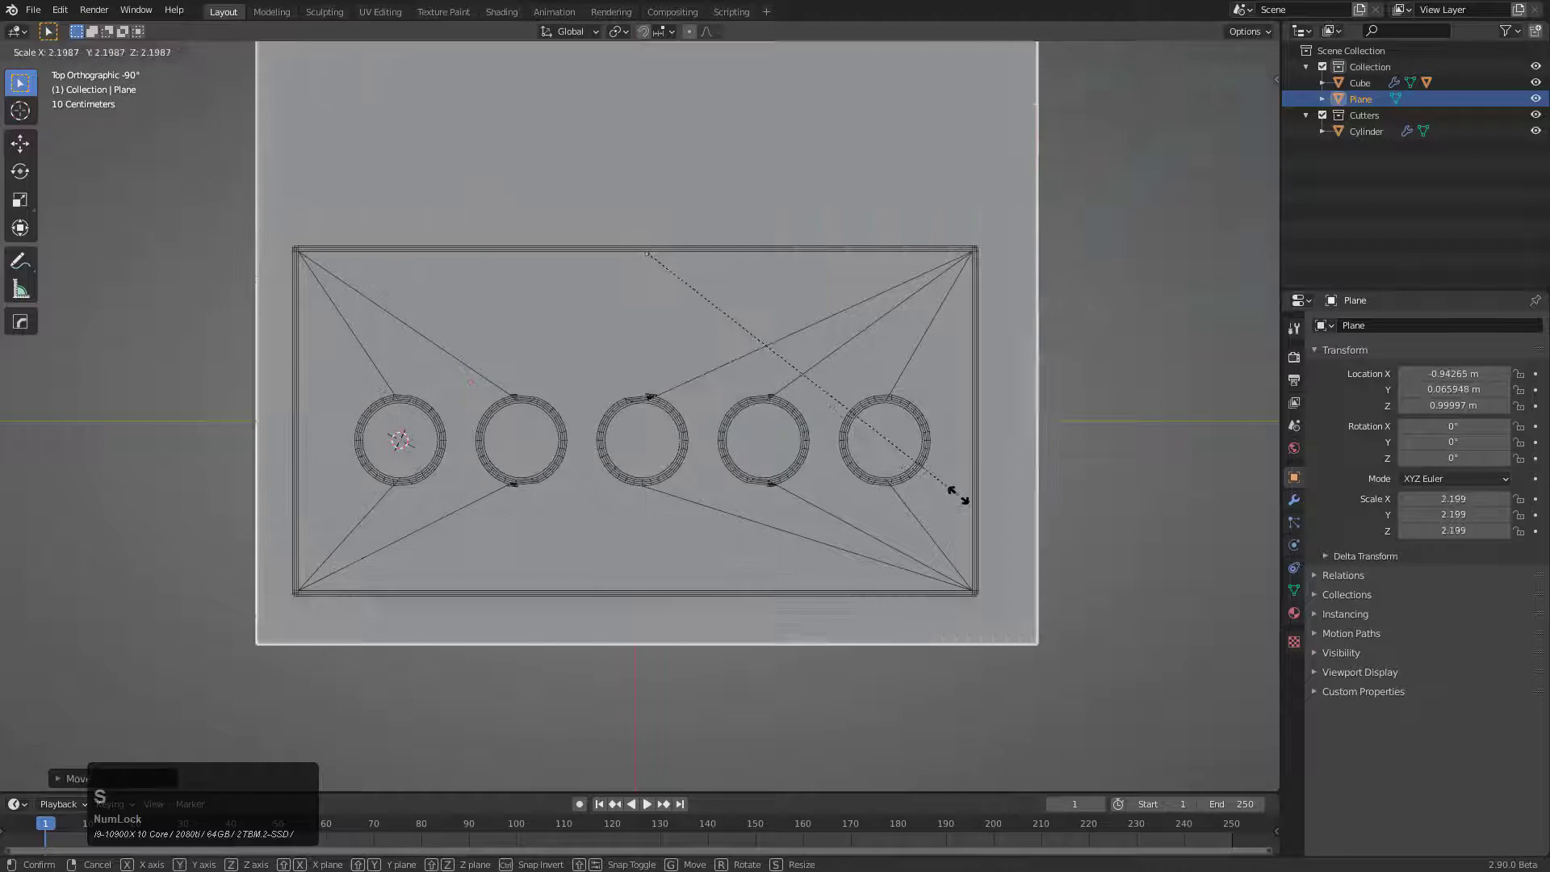
- Narrow the plane along X over half the box and shade it as wireframe
key("x")
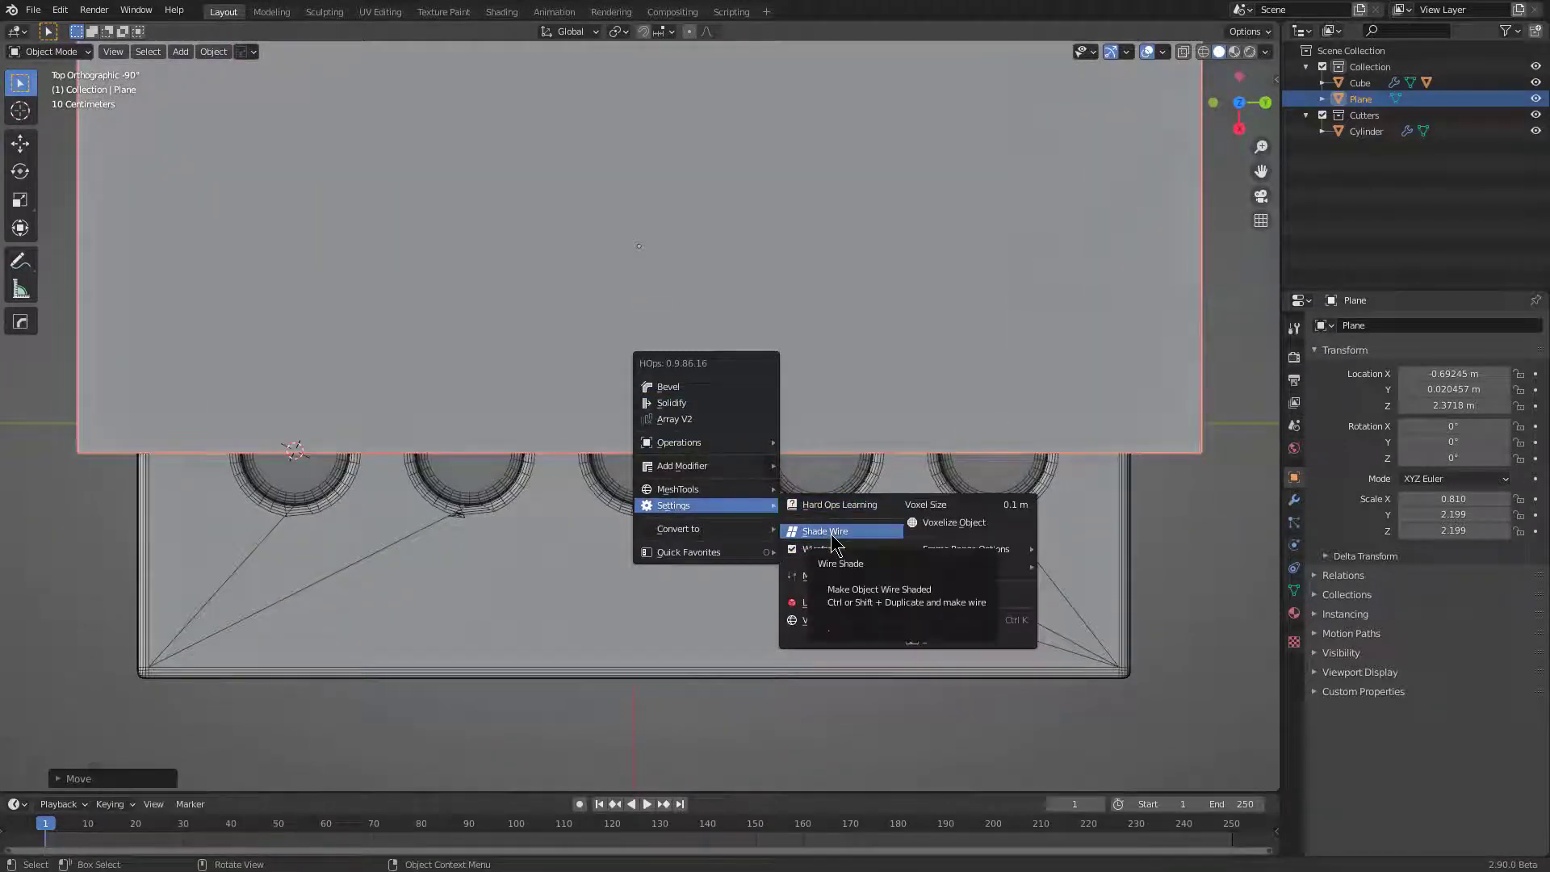
left_click(824, 532)
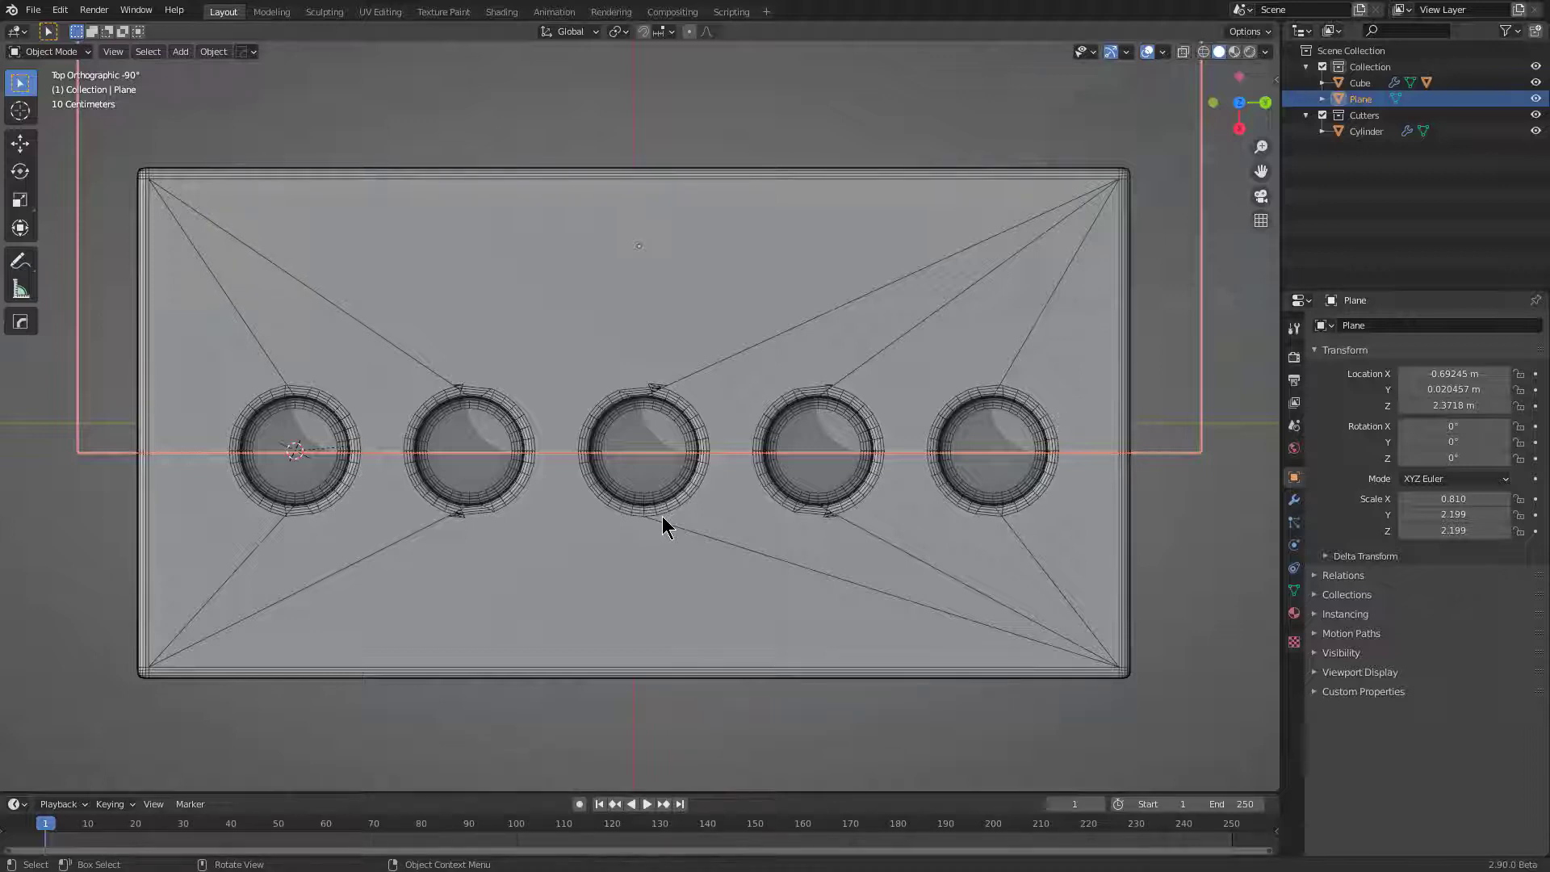
mouse_move(710, 473)
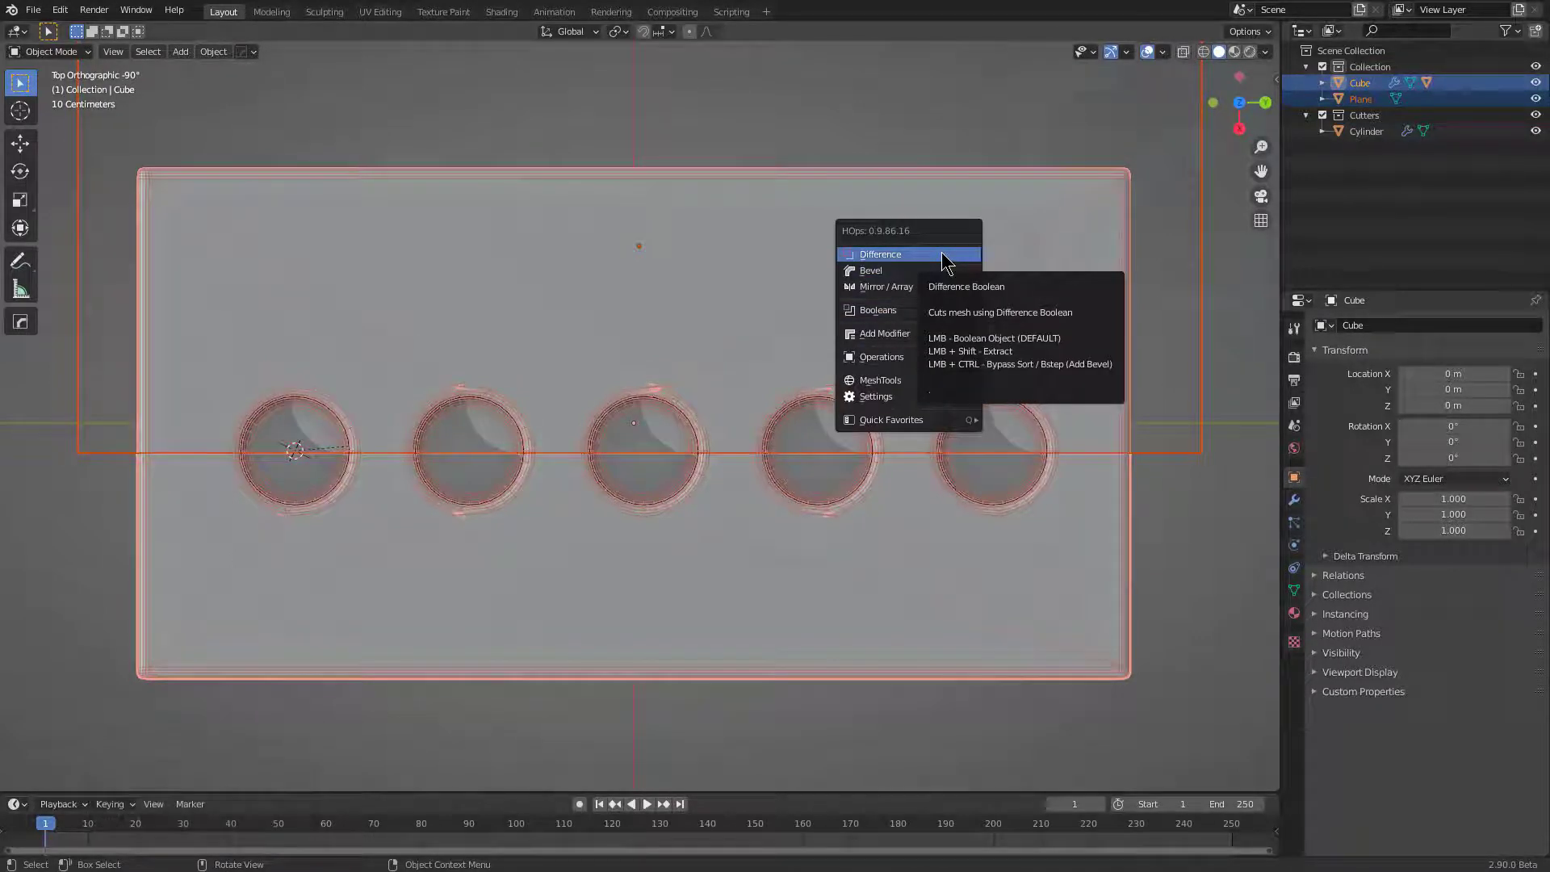
mouse_move(877, 309)
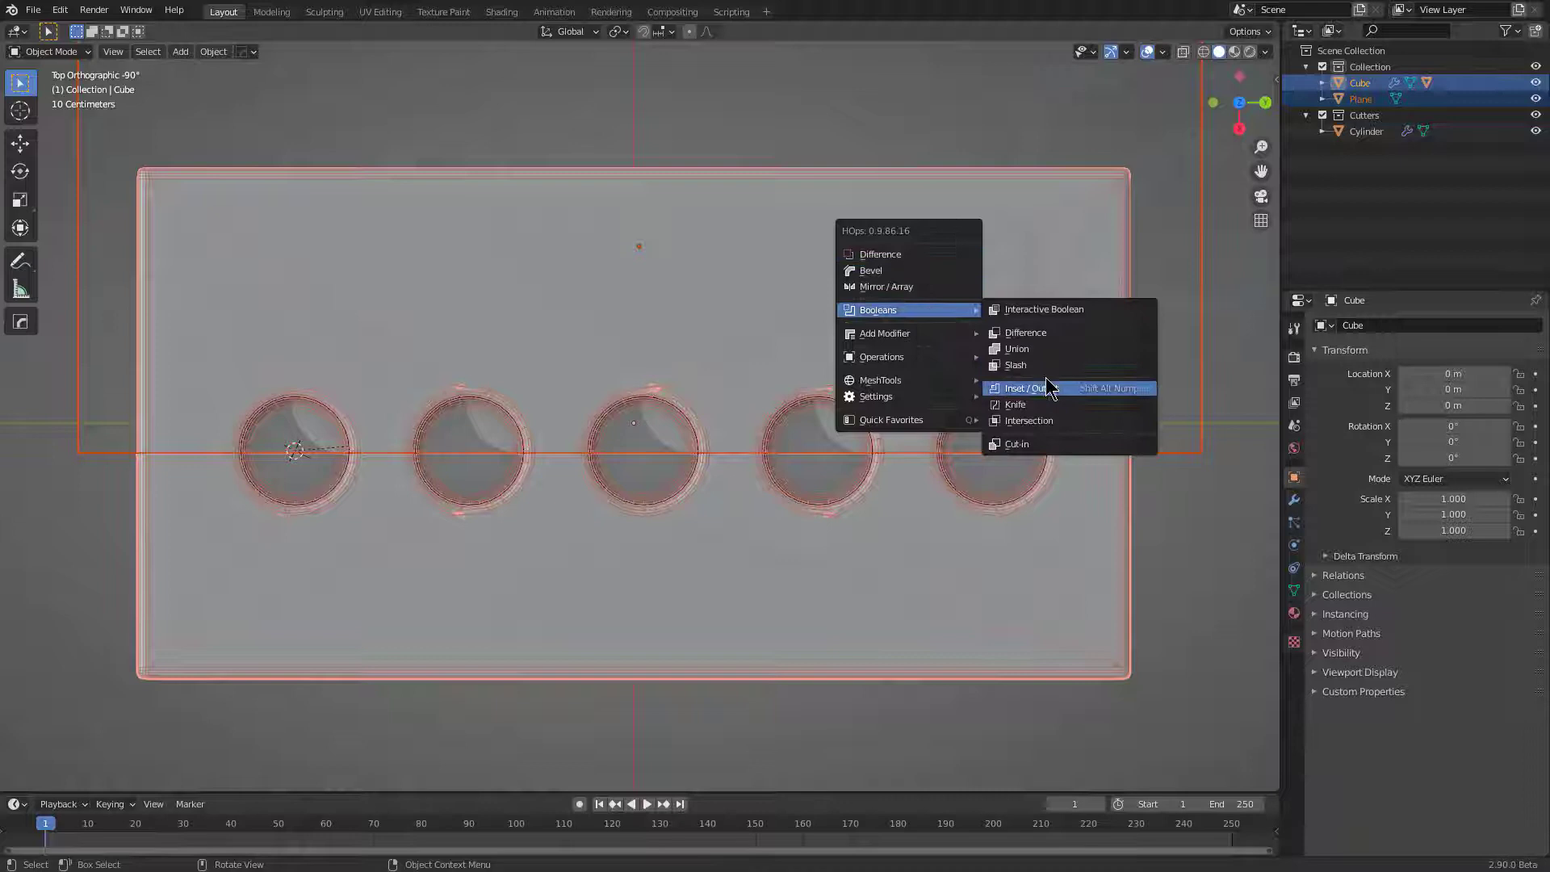
mouse_move(1014, 404)
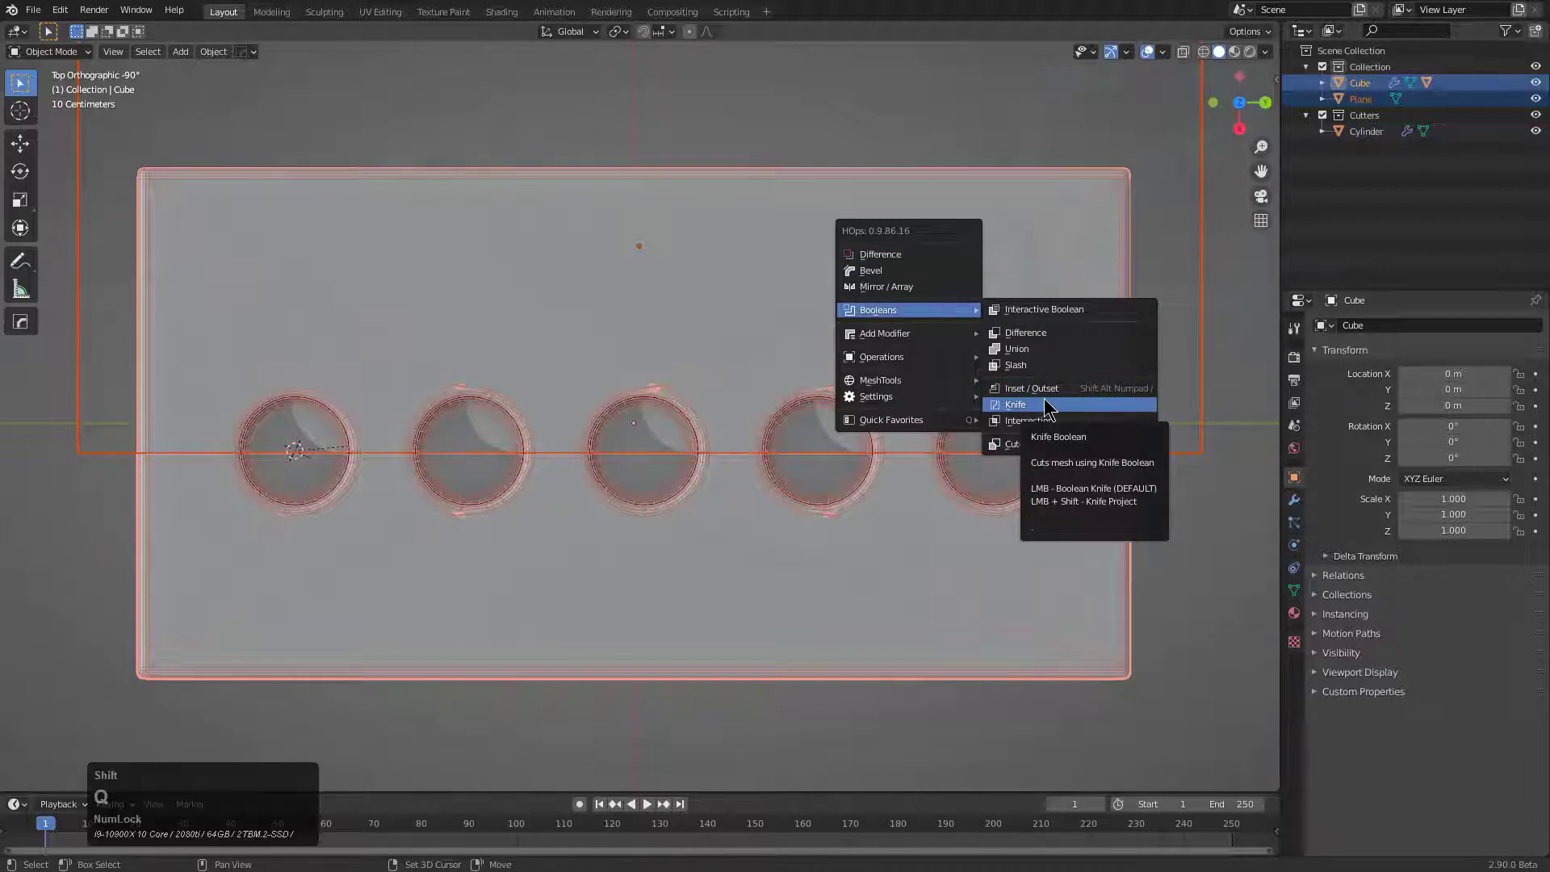
- Knife-cut the box top with the plane, scoring a seam through the row of holes
left_click(1013, 405)
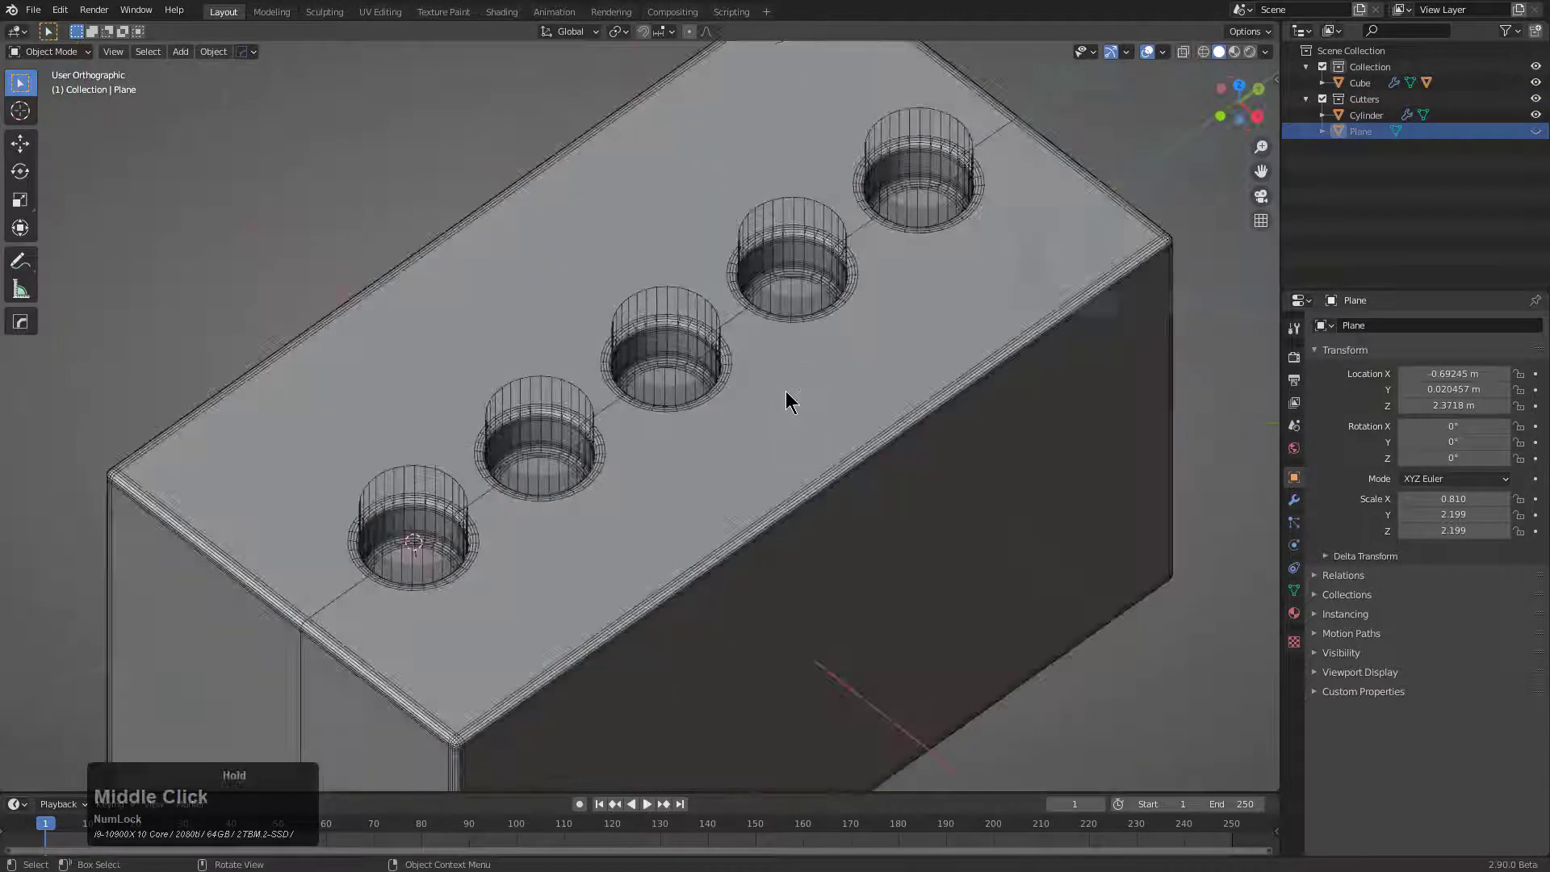
scroll("up", 3)
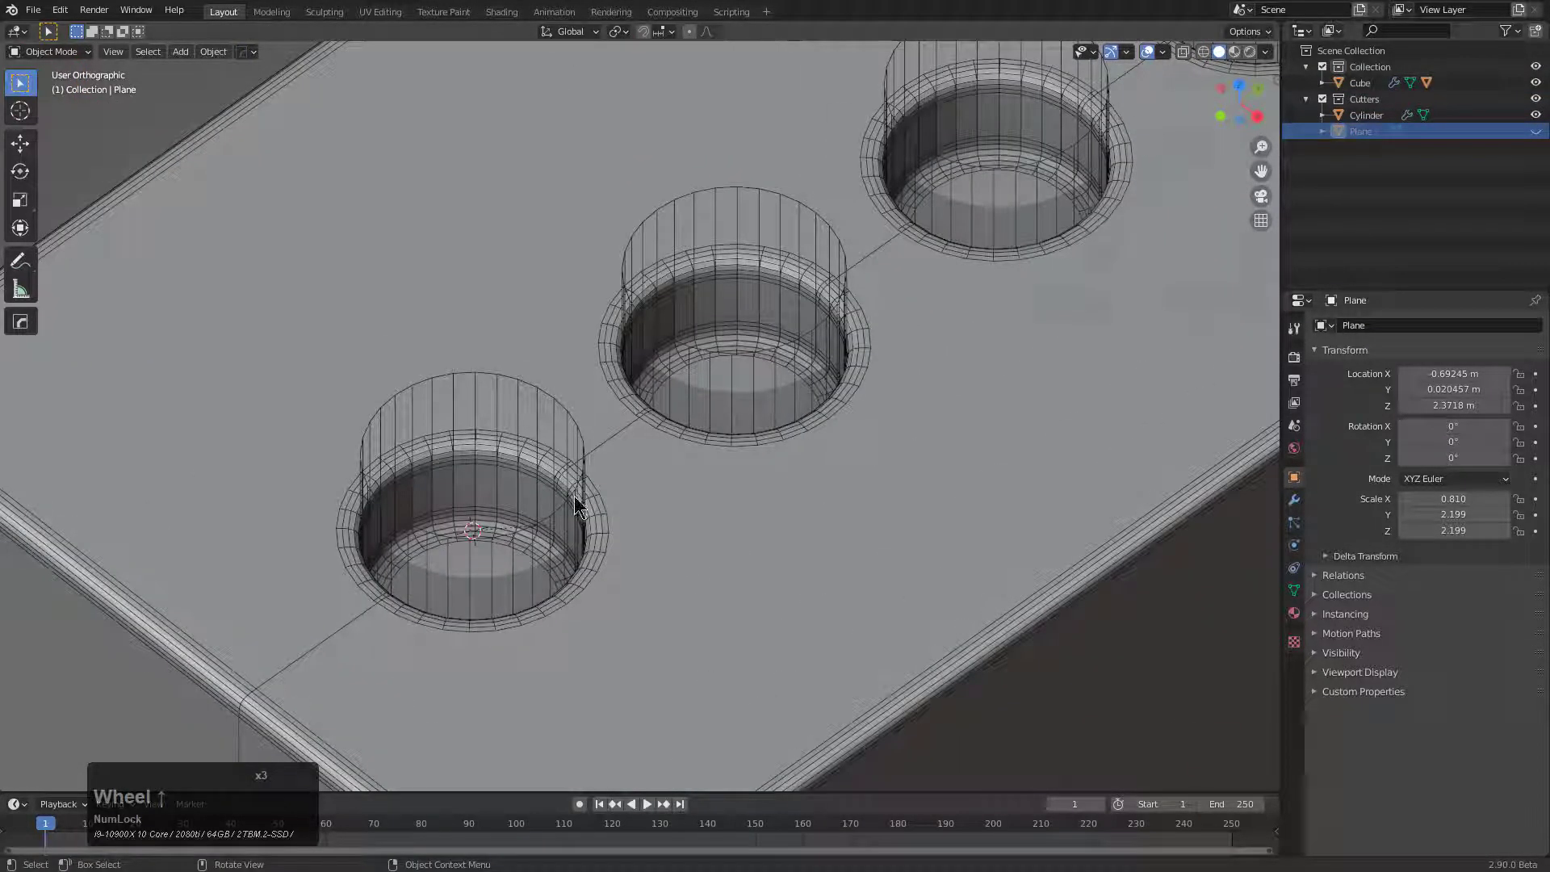
scroll("down", 3)
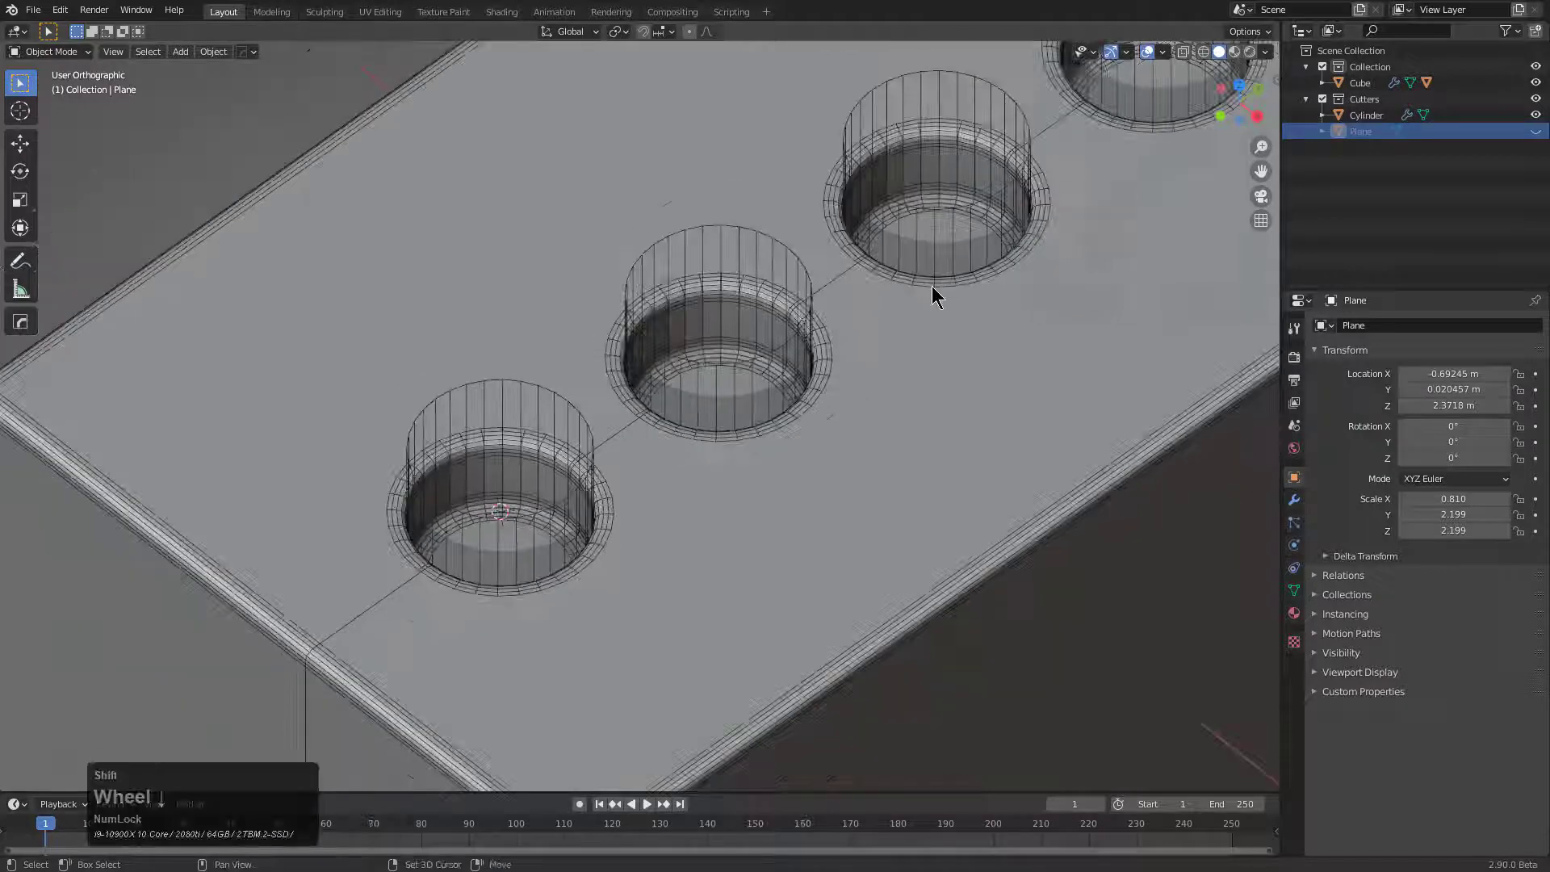
scroll("up", 3)
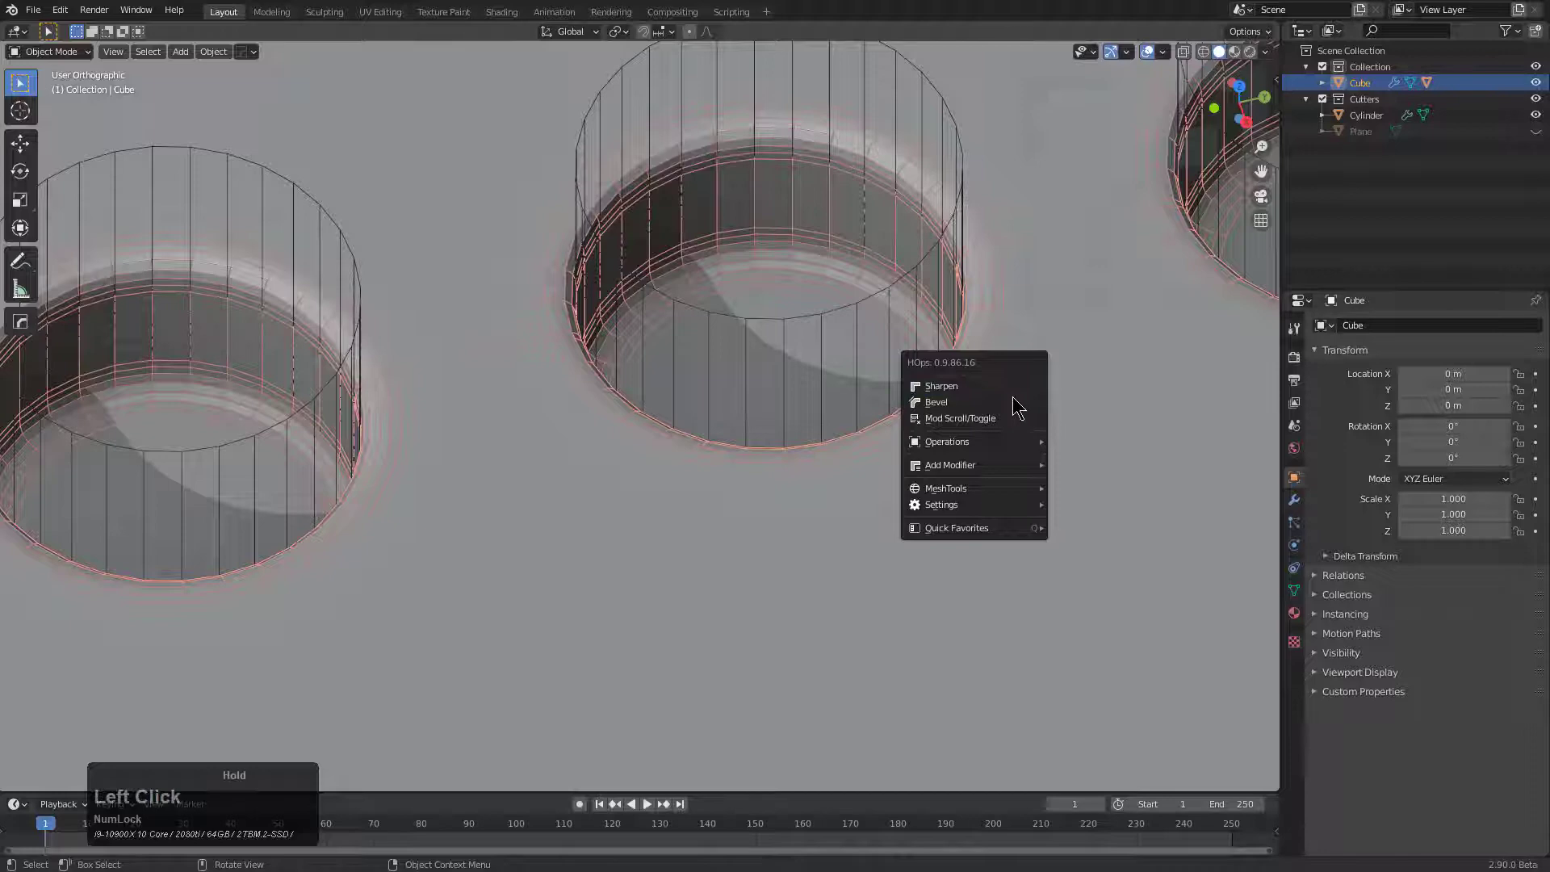
left_click(934, 401)
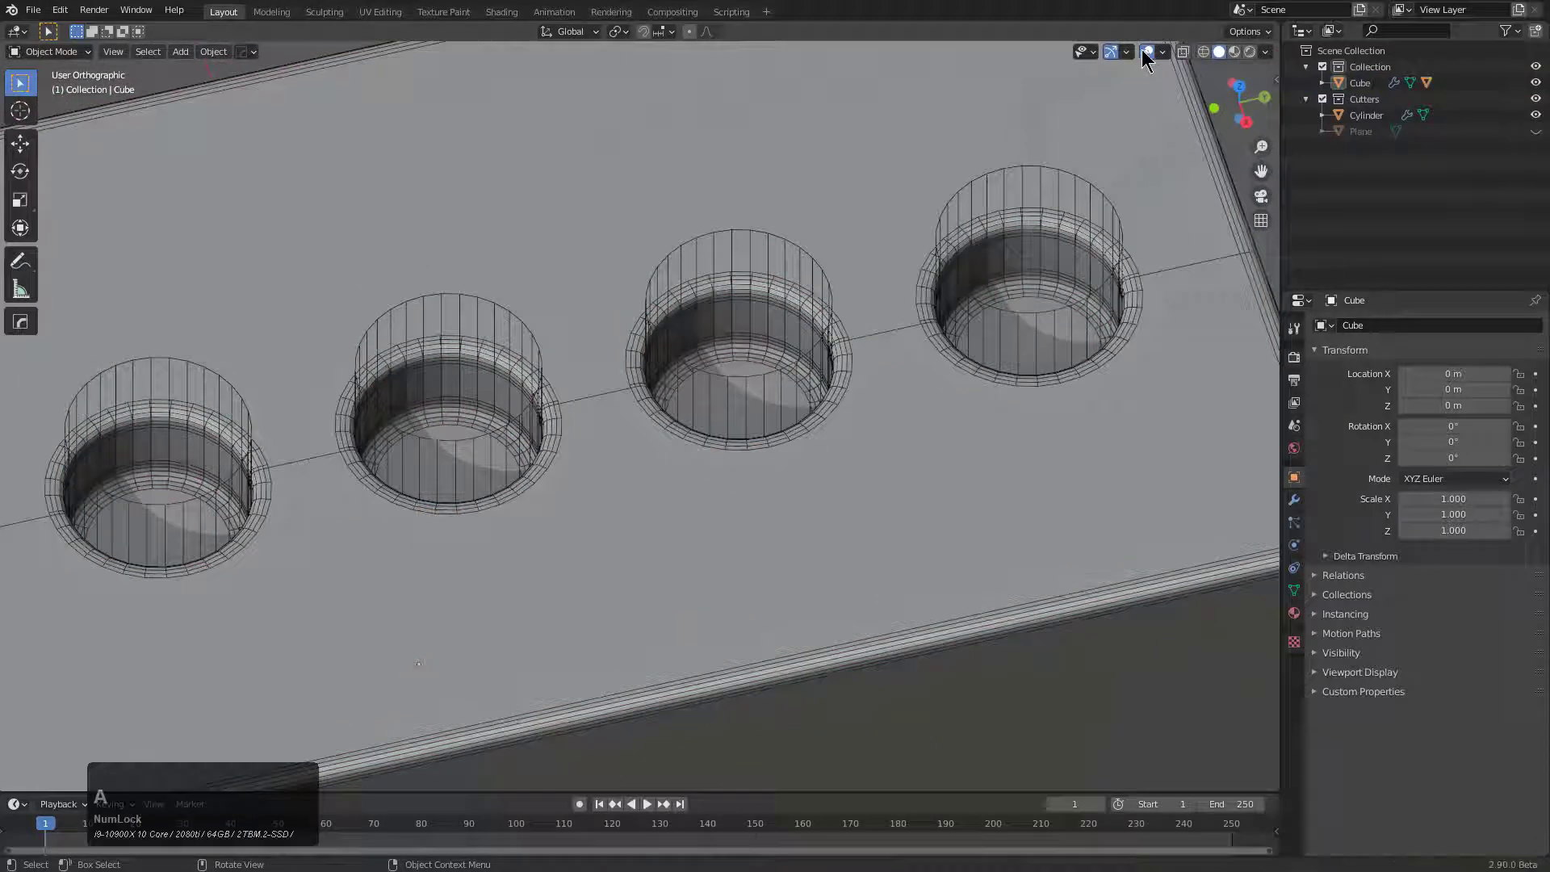
- Review the HOps Helper sharp options and hide the cylinder cutters, leaving clean round holes
left_click(1148, 51)
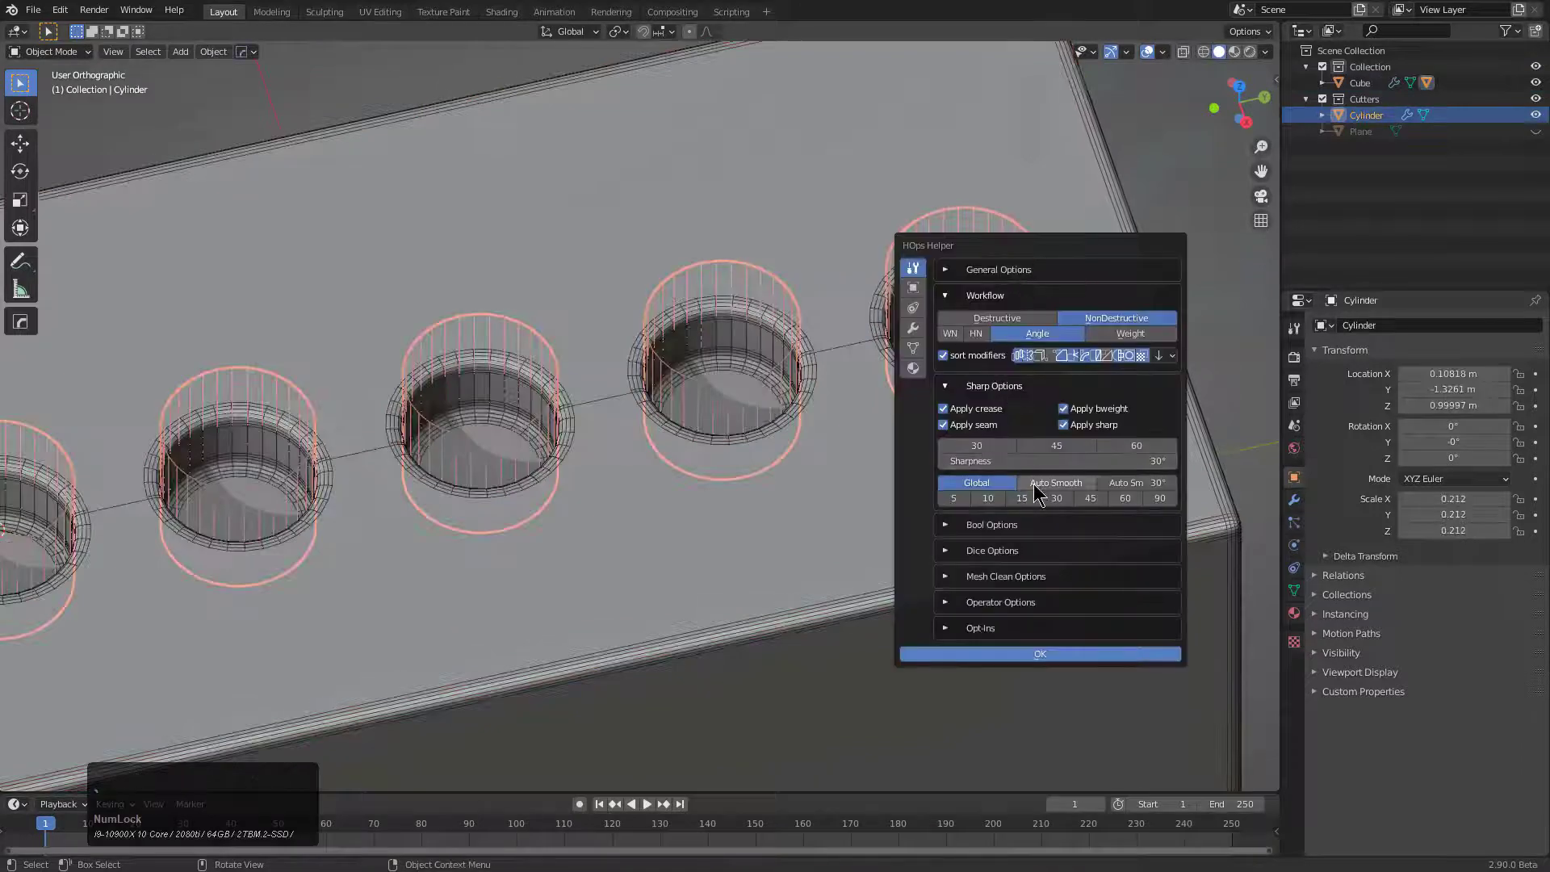
left_click(1039, 653)
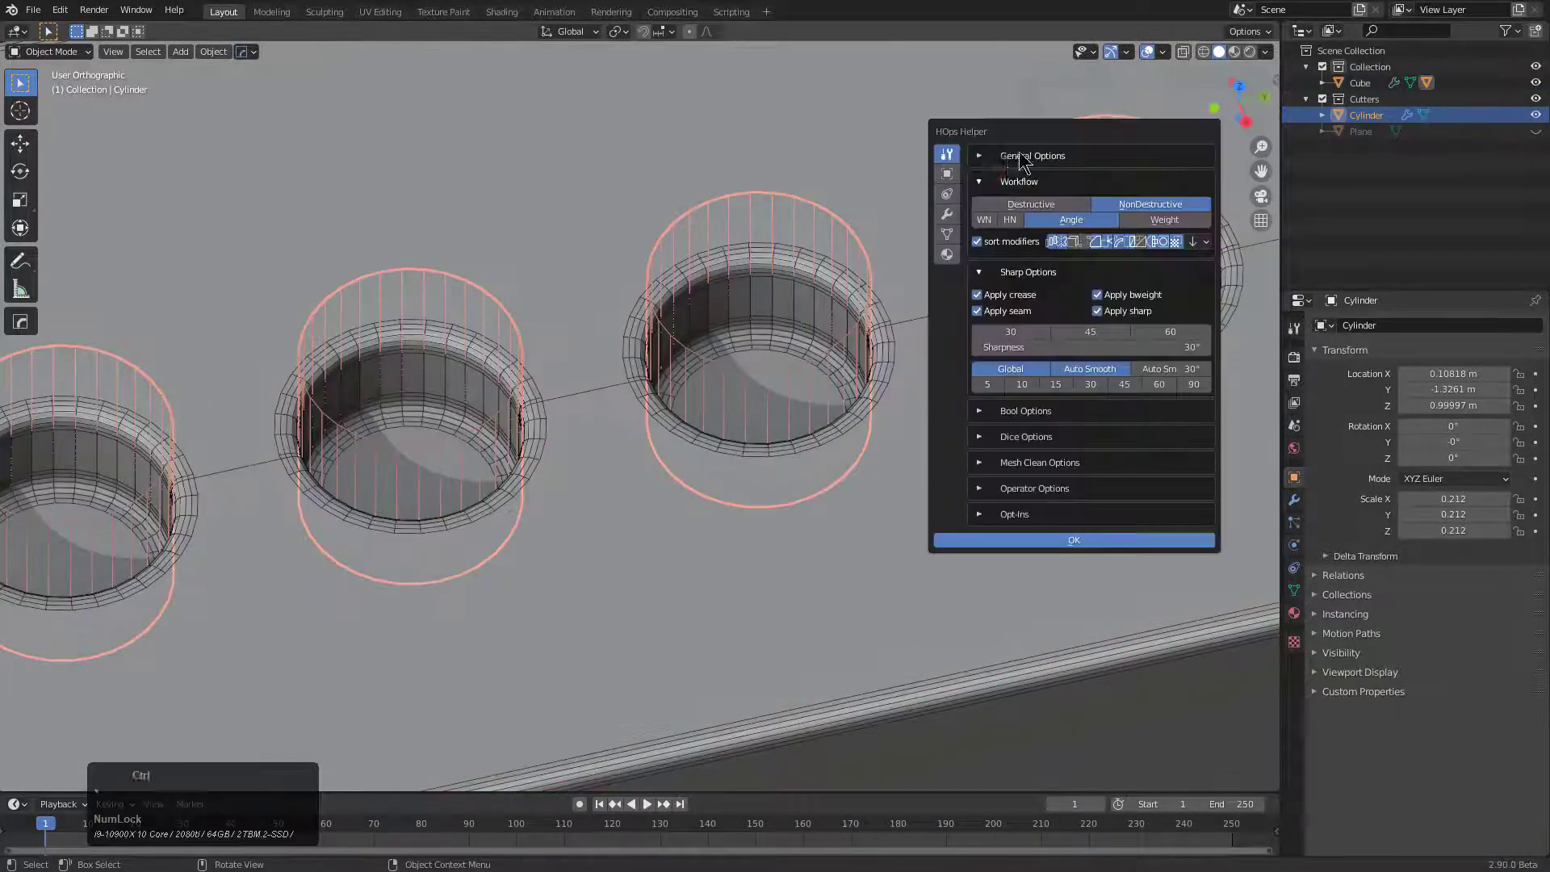
left_click(1074, 540)
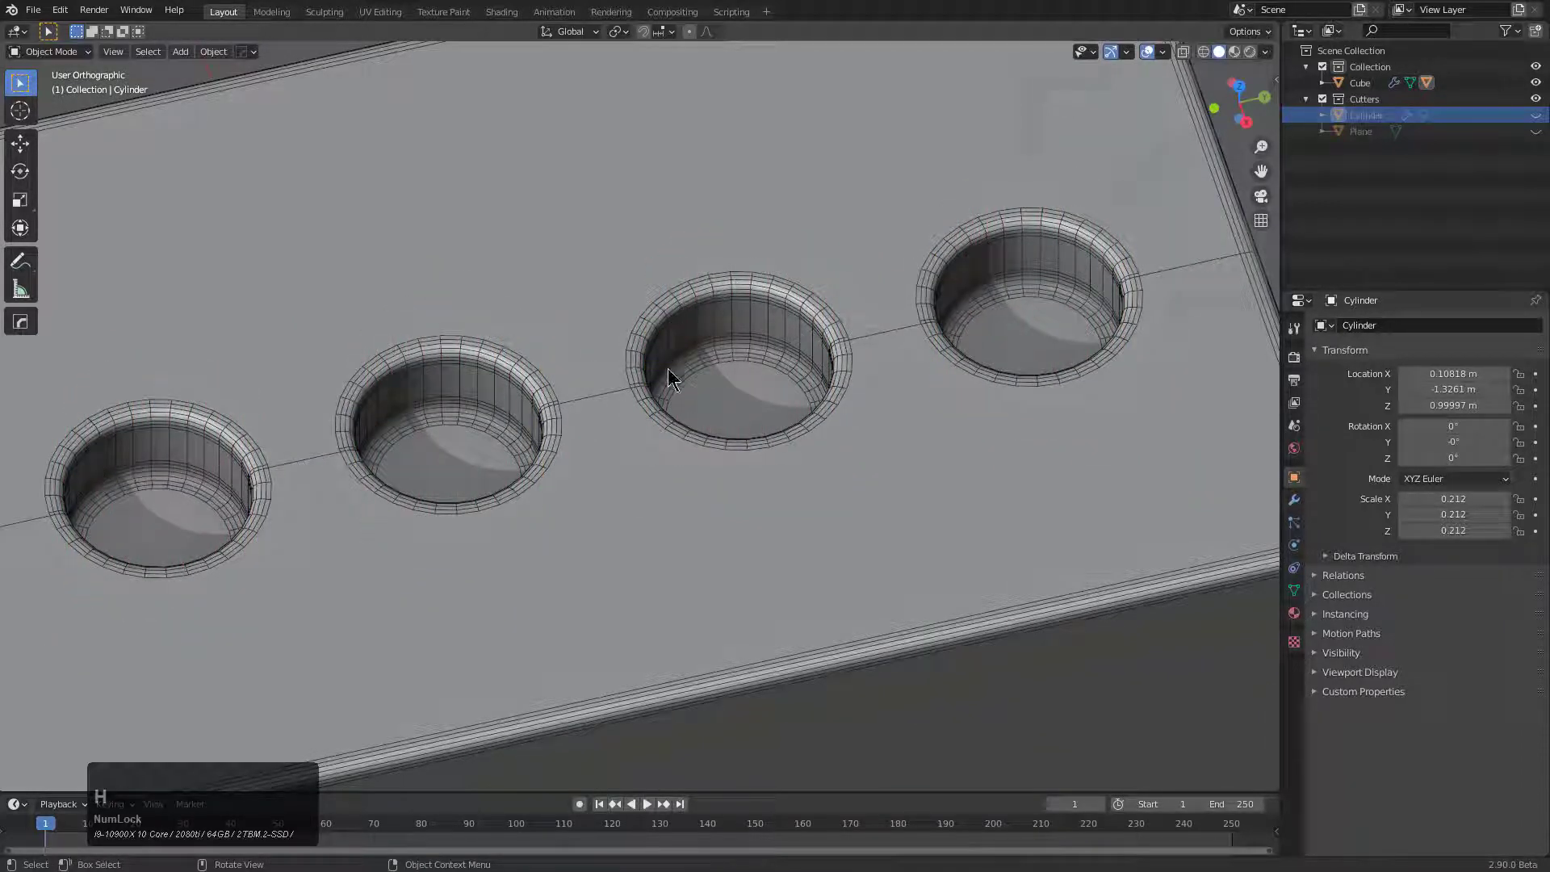
- Select the box and expand its Bevel modifier's Profile settings to inspect the rounded rims
middle_click(692, 356)
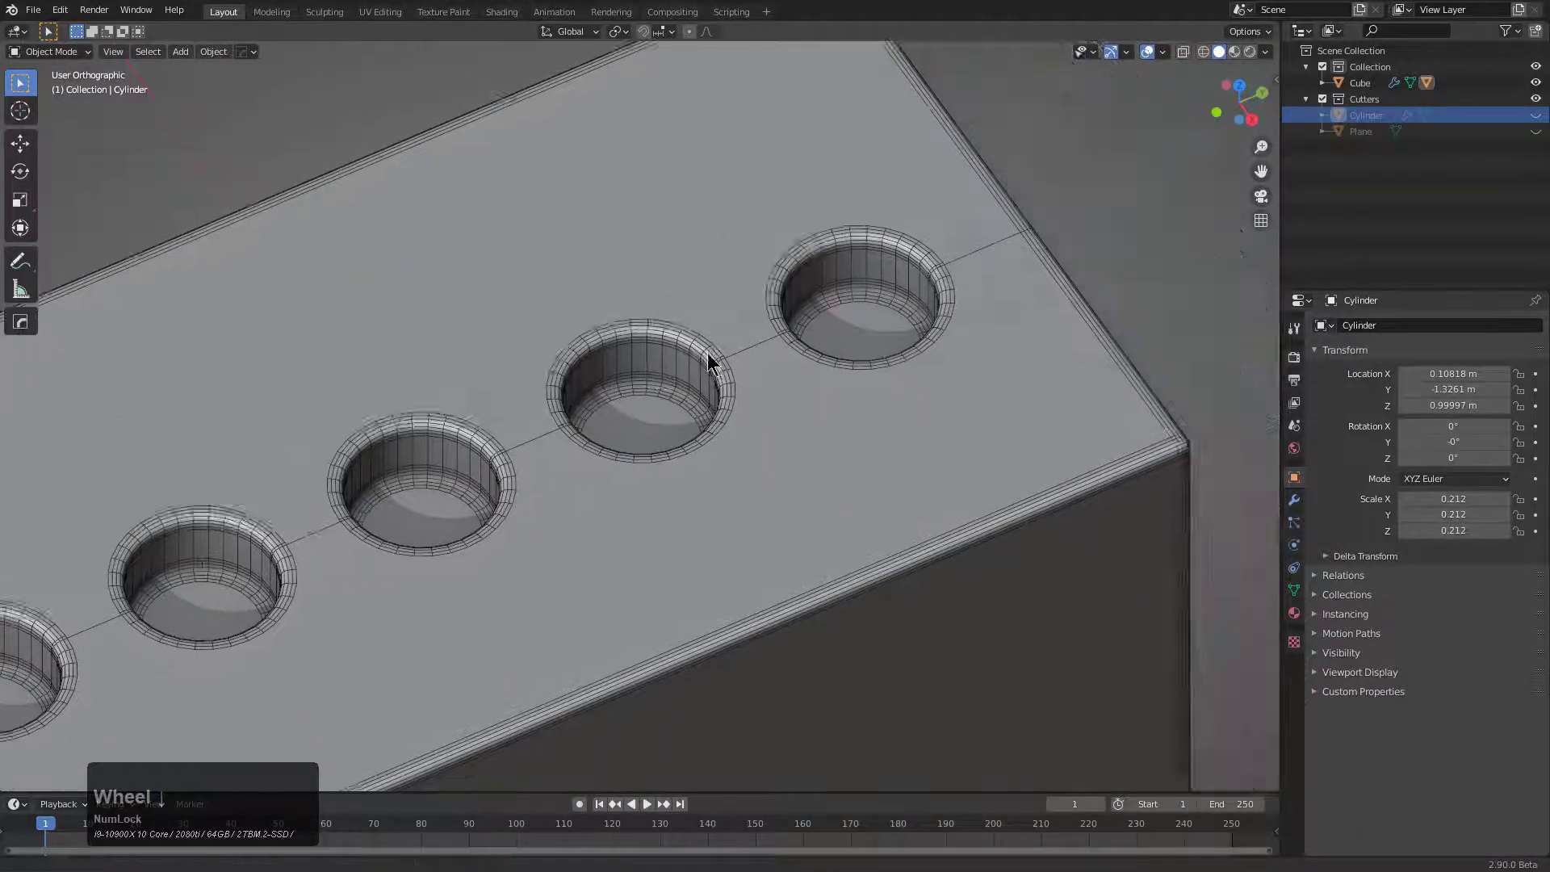
left_click(1360, 83)
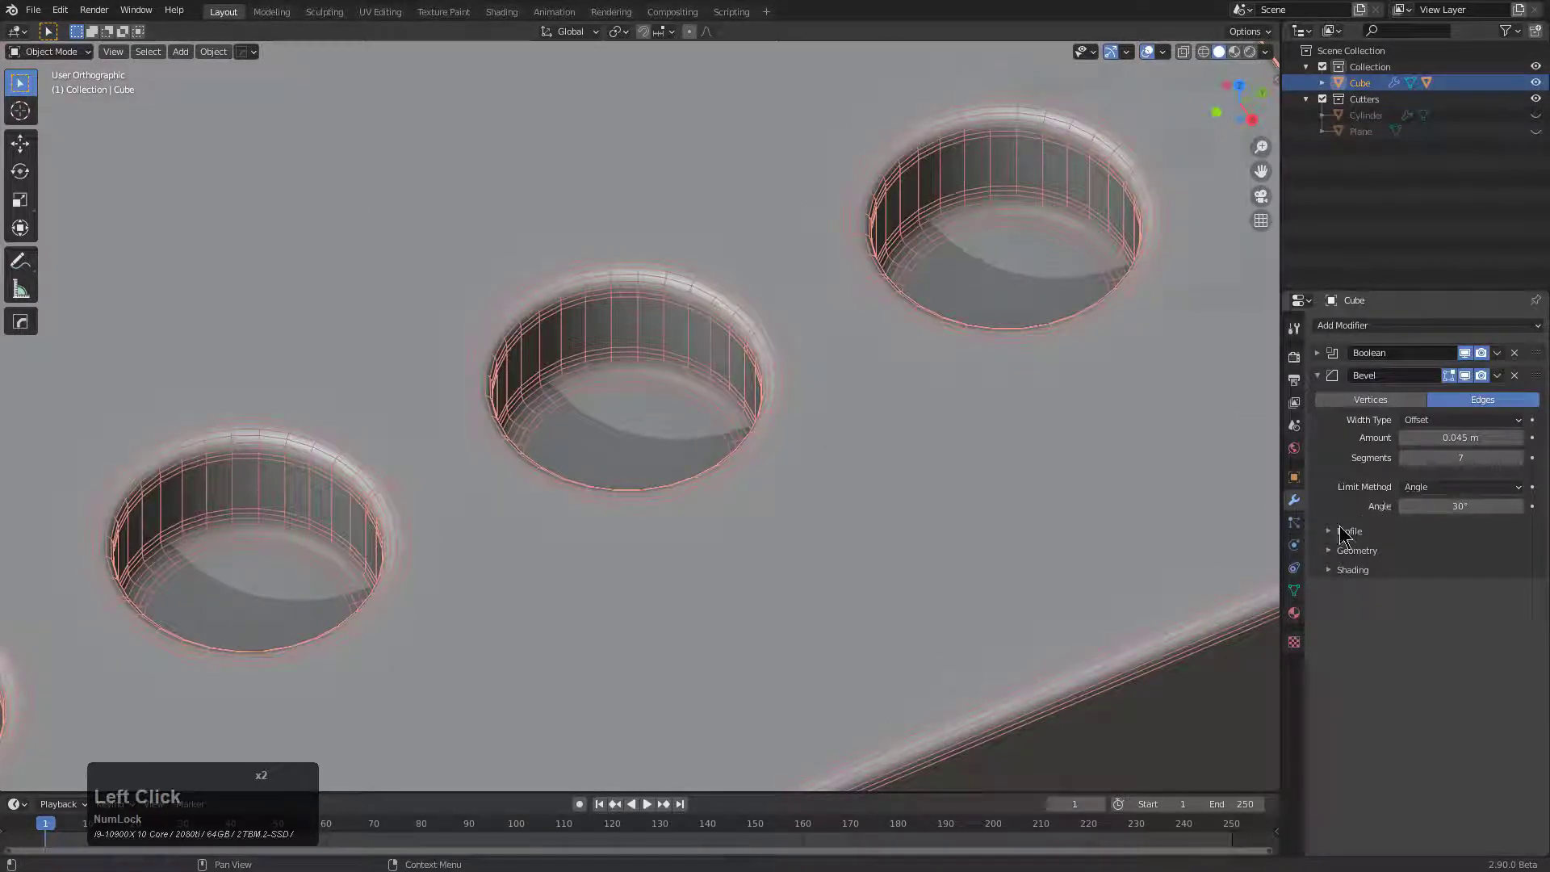
left_click(1349, 532)
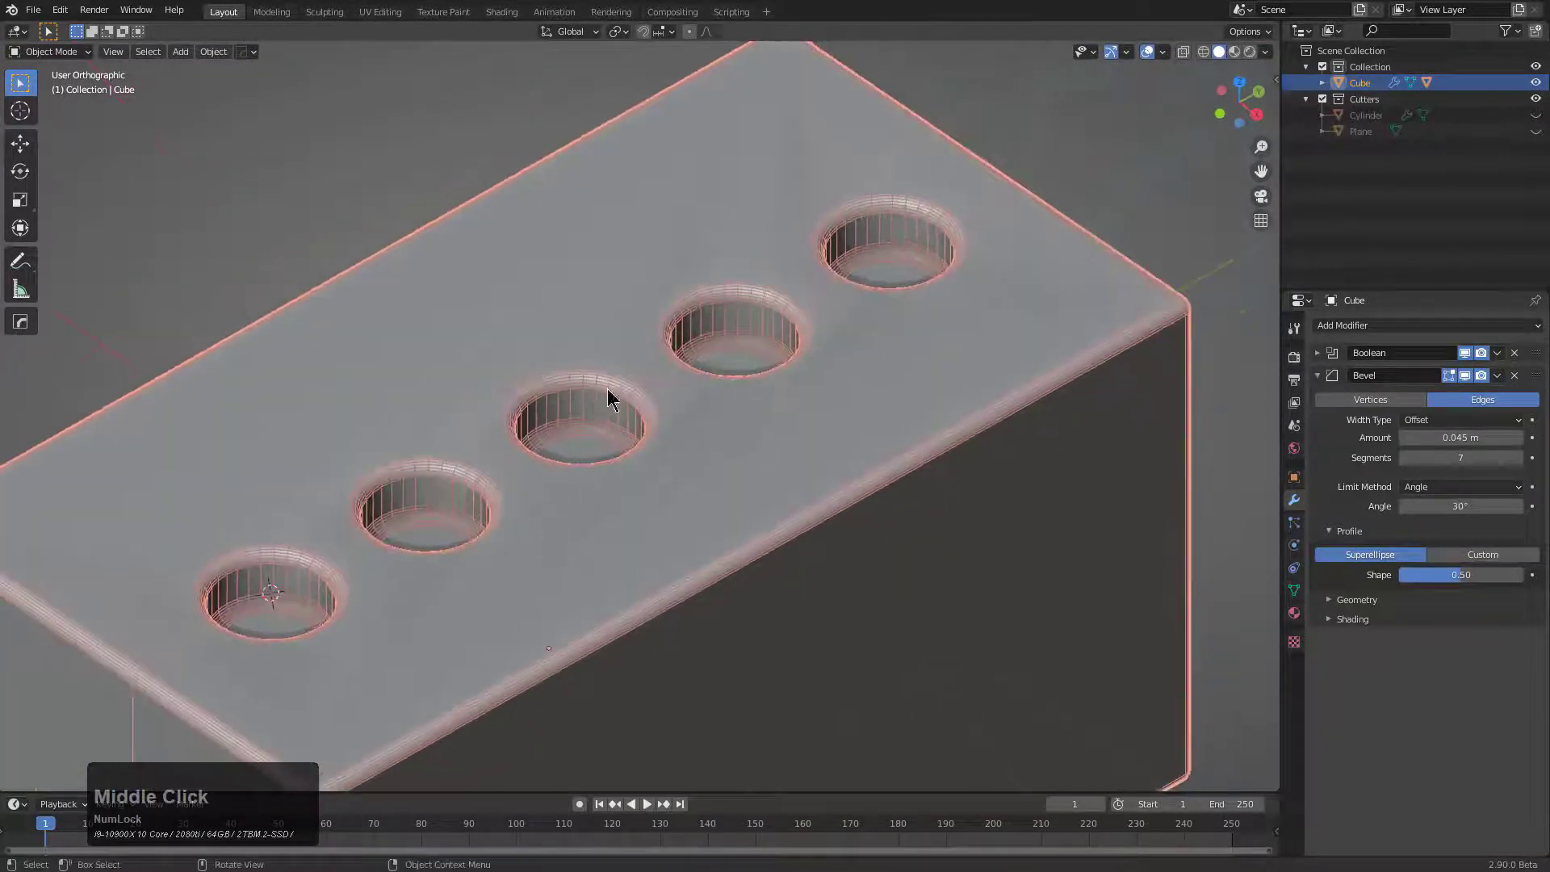
scroll("down", 3)
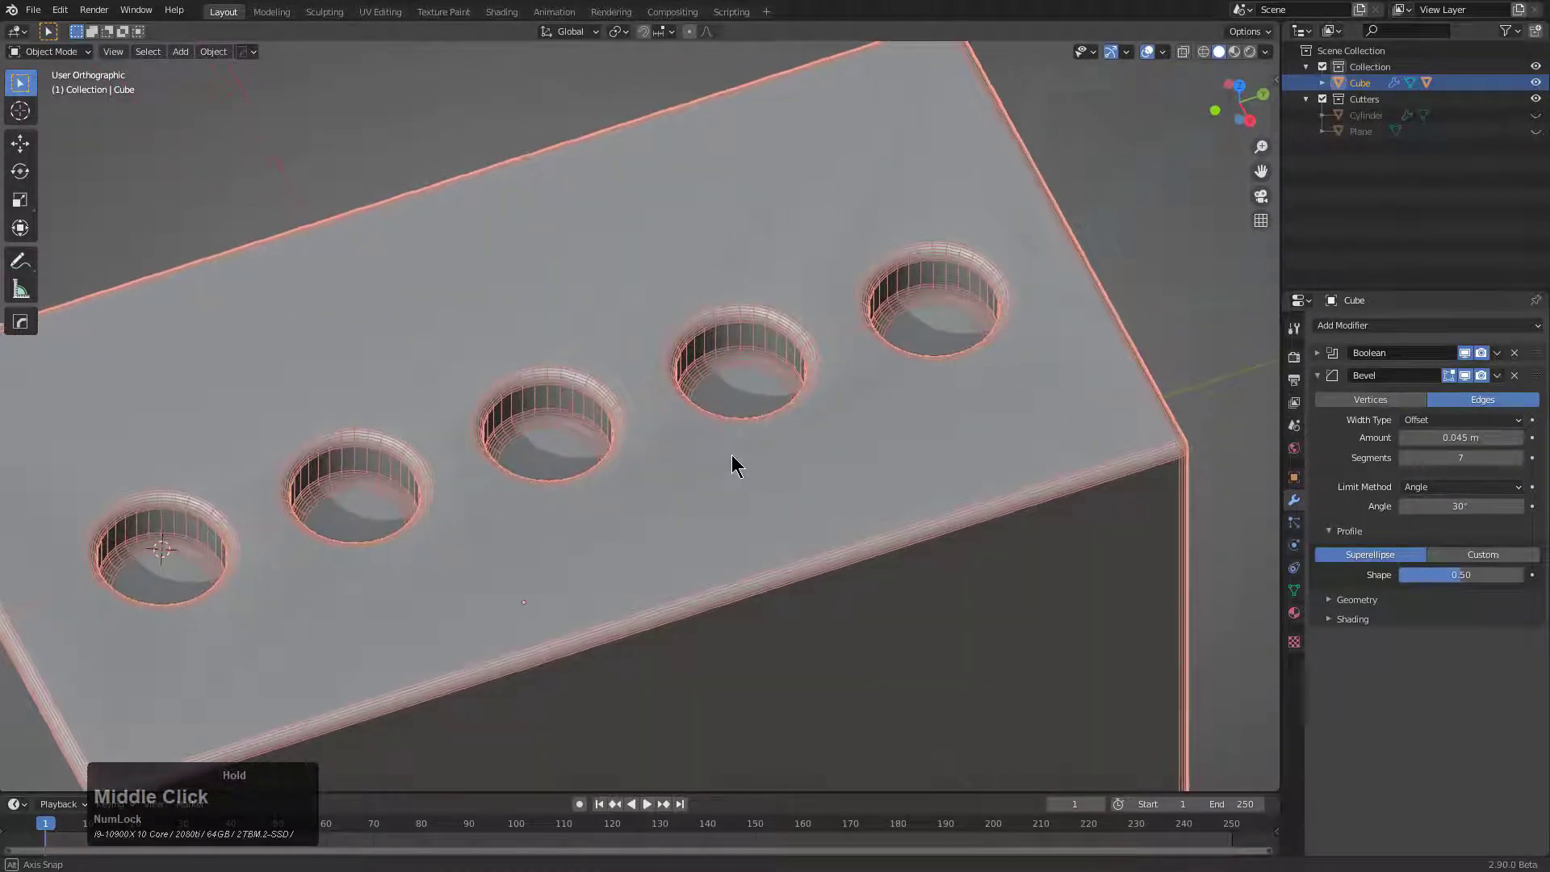
scroll("up", 3)
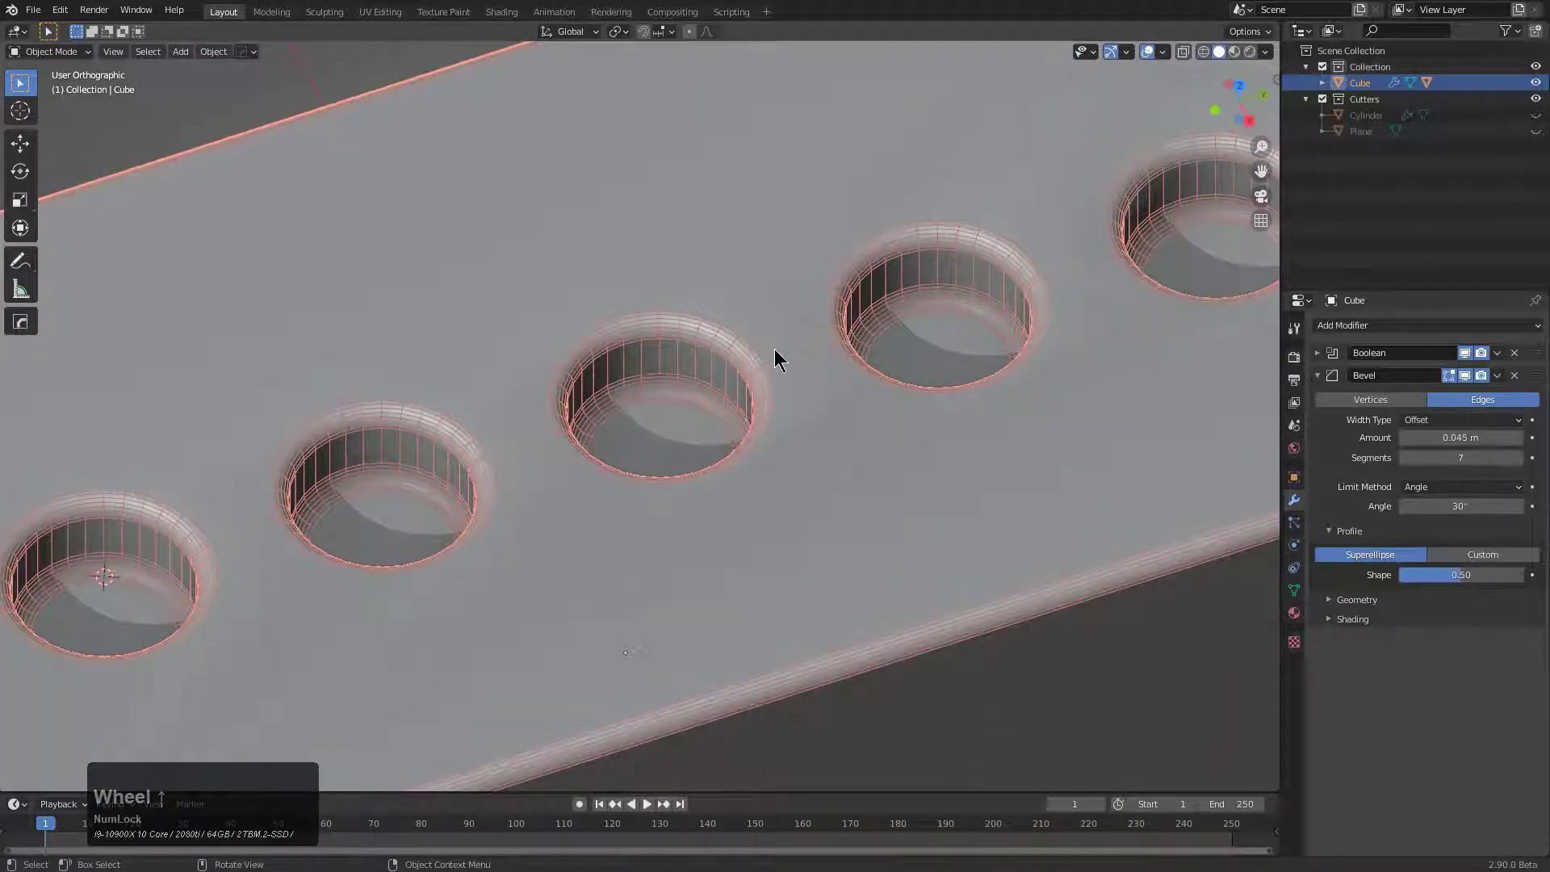
- Add a Weighted Normal modifier via HardOps Alt-Sharpen for cleaner shading around the holes
right_click(776, 359)
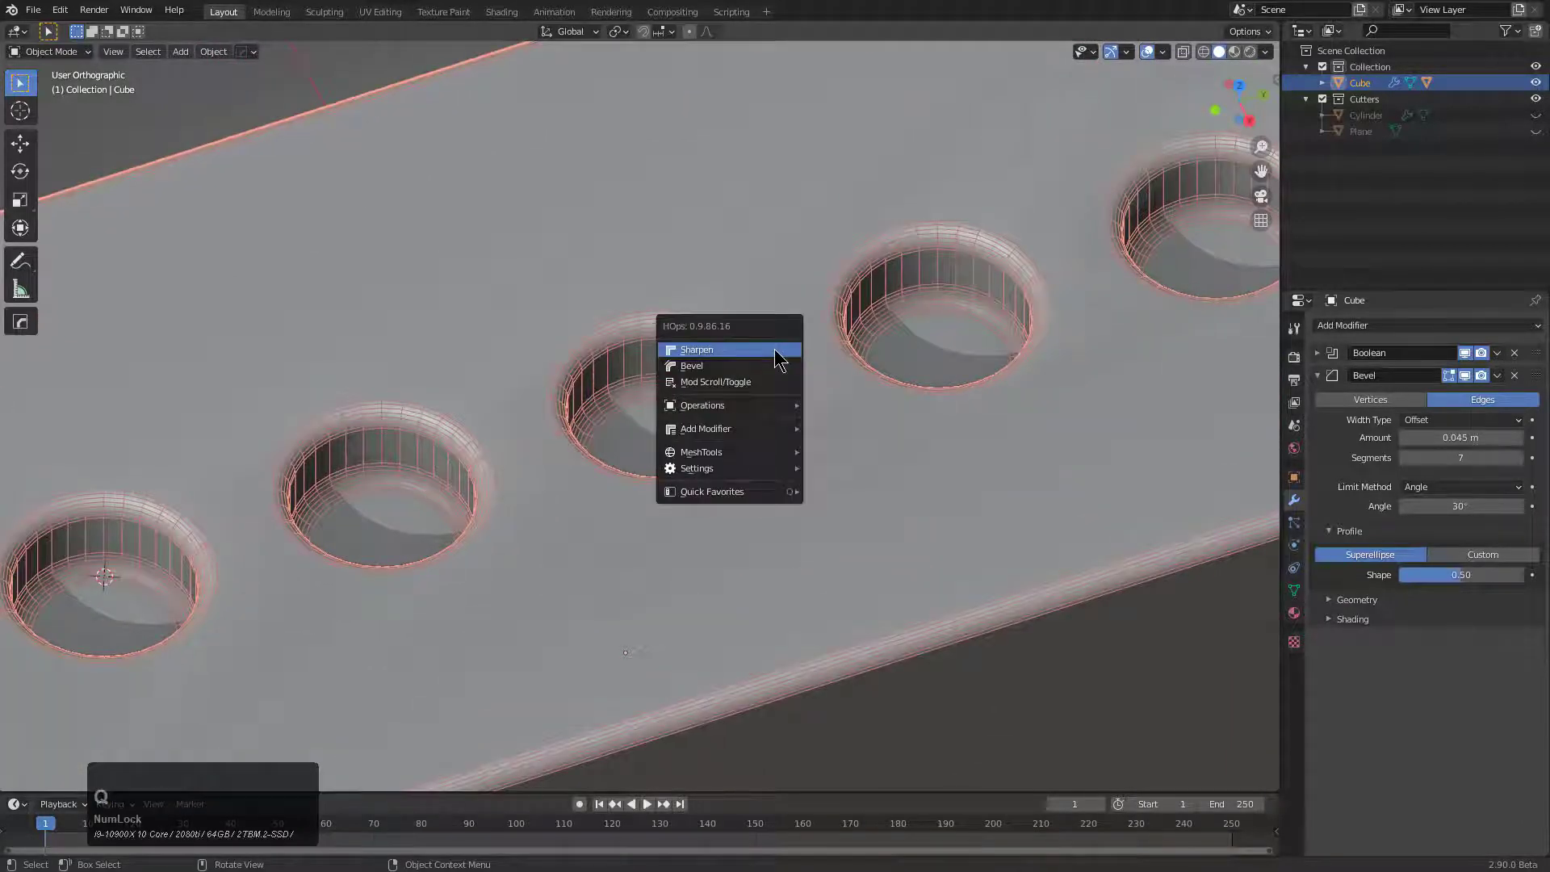
mouse_move(746, 349)
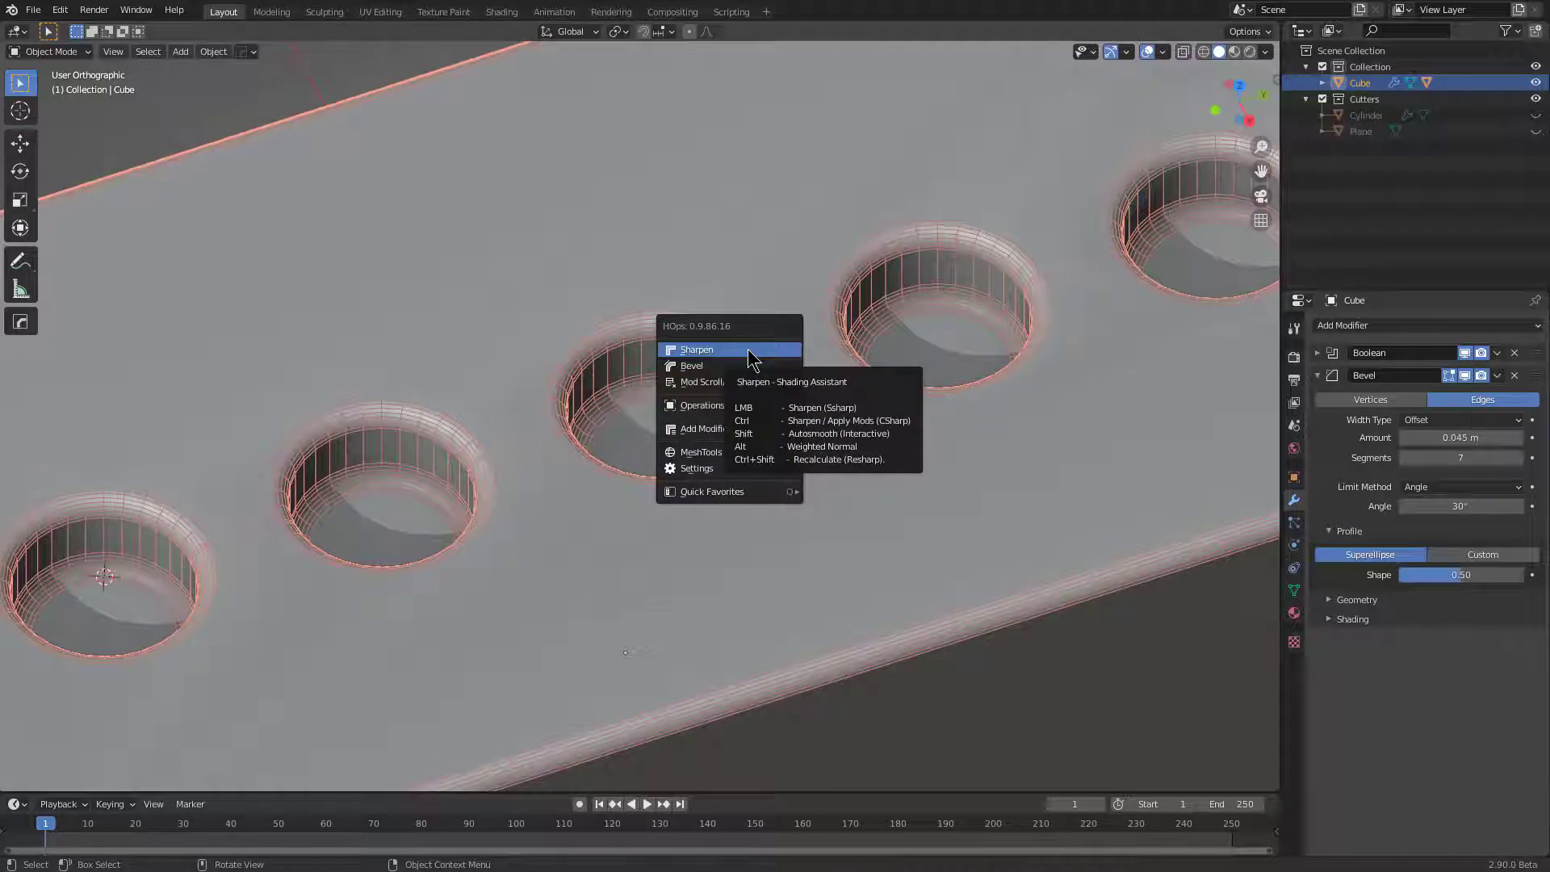
key("alt")
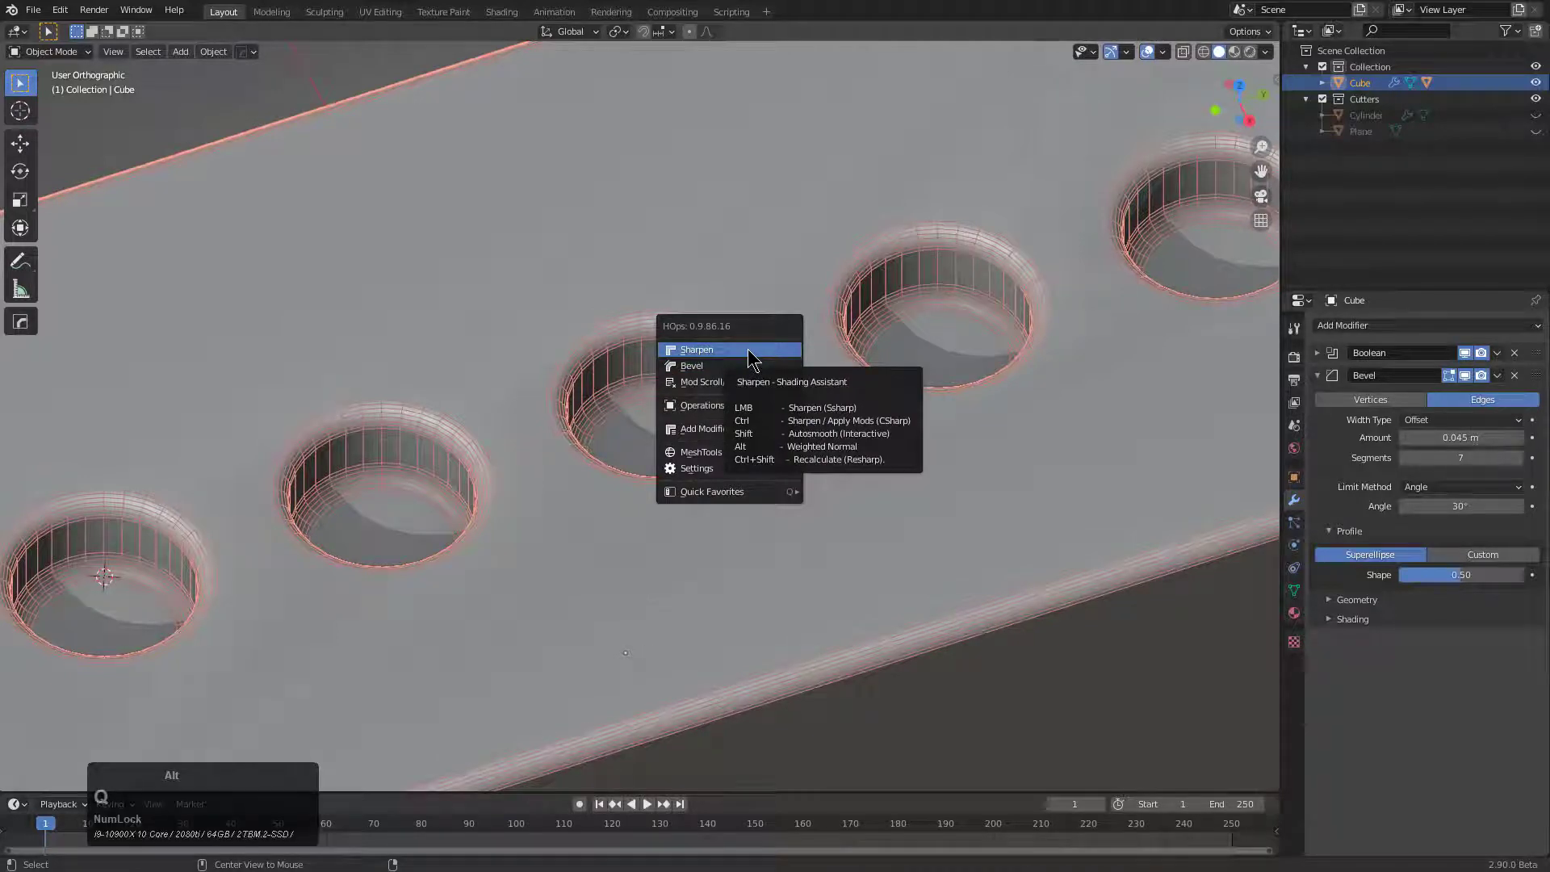
left_click(696, 349)
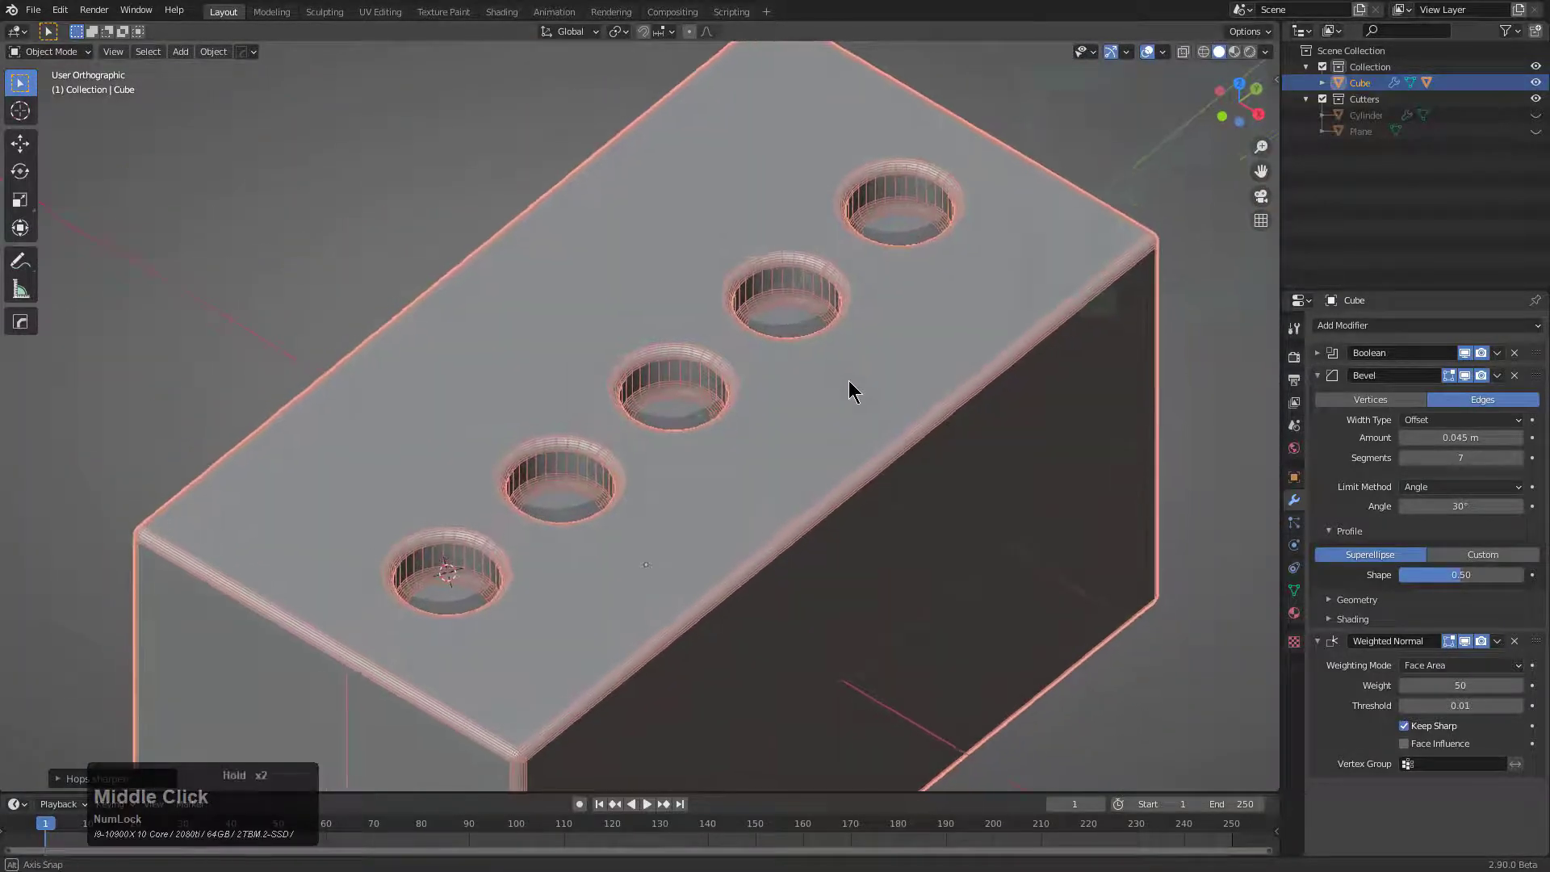
scroll("up", 3)
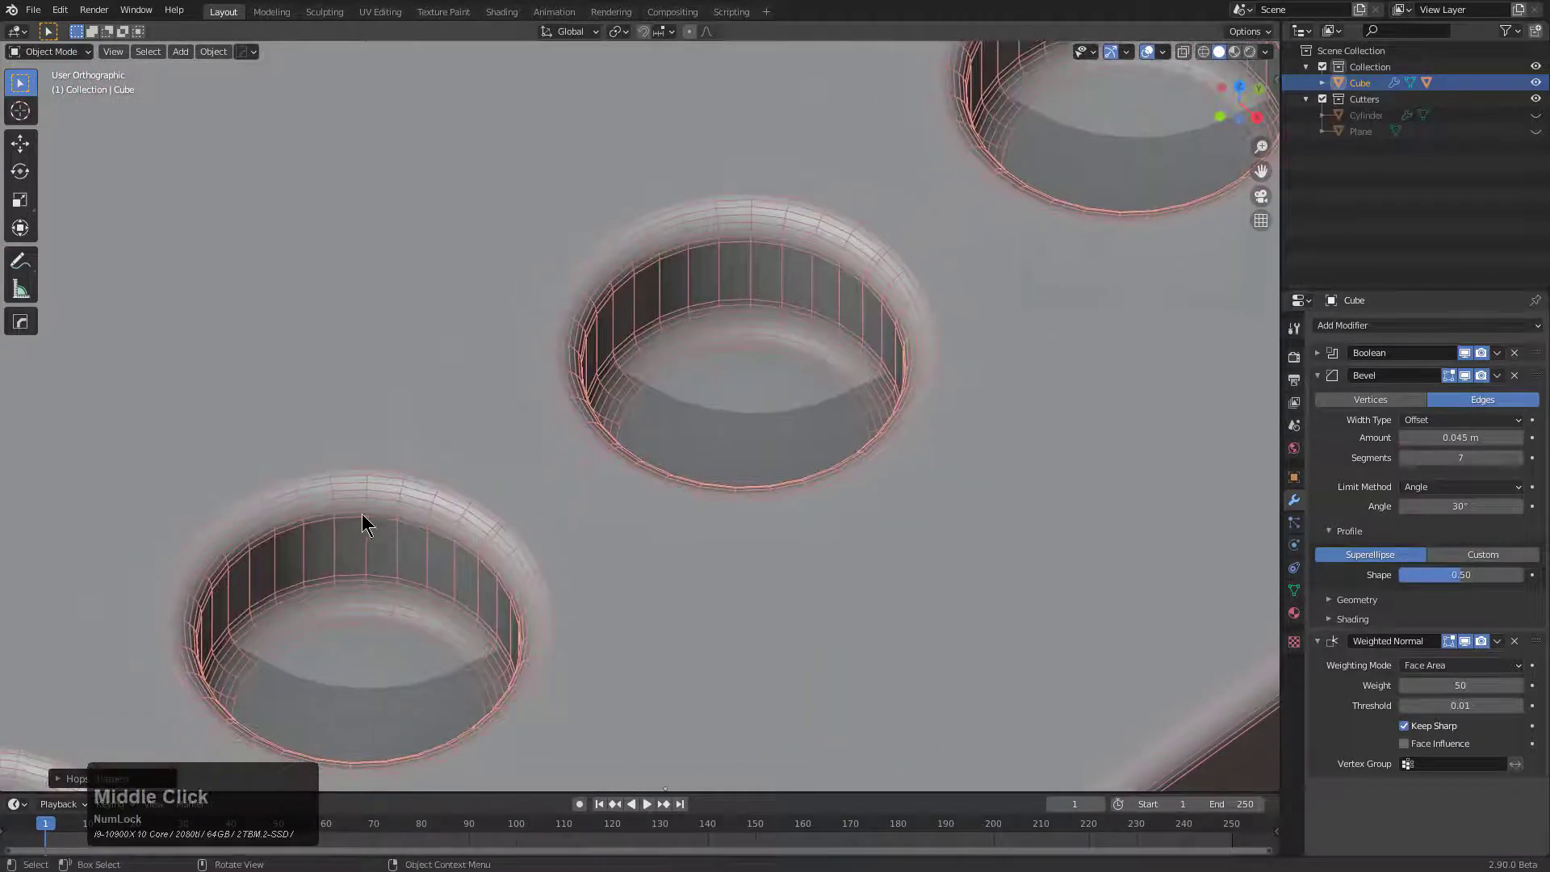
scroll("up", 3)
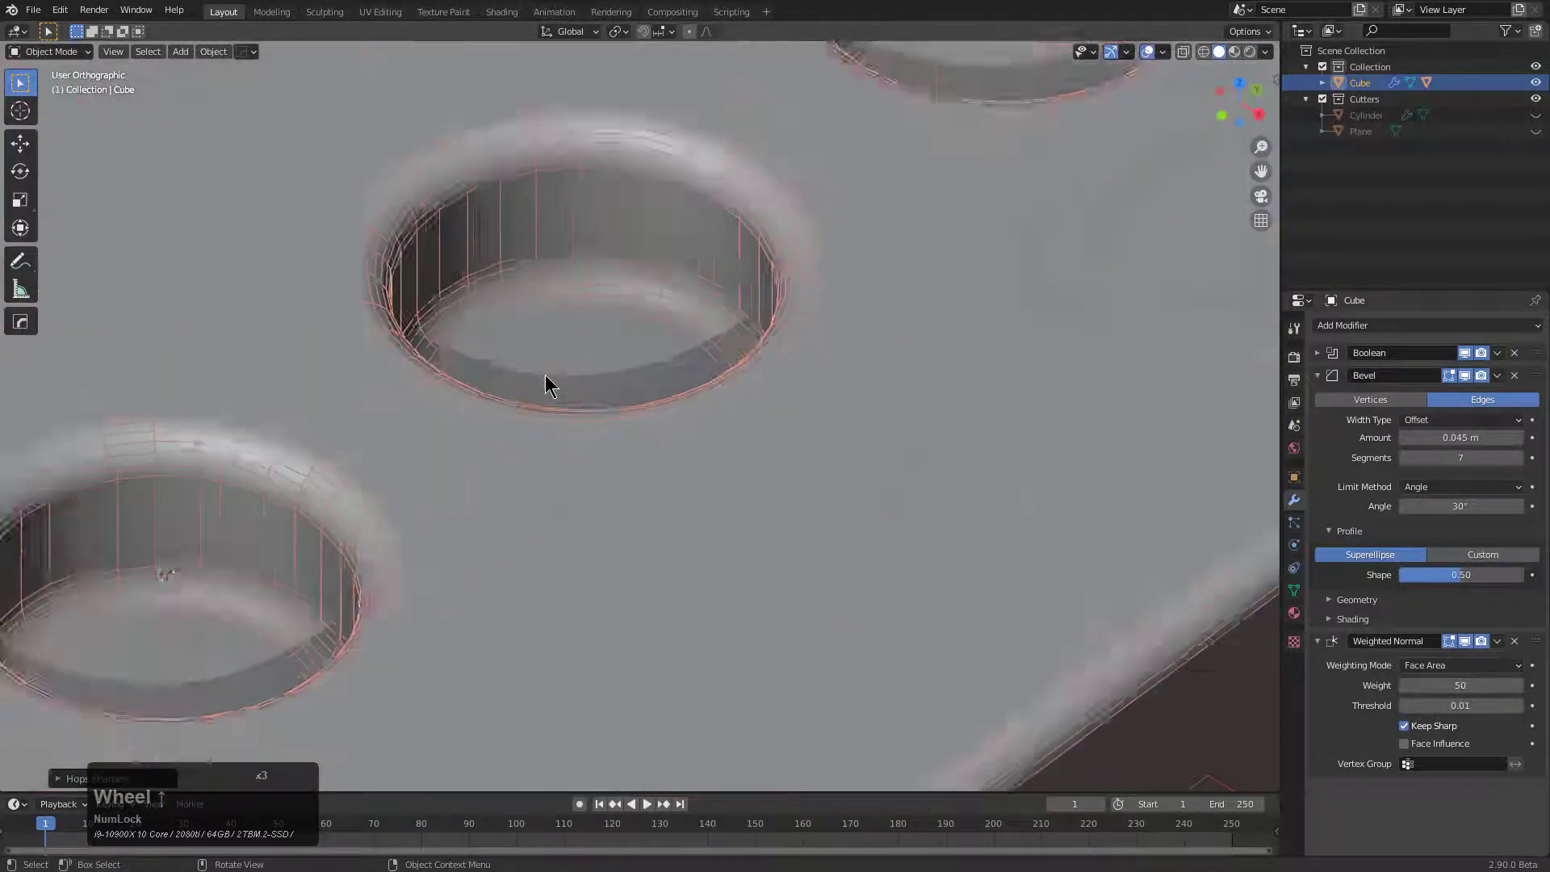
scroll("up", 3)
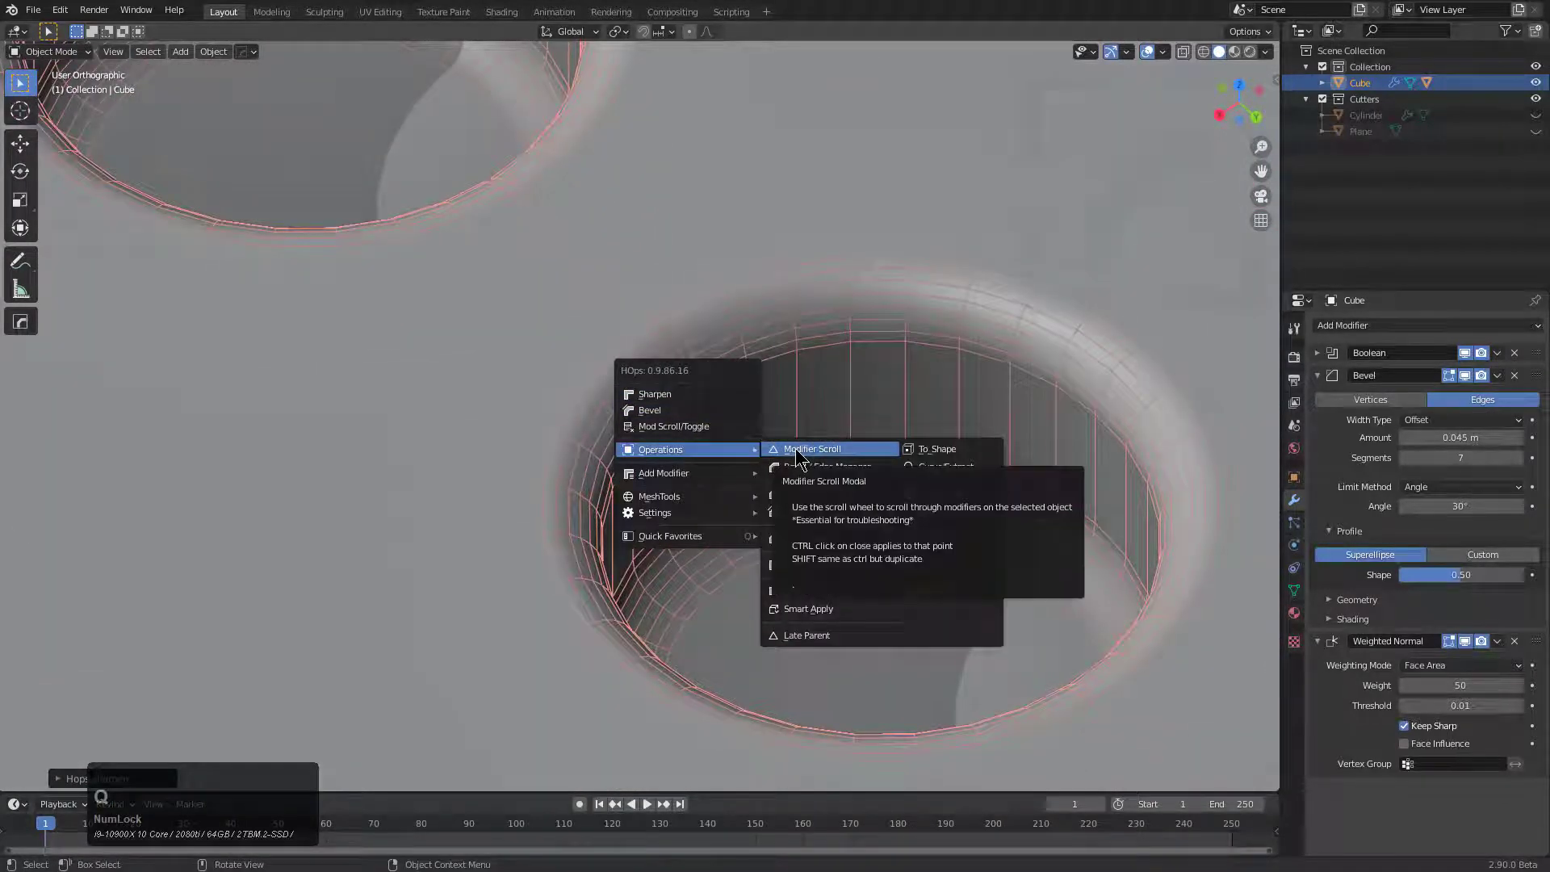
- Use HardOps Modifier Scroll to step back so the holes show as plain unbeveled boolean cuts
left_click(811, 449)
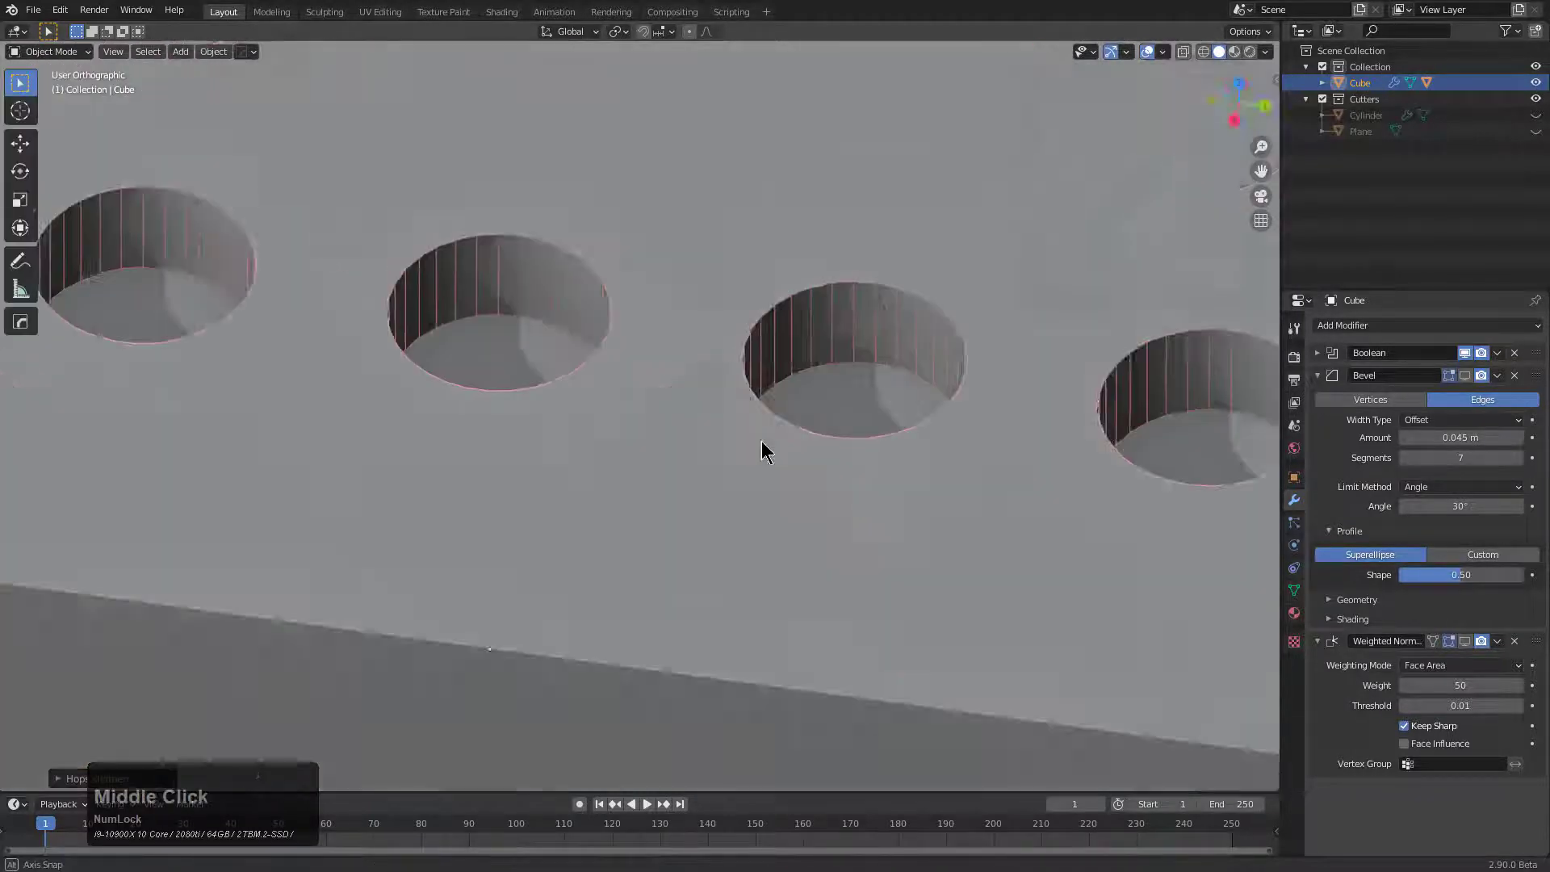
scroll("up", 3)
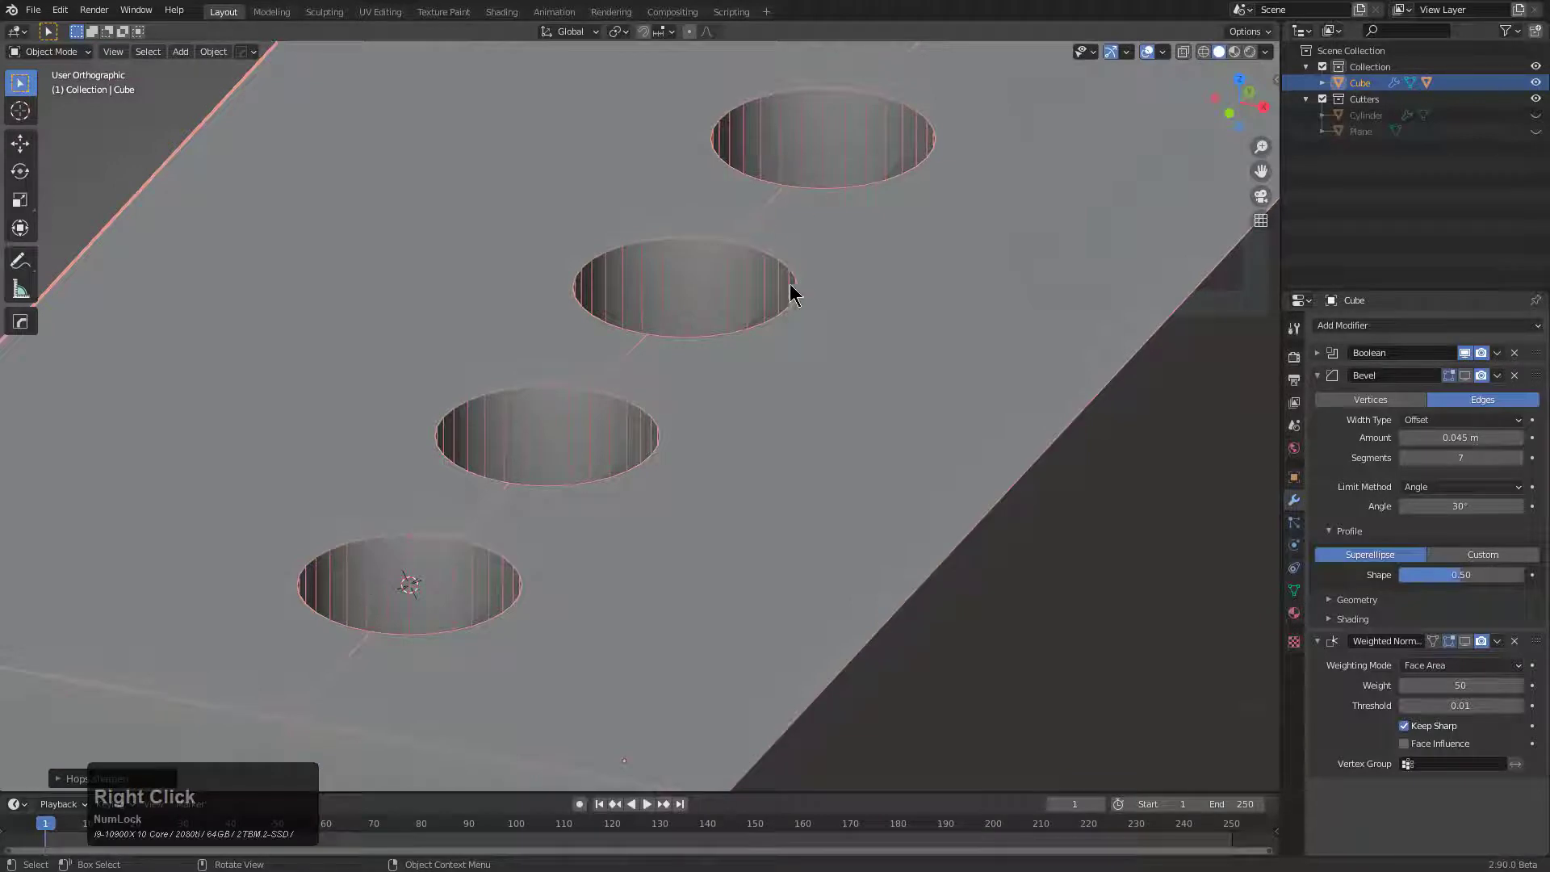
- Add a Weld modifier via HardOps and place it between the boolean and bevel
scroll("up", 3)
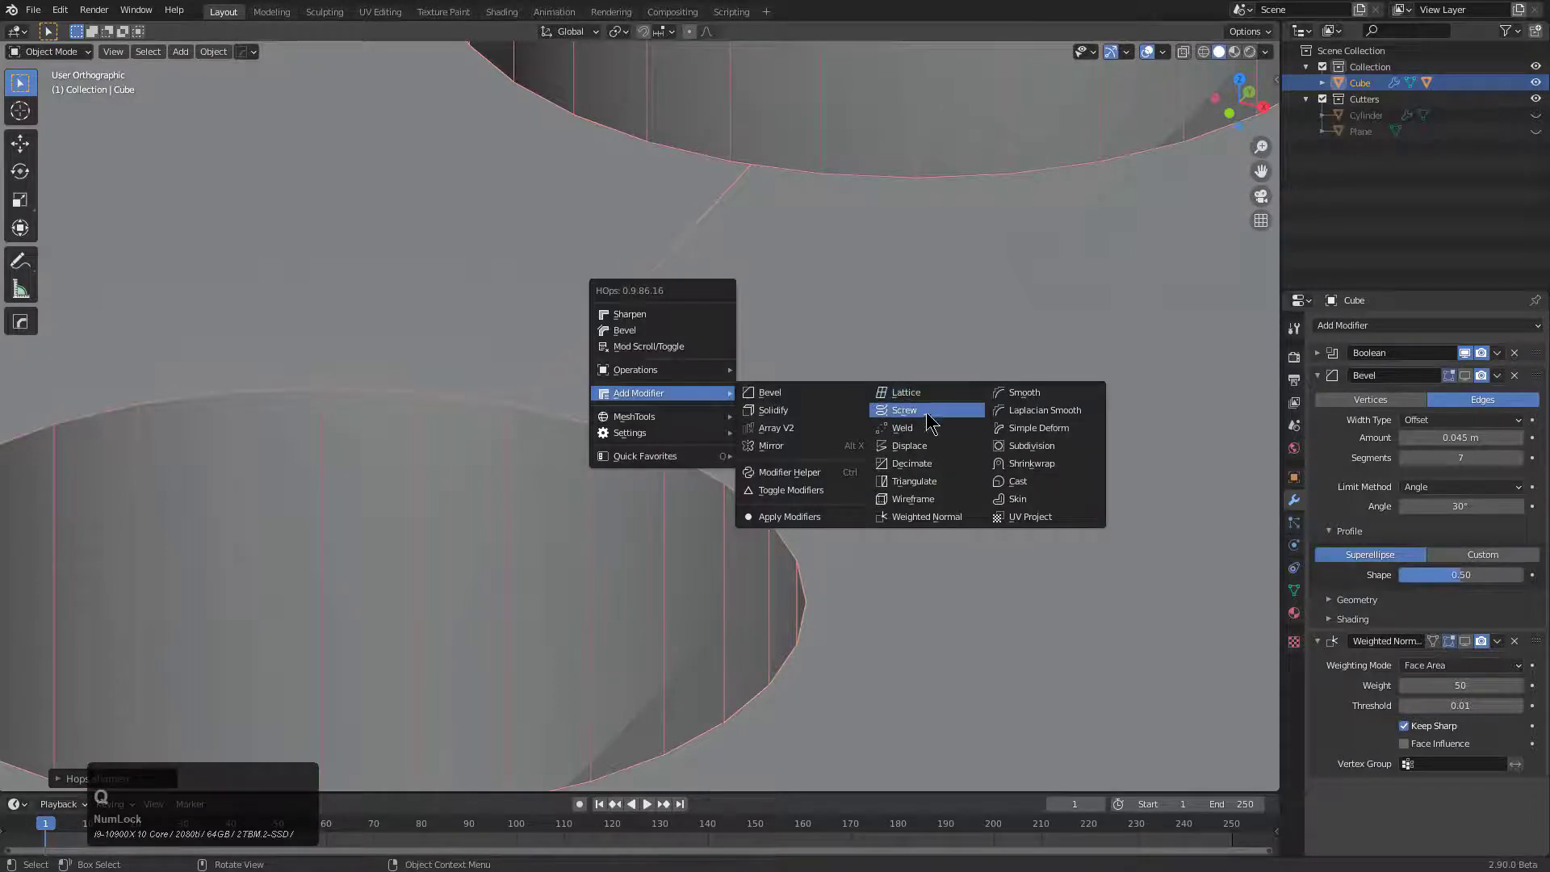
left_click(901, 427)
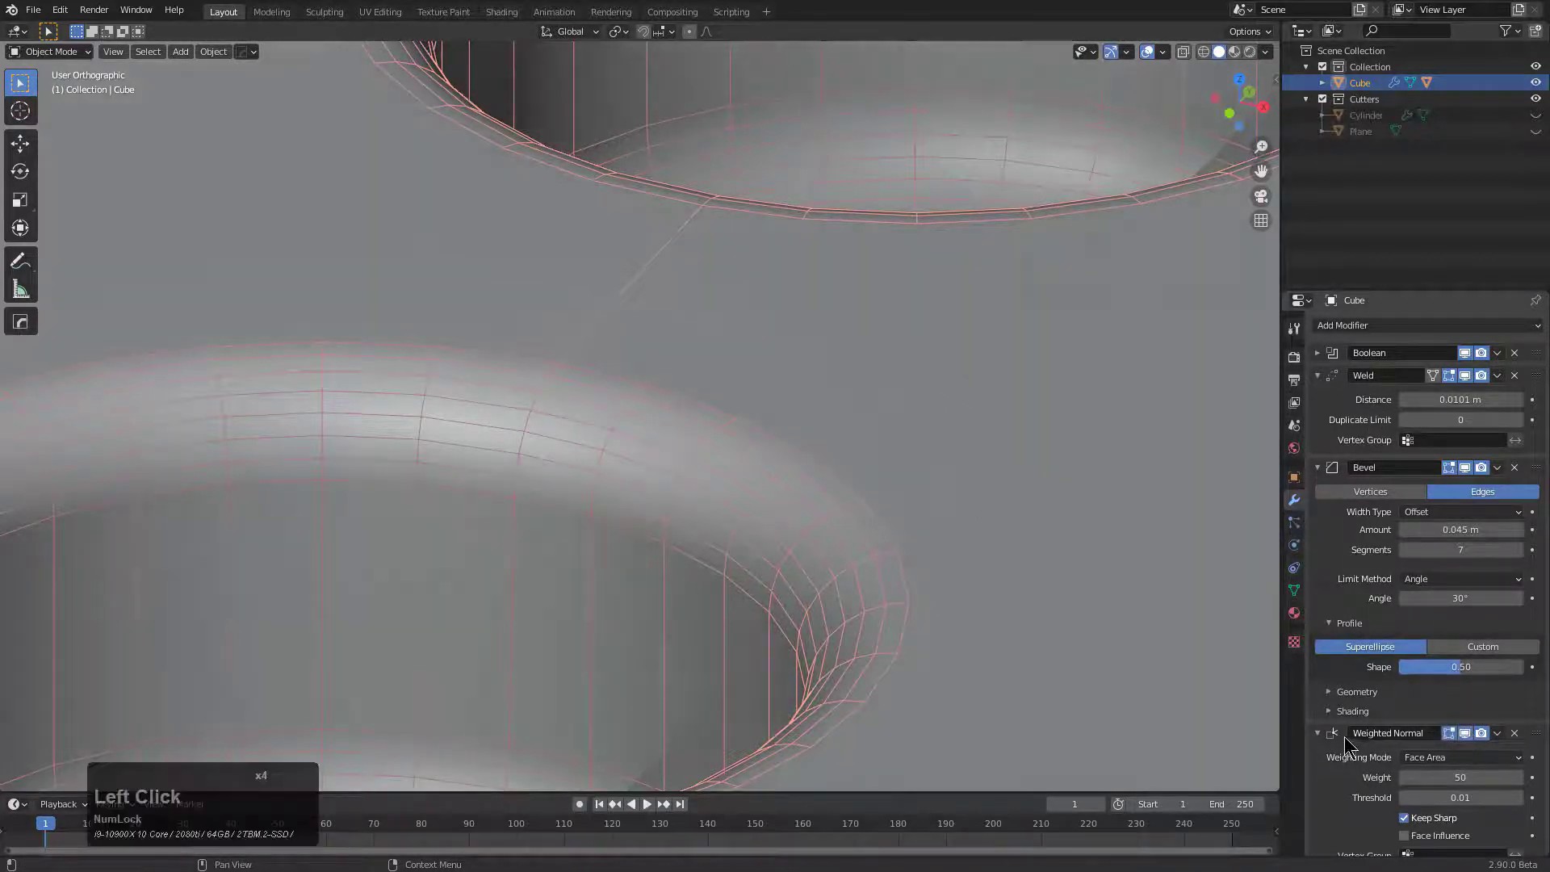
scroll("down", 3)
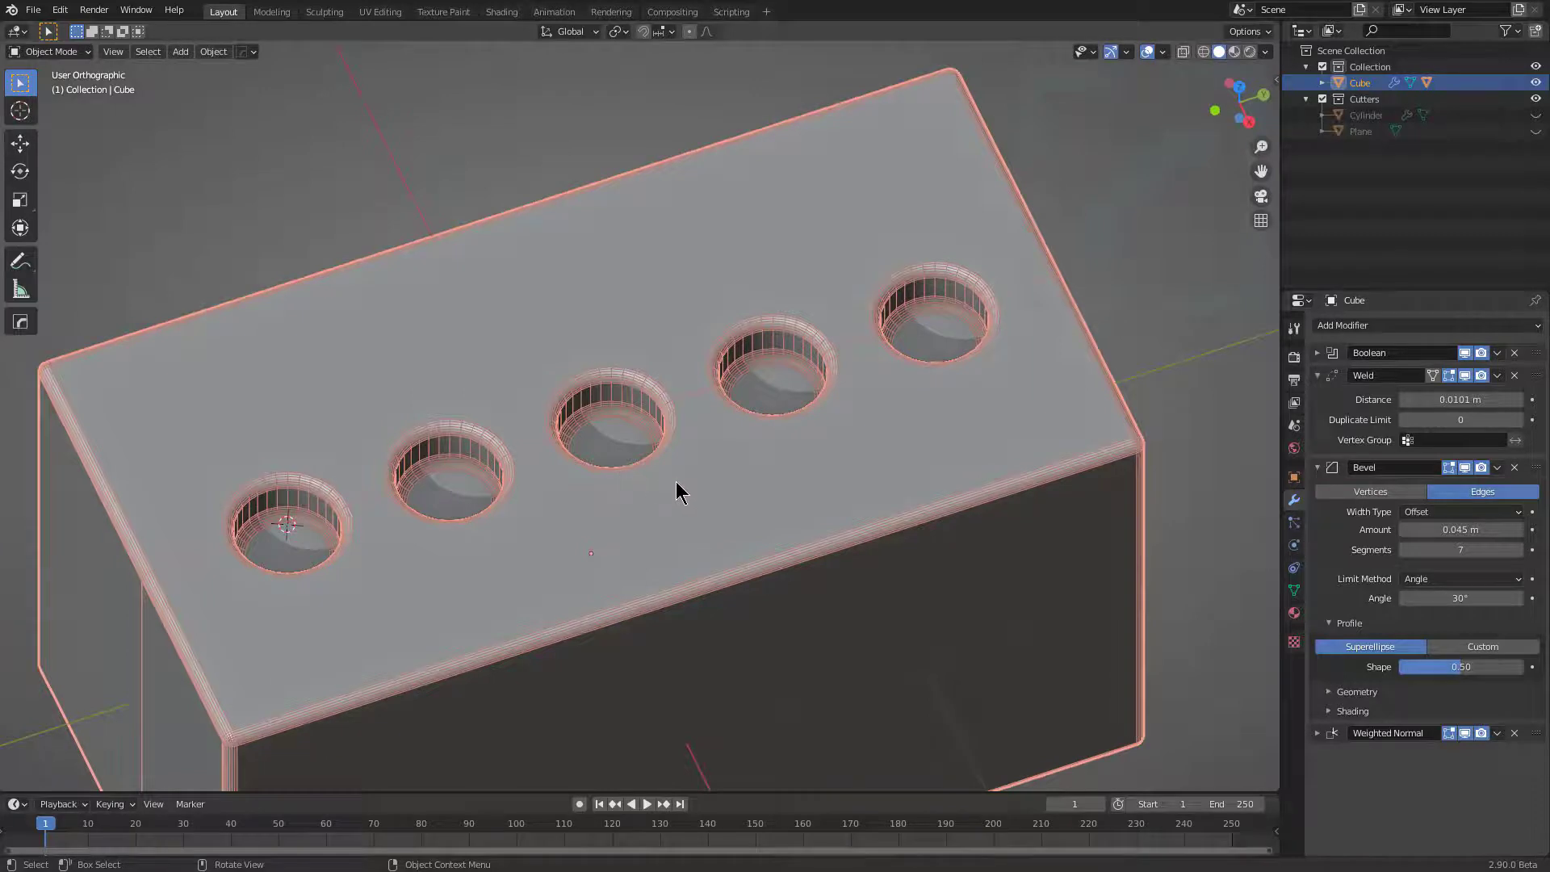
- Enter Edit Mode on the box to reveal its plain block mesh
scroll("down", 3)
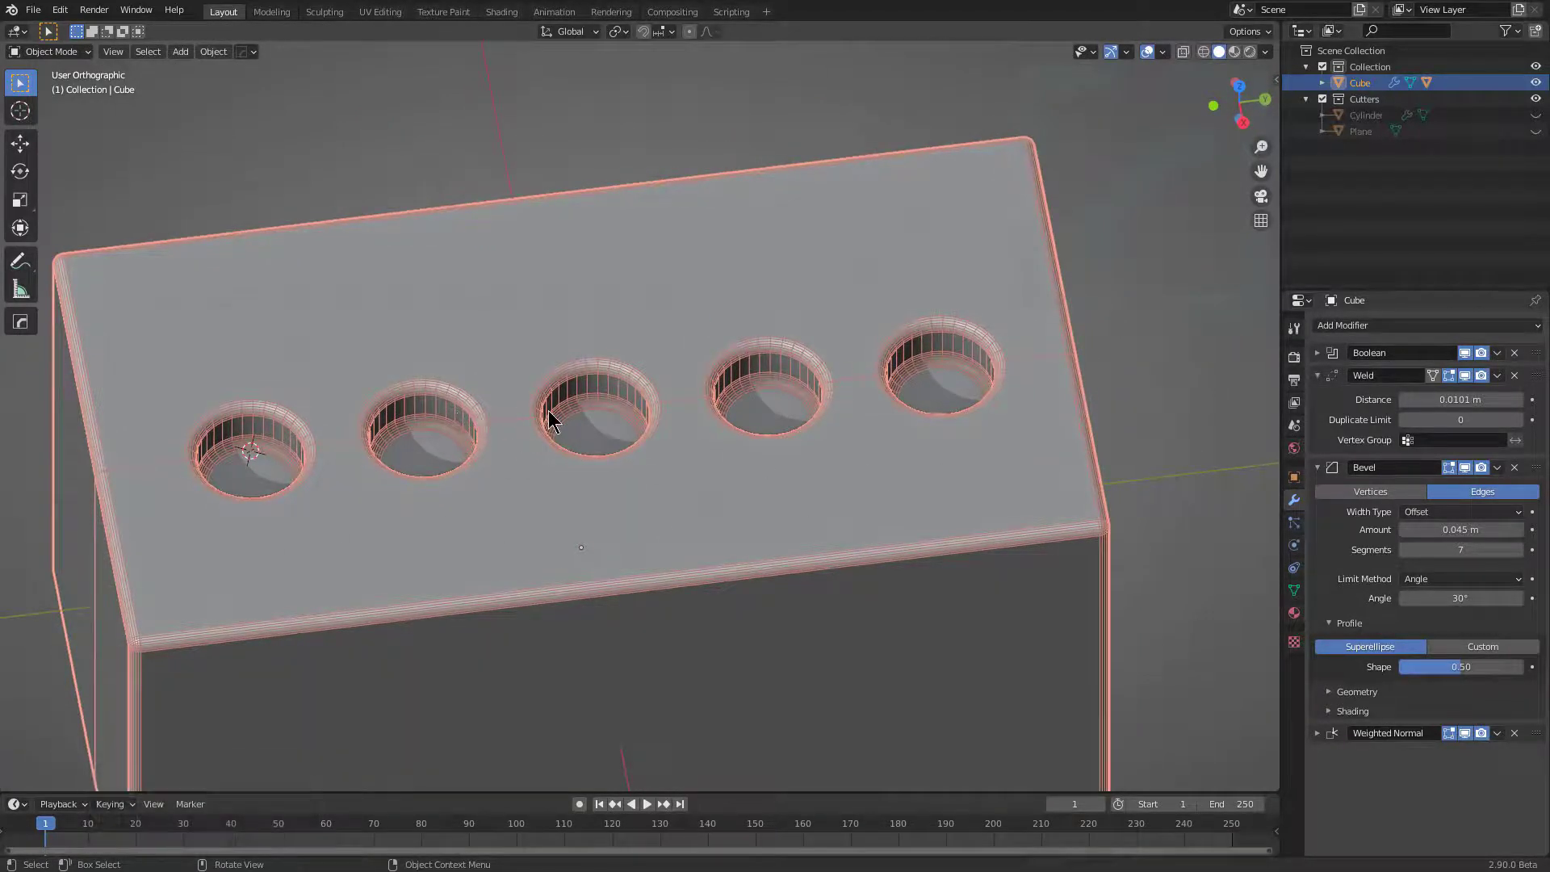
scroll("down", 3)
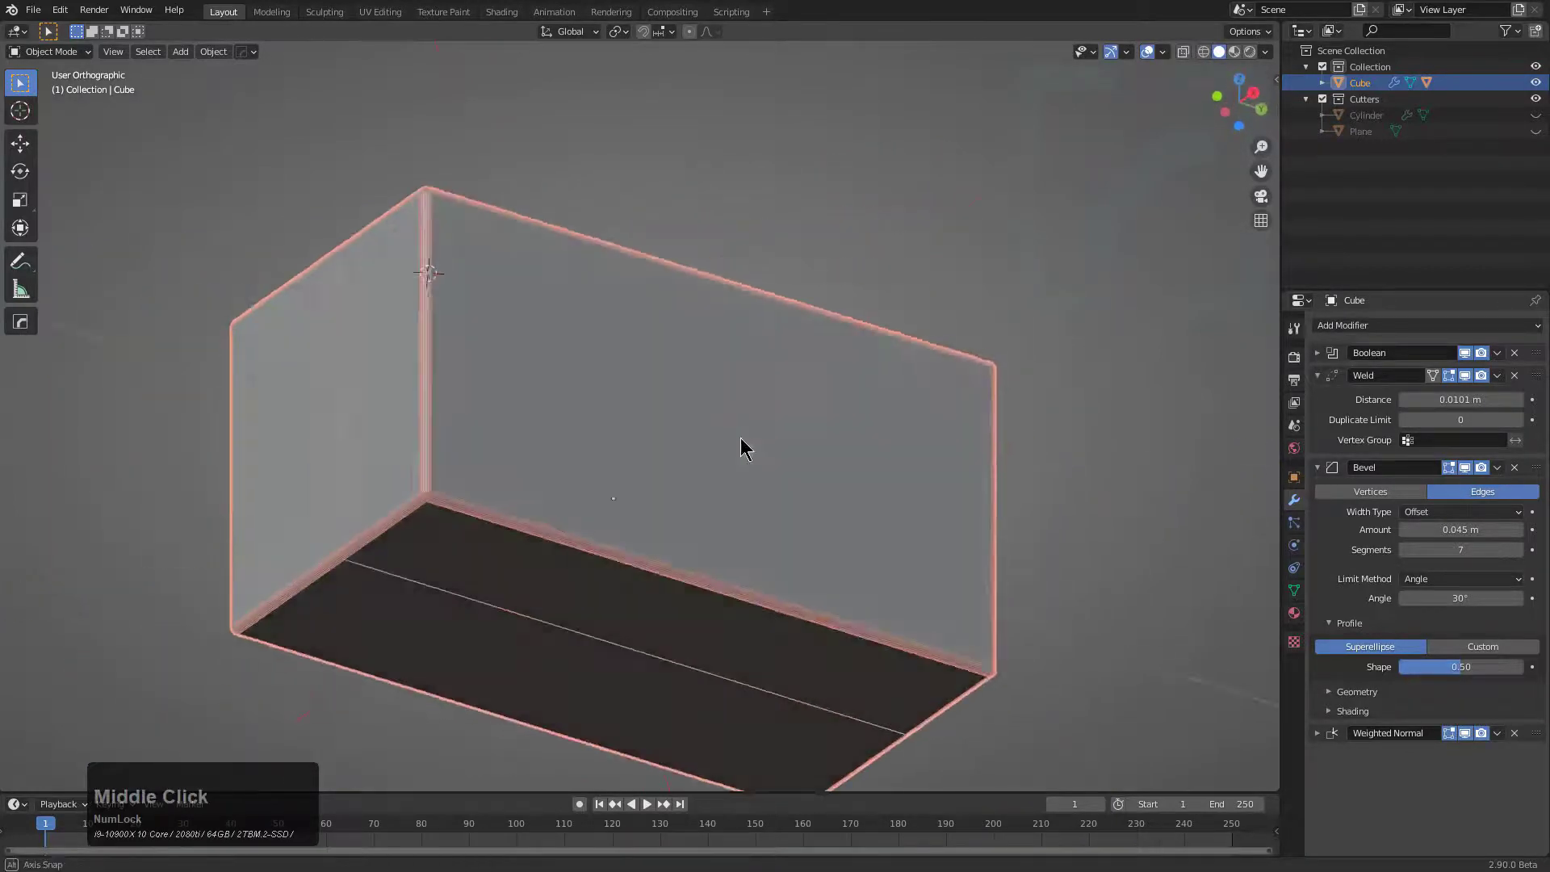
key("Tab")
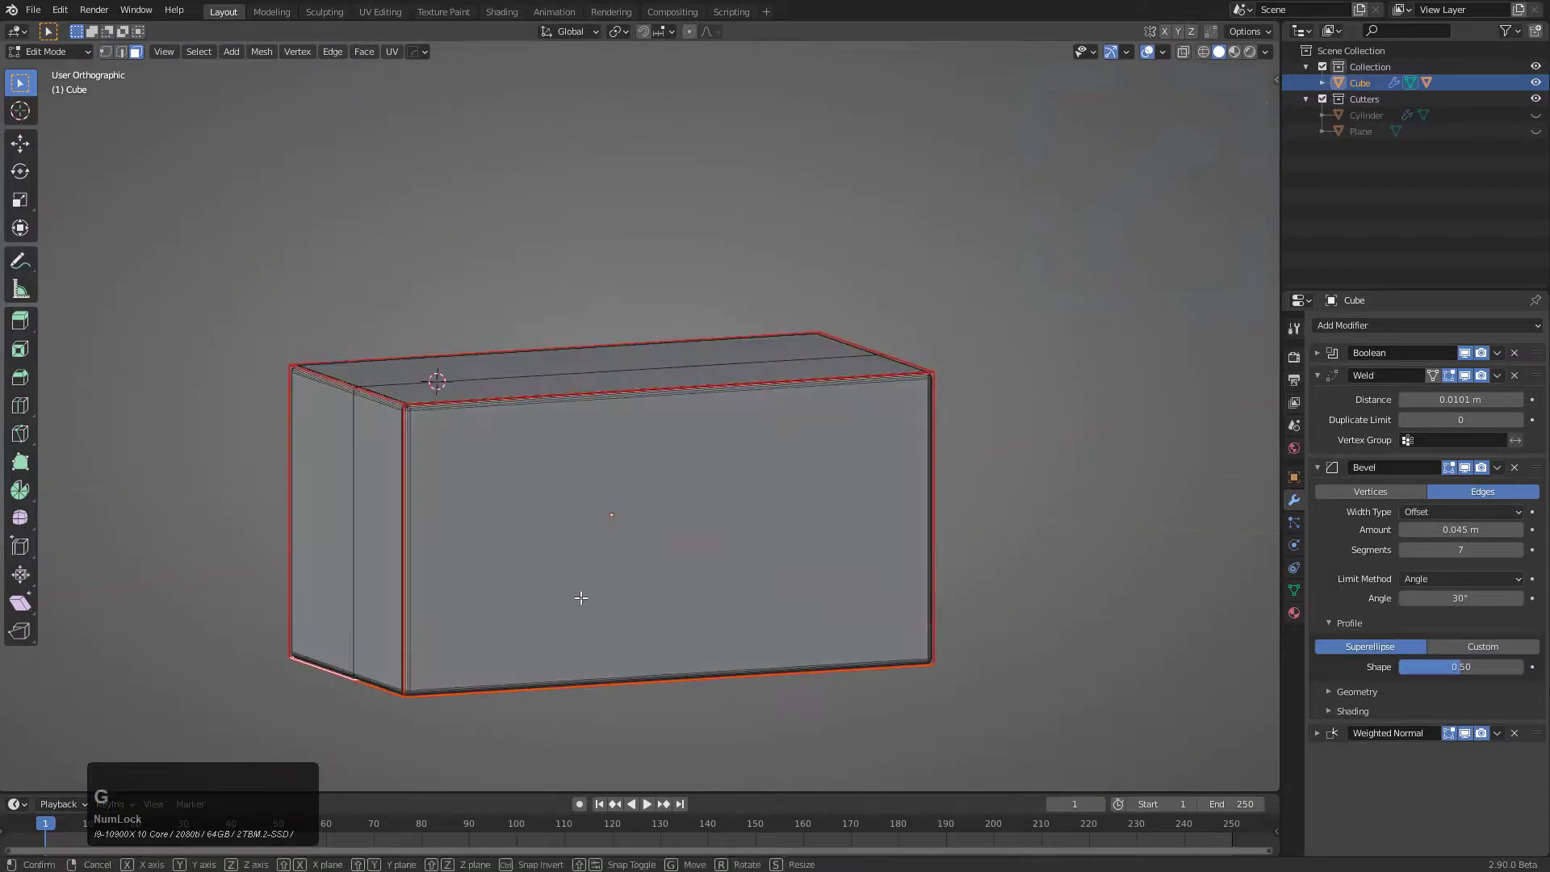